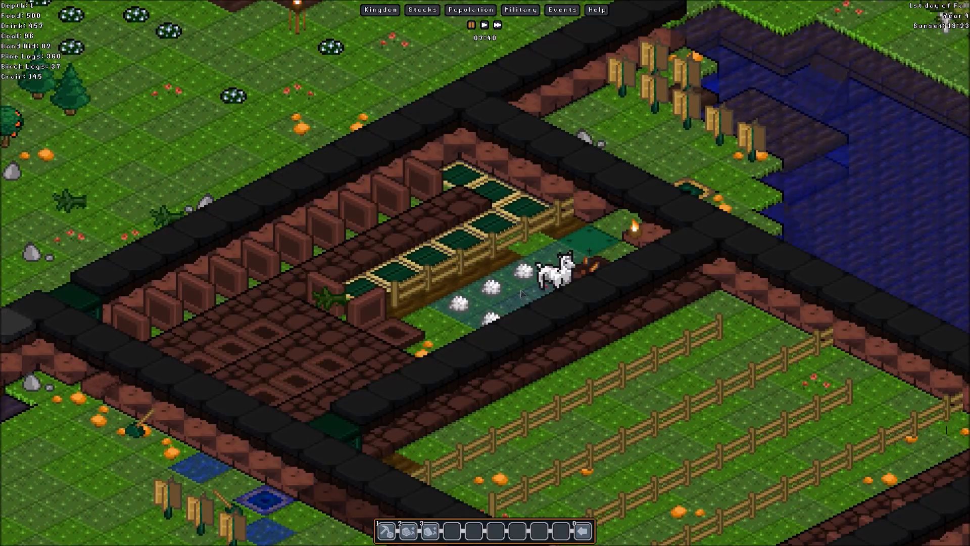
- Check the alpaca pasture details, then scroll to the goblin soldiers in the pine forest
left_click(551, 279)
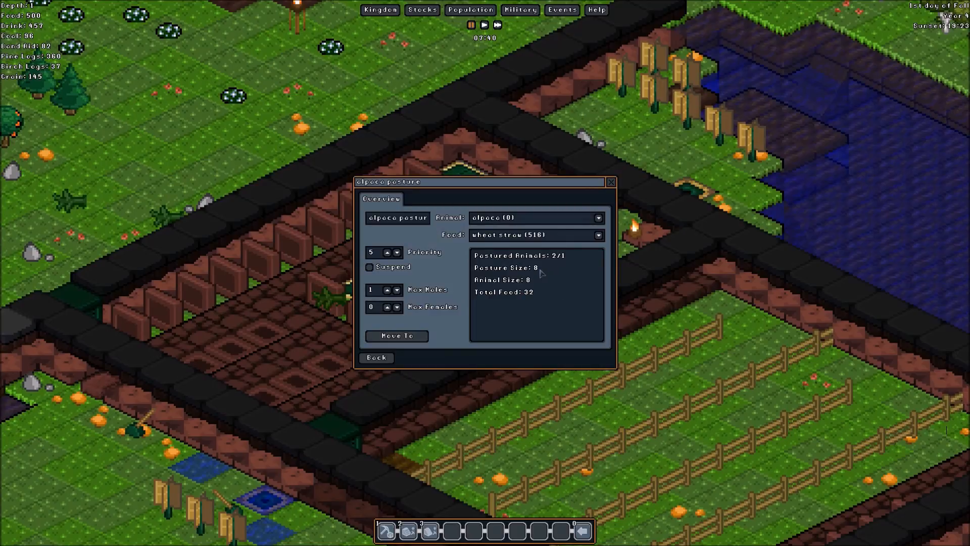
mouse_move(560, 267)
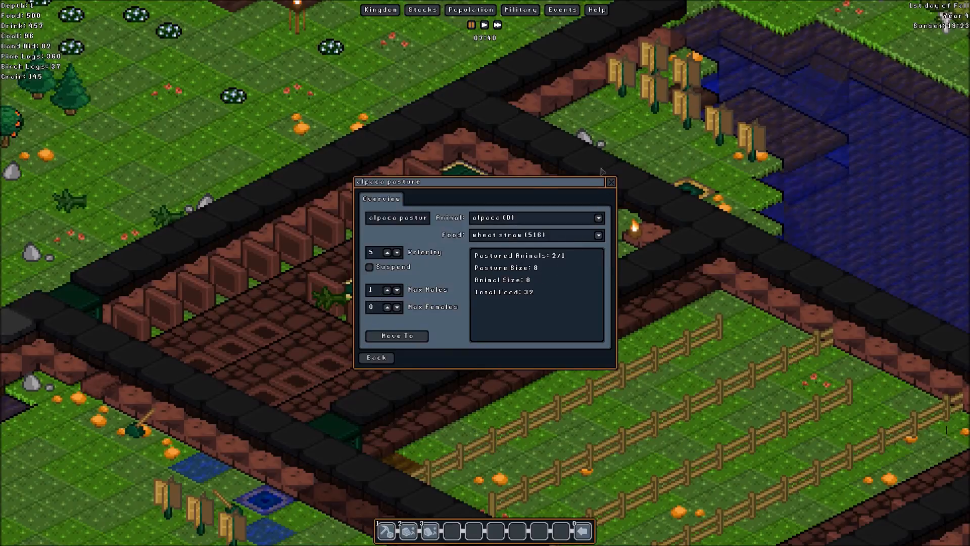
left_click(610, 182)
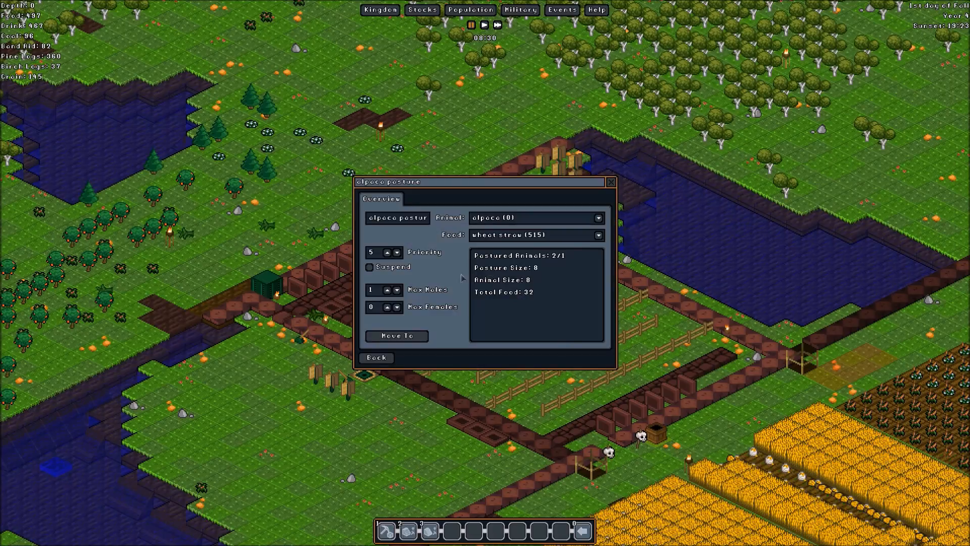
mouse_move(442, 281)
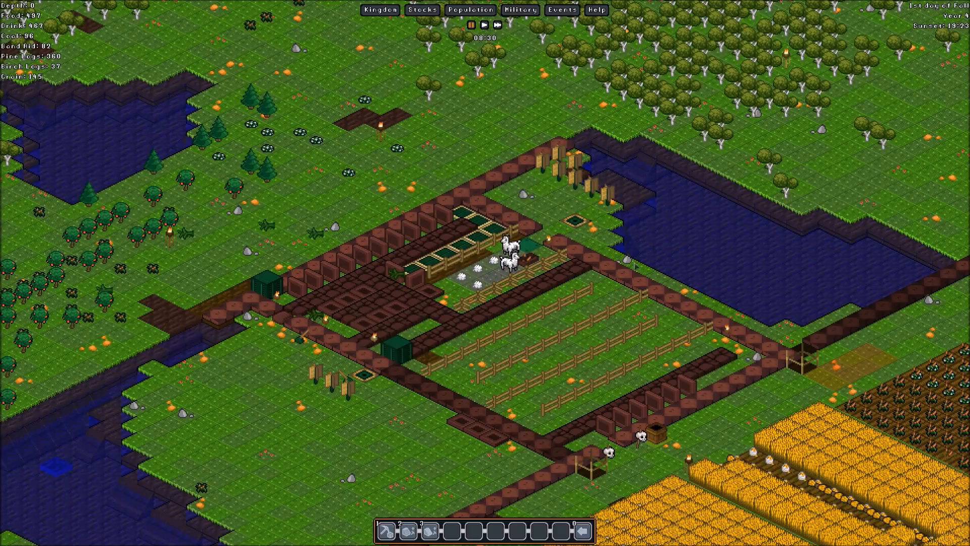
mouse_move(618, 257)
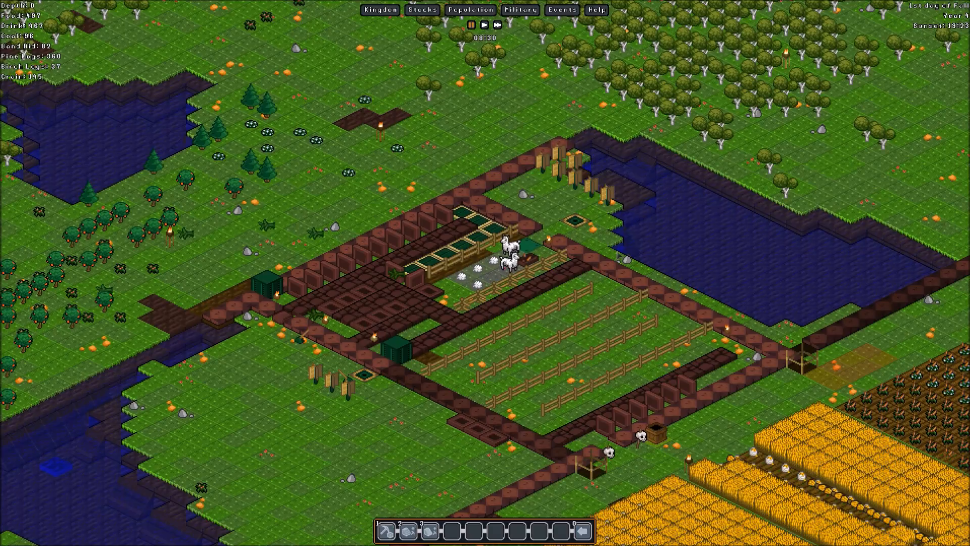
scroll("down", 3)
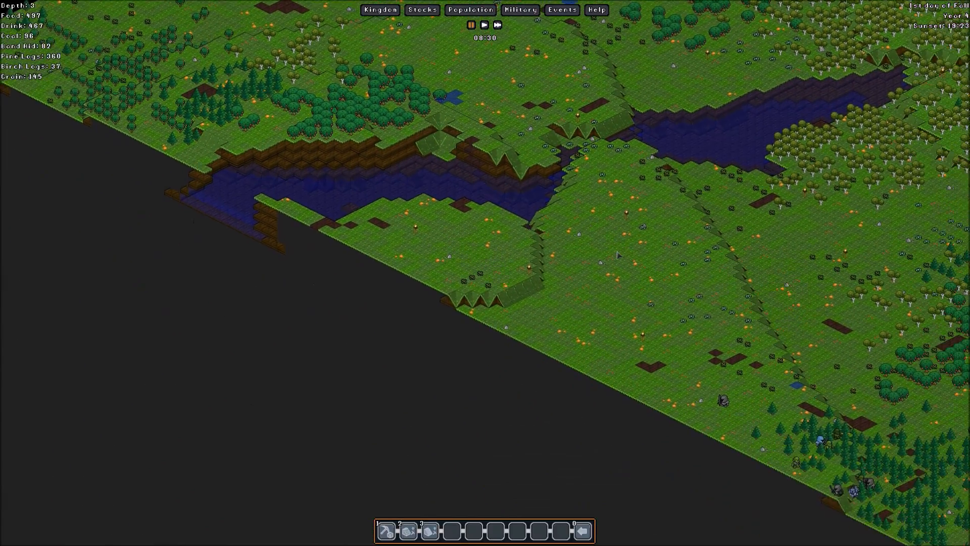
scroll("down", 3)
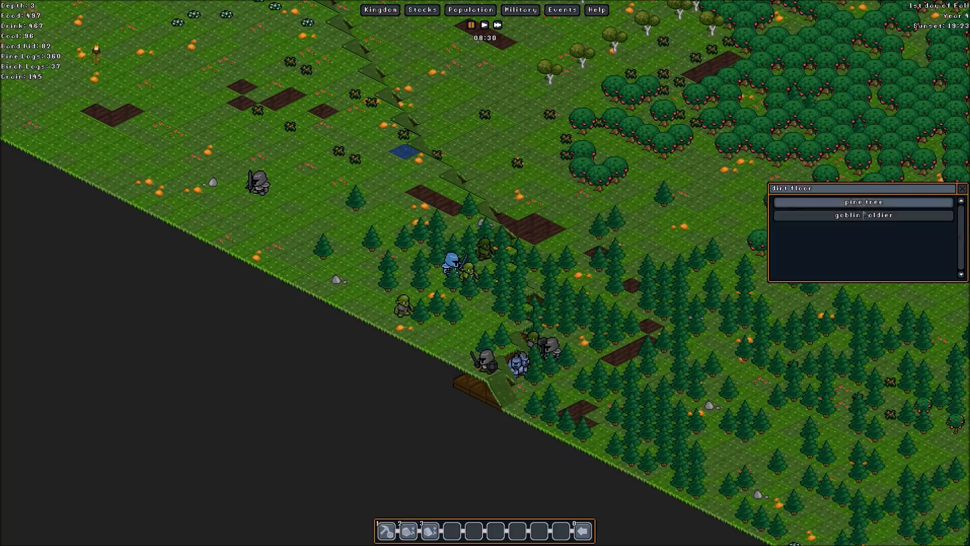
left_click(862, 215)
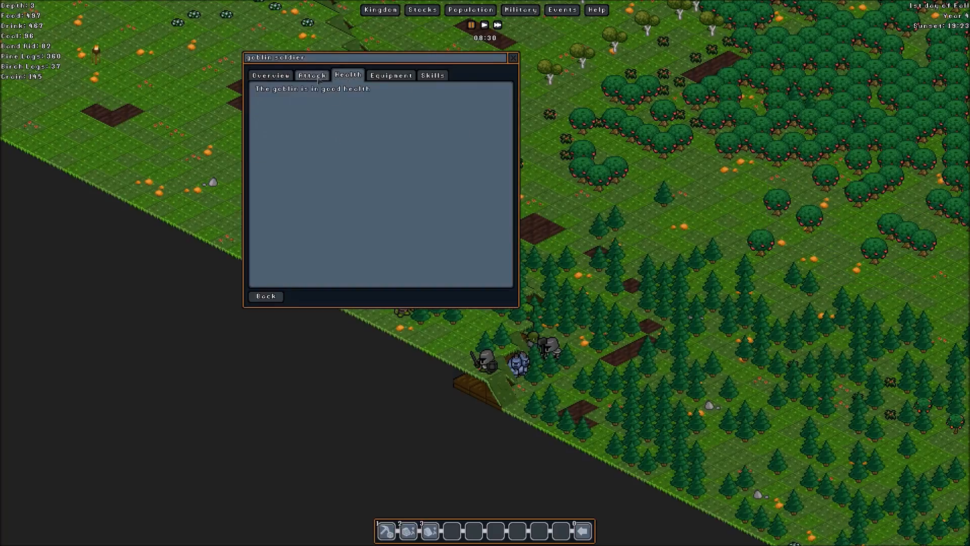
left_click(391, 75)
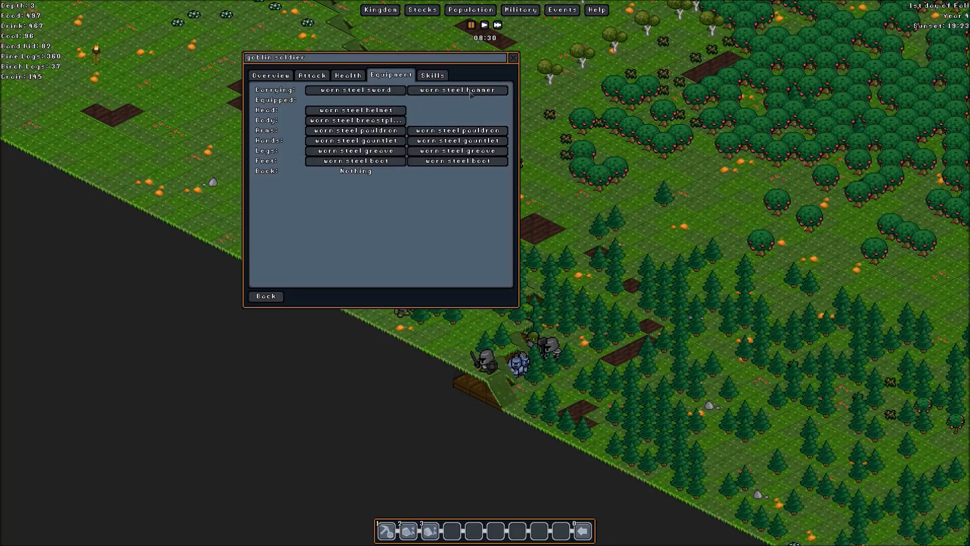
left_click(513, 57)
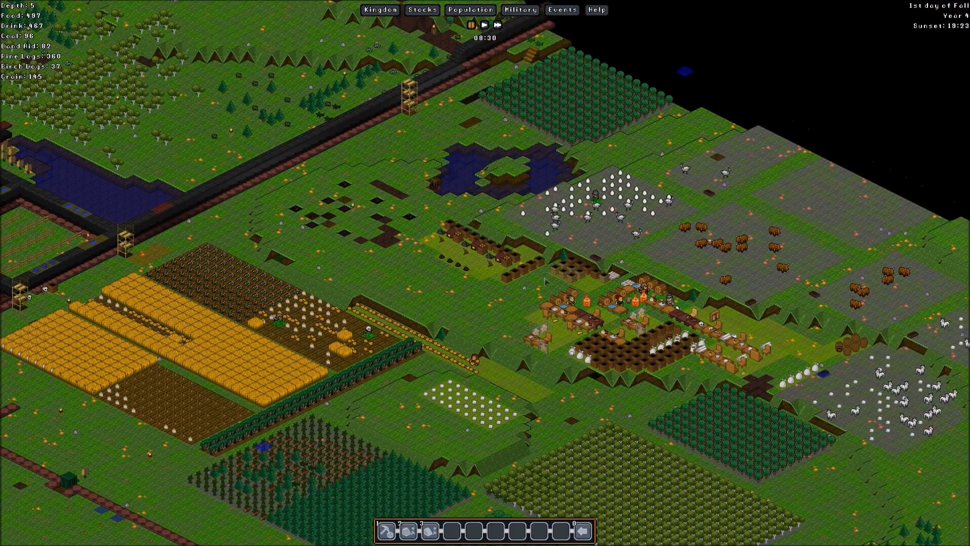
- Scroll down to an underground level with a walled water reservoir and armored gnomes
scroll("down", 3)
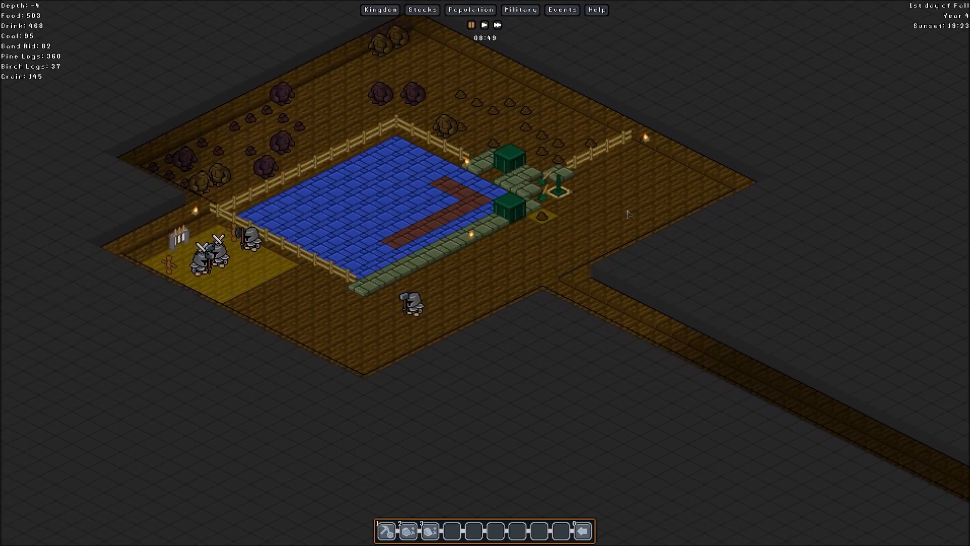
mouse_move(634, 209)
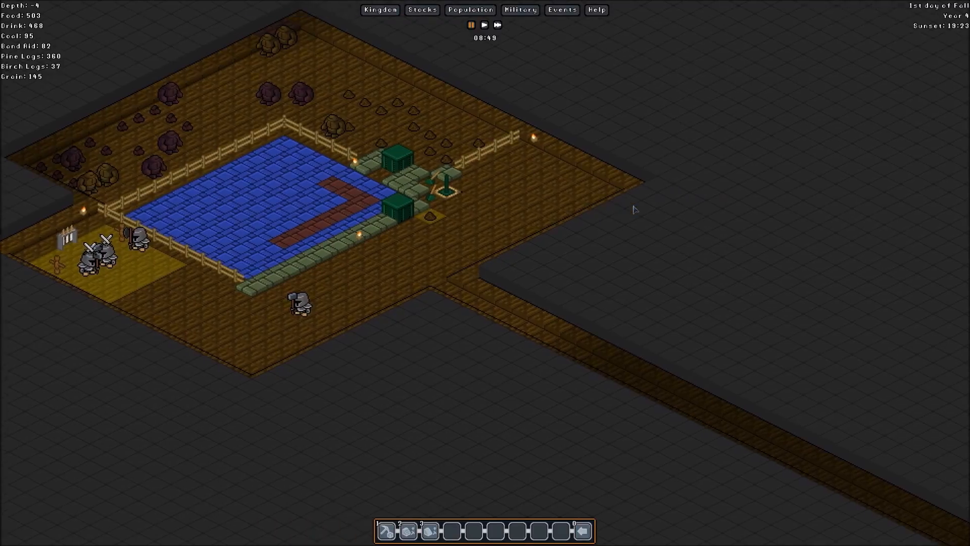
scroll("down", 3)
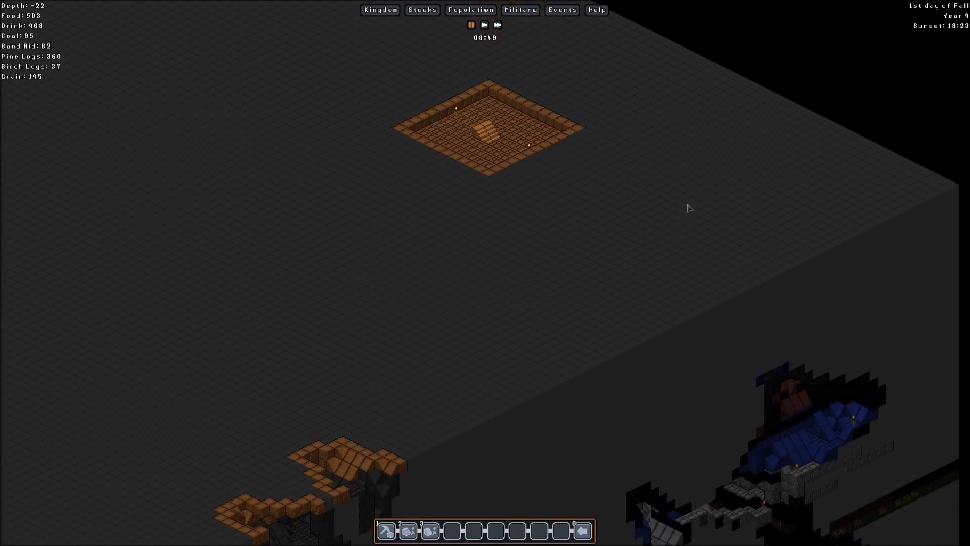
- Scroll deeper to a level with brick-walled corridors, a stairway and a lone gnome
scroll("down", 3)
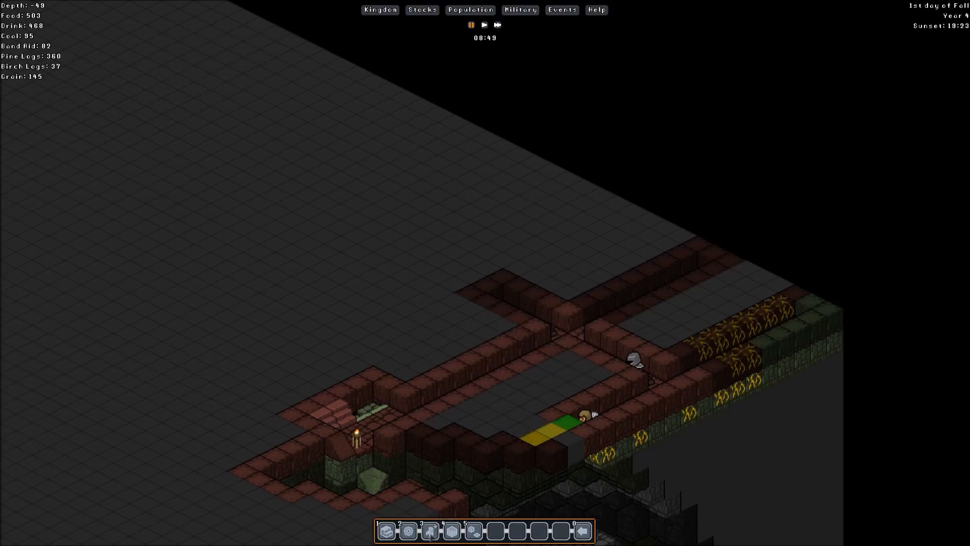
mouse_move(696, 345)
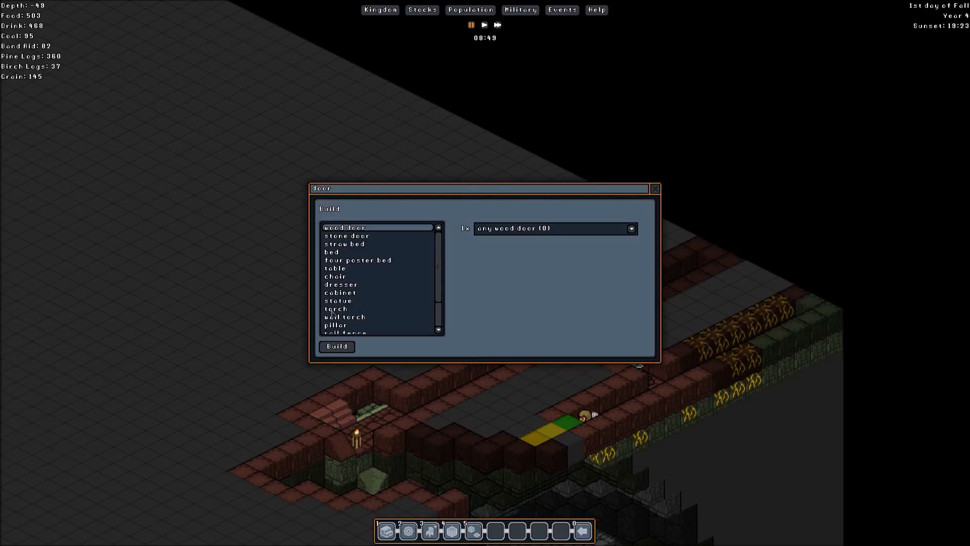
- Bring up the cross-shaped brick chamber with a central stairway near depth 9
left_click(336, 308)
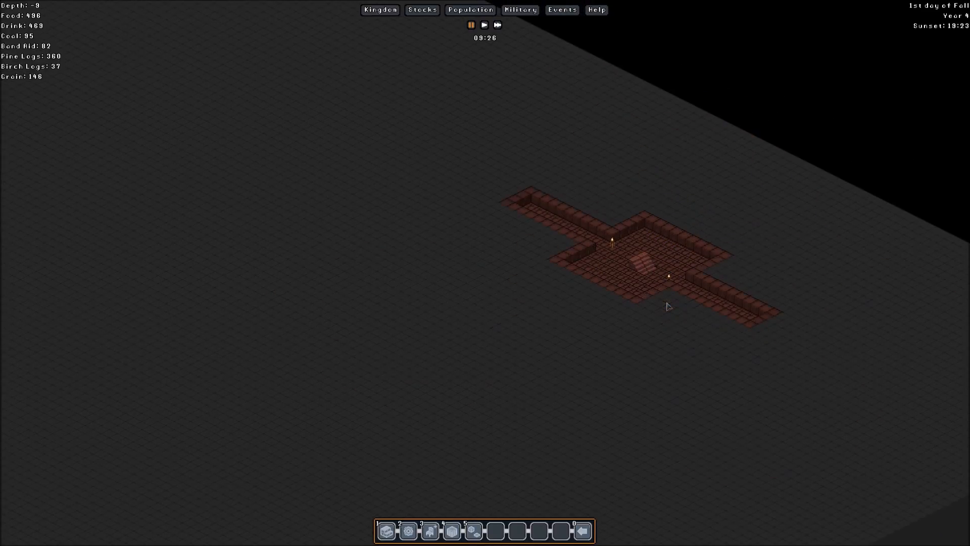
scroll("up", 3)
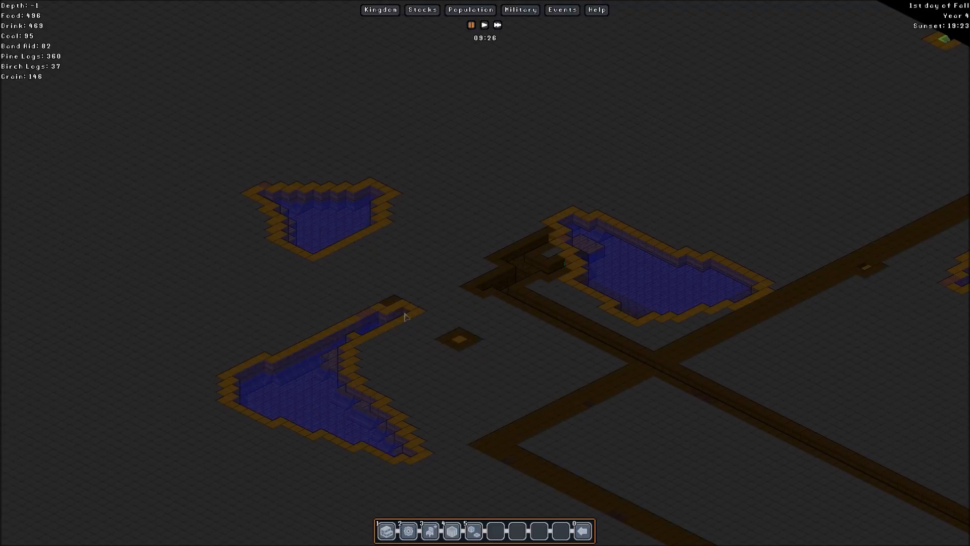
mouse_move(429, 311)
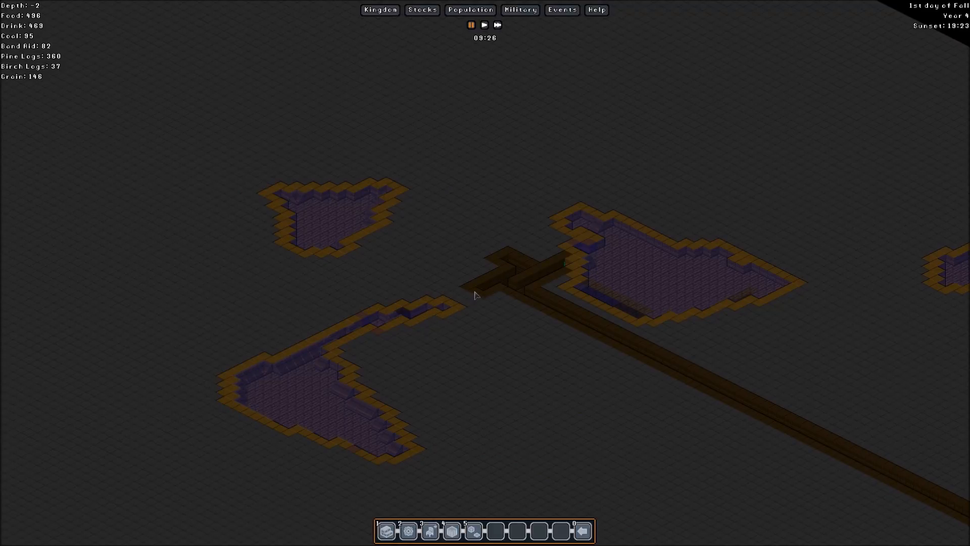
mouse_move(433, 317)
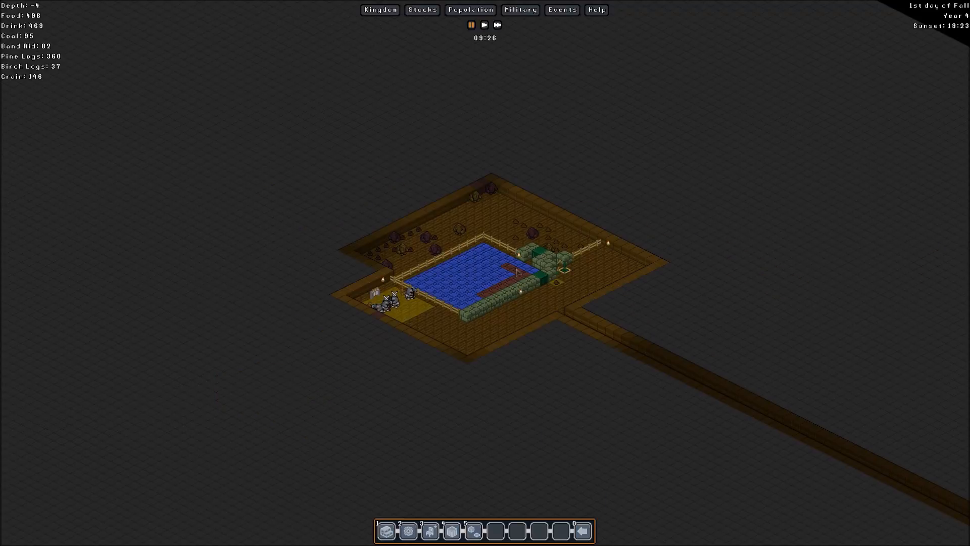
mouse_move(535, 315)
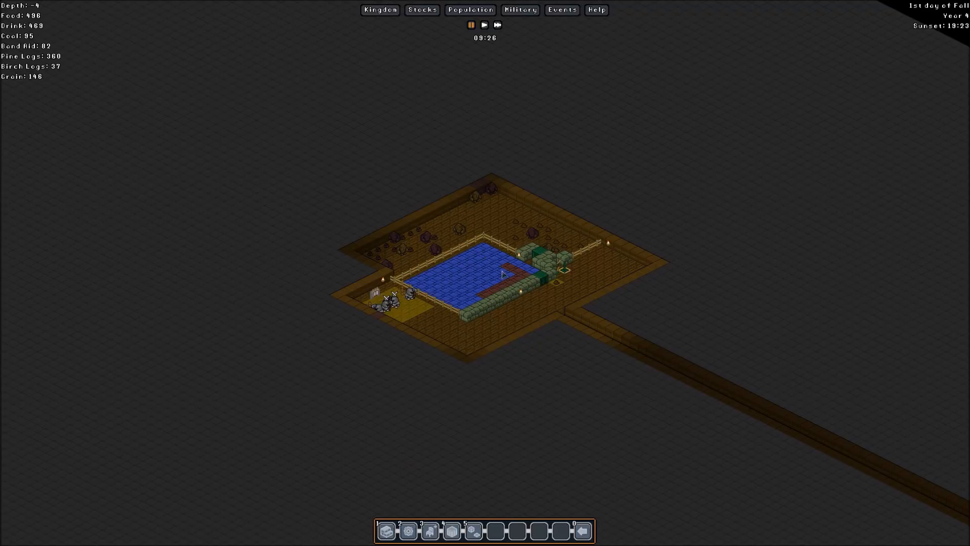
mouse_move(436, 280)
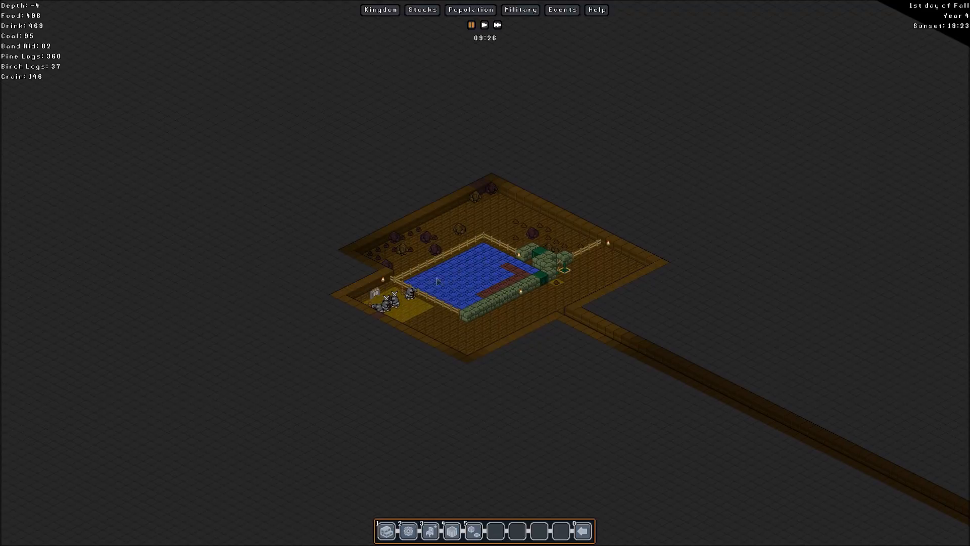
mouse_move(461, 293)
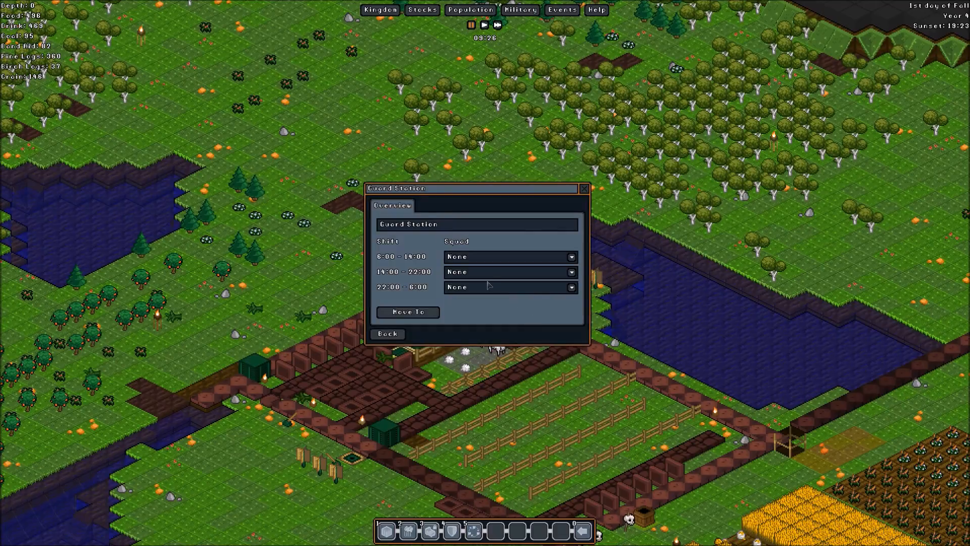
- Assign The Cleaving Foundations to all three guard station shifts and close the window
left_click(508, 256)
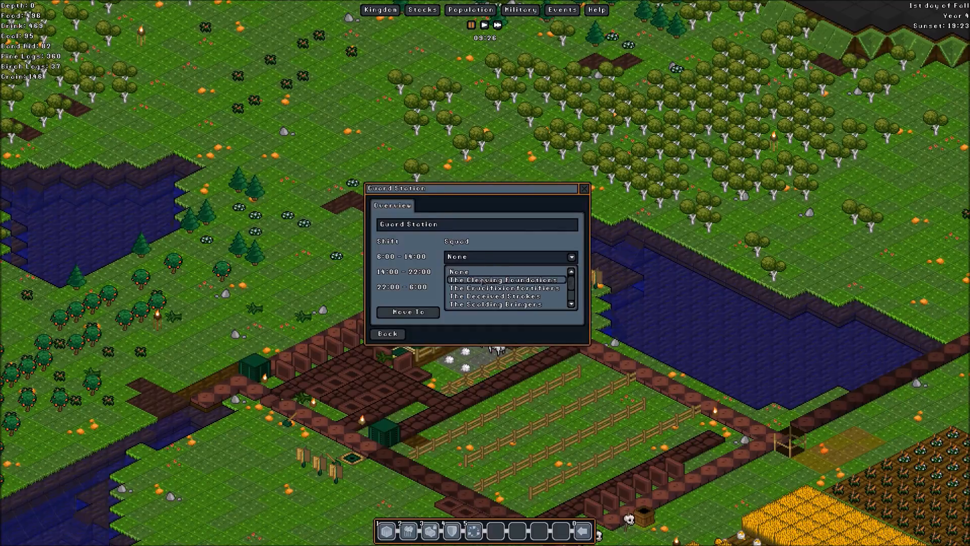
left_click(502, 279)
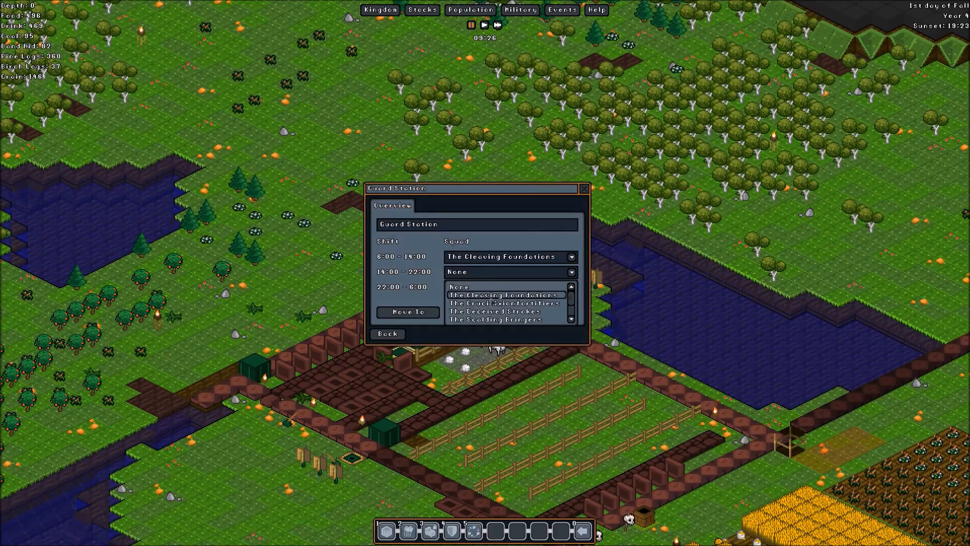
left_click(504, 295)
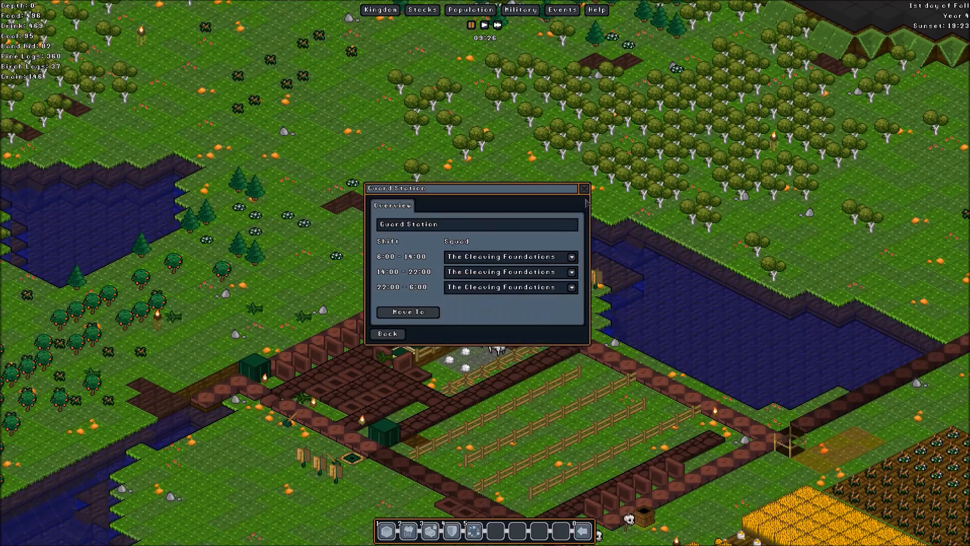
left_click(583, 188)
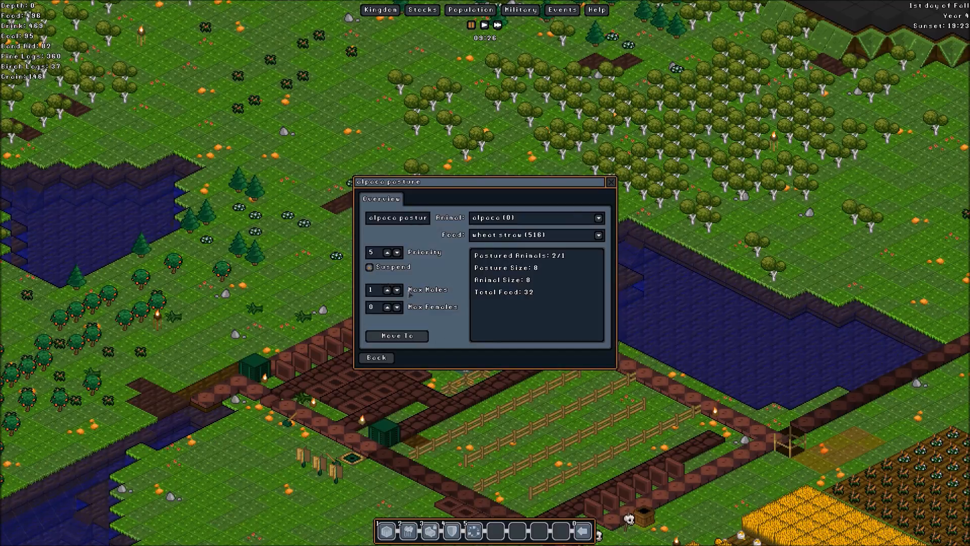
- Raise the alpaca pasture priority to 8 and close its settings
left_click(369, 266)
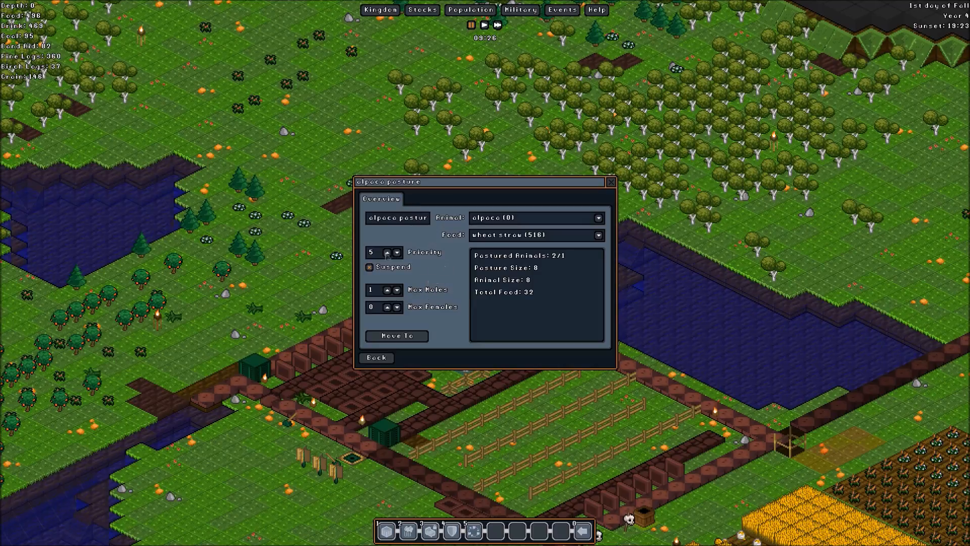
left_click(396, 250)
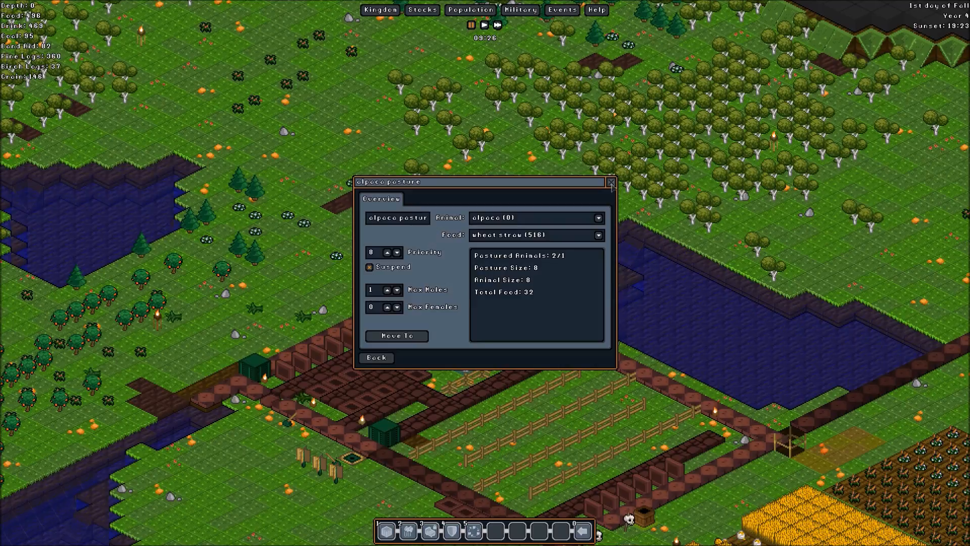
left_click(609, 182)
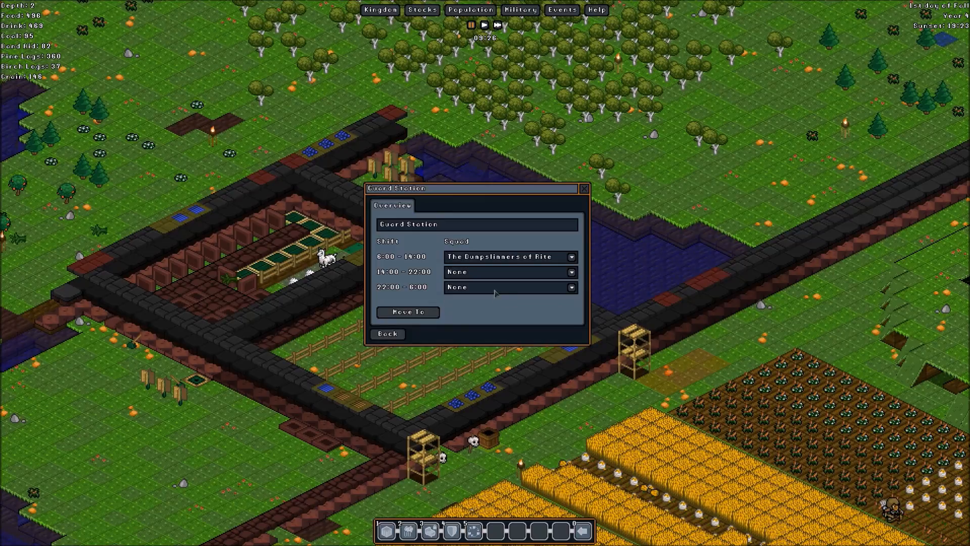
- Assign The Dumpslinners of Rite to a guard station's second and third shifts
left_click(510, 286)
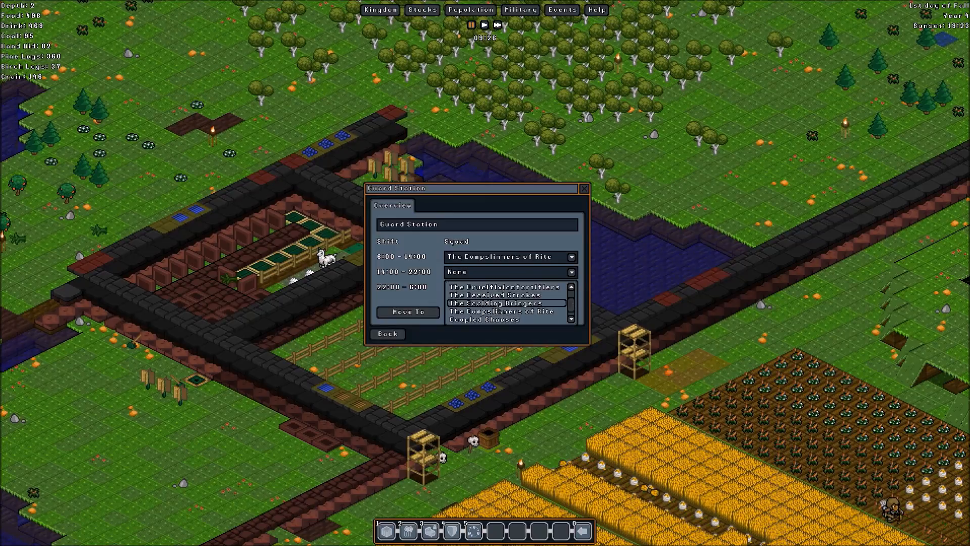
left_click(501, 311)
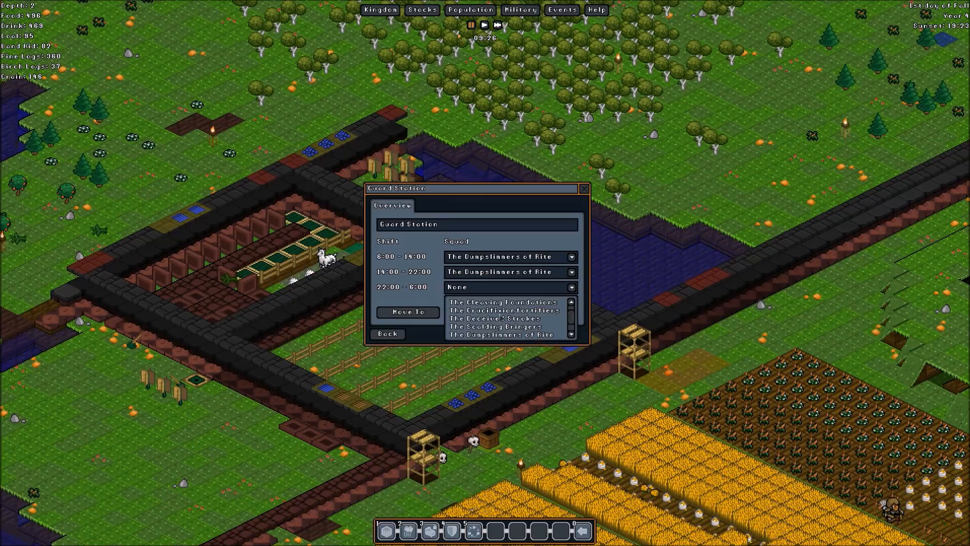
left_click(502, 334)
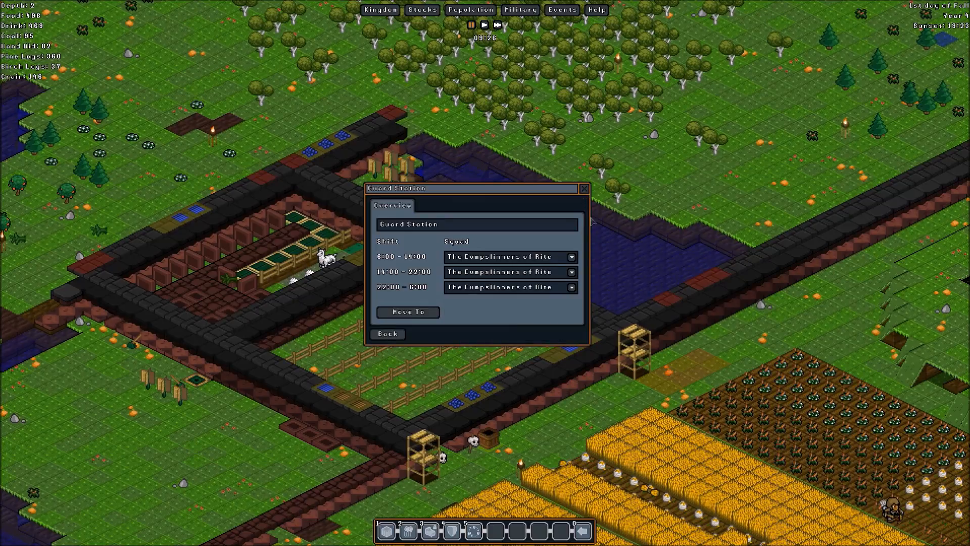
left_click(582, 187)
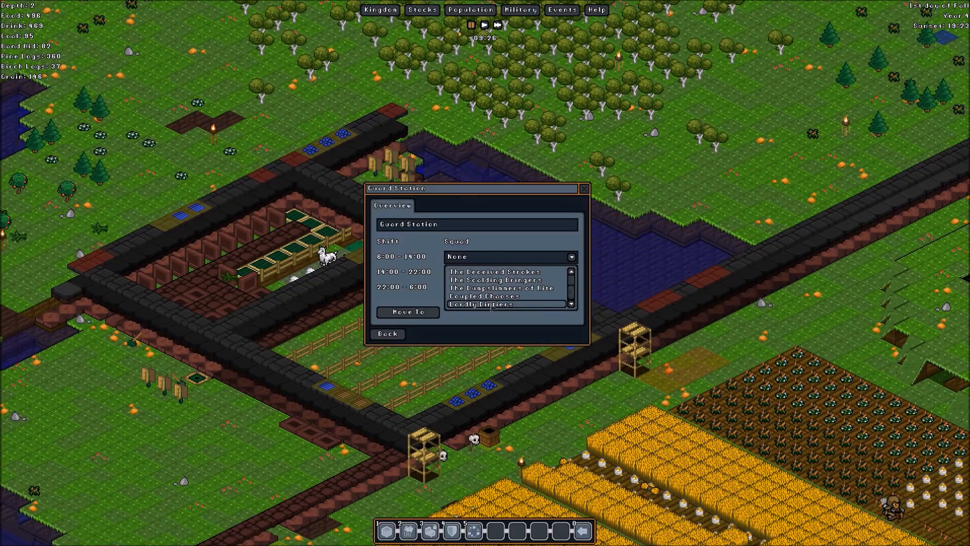
- Assign Lordly Dirtiers to another station and The Scalding Bringers to a third station
left_click(488, 305)
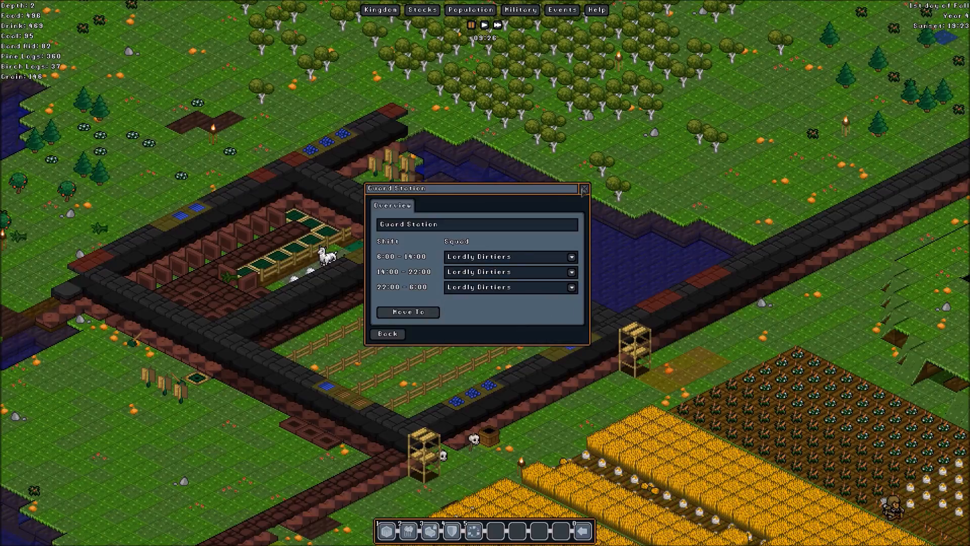
left_click(582, 188)
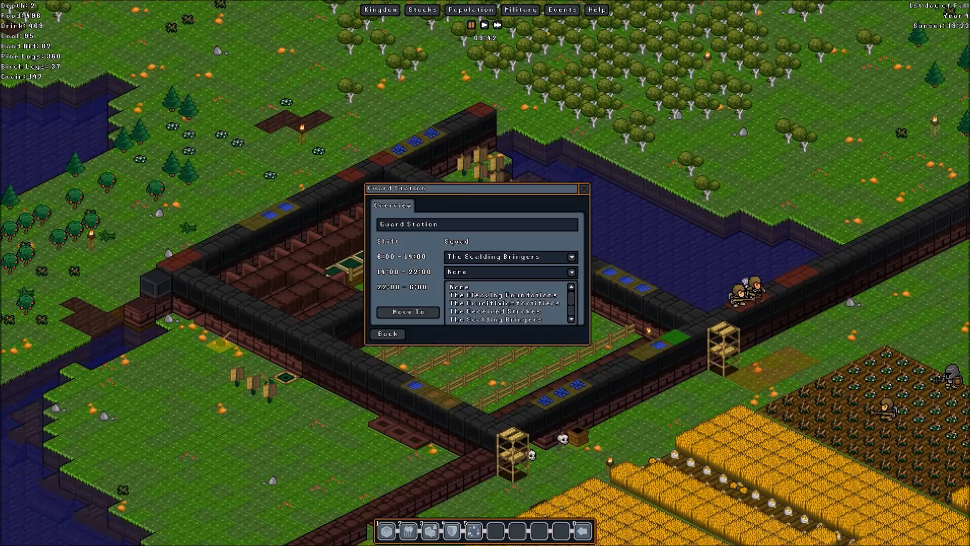
left_click(504, 322)
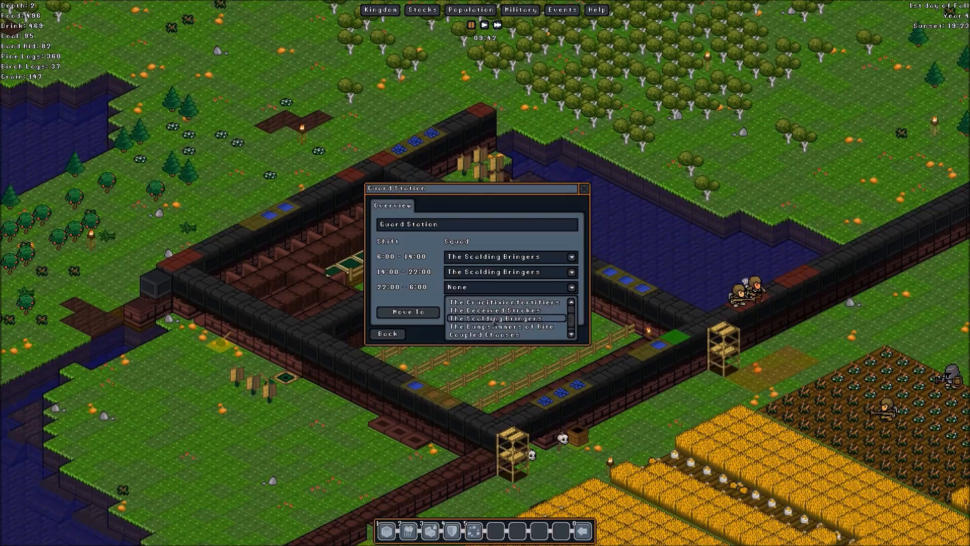
left_click(582, 188)
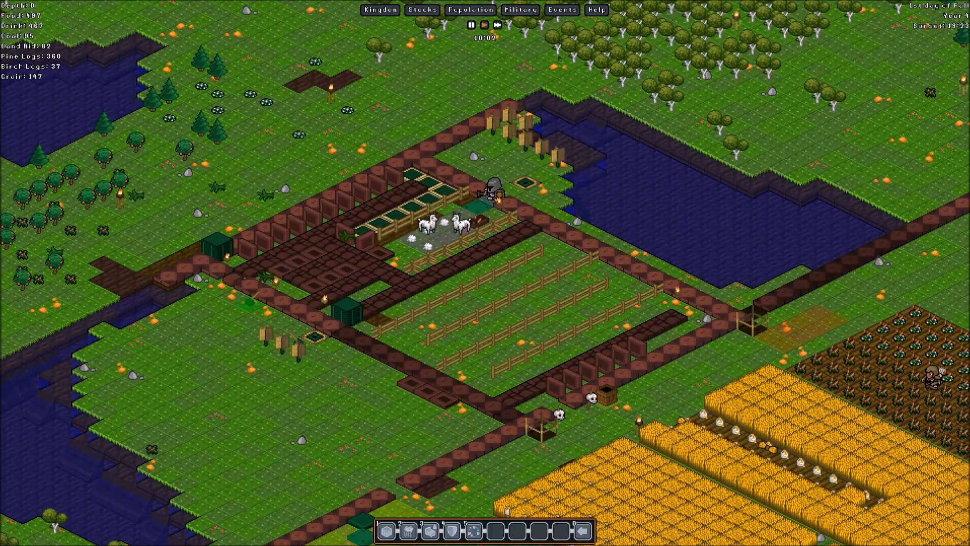
left_click(561, 10)
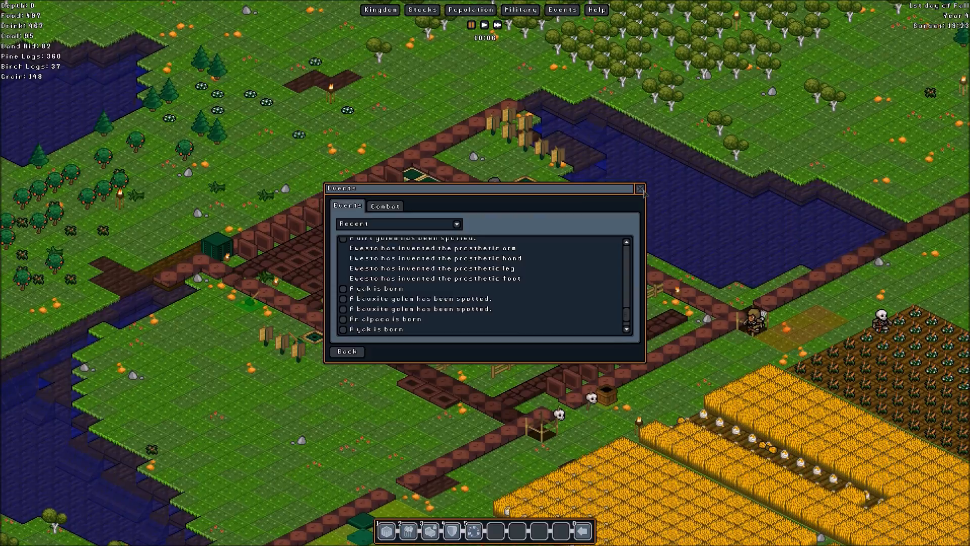
left_click(640, 188)
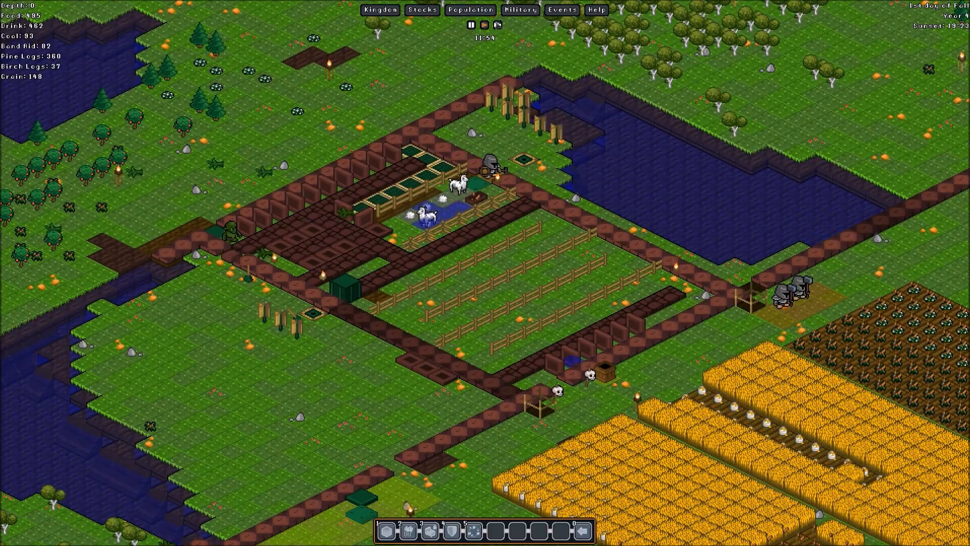
left_click(484, 25)
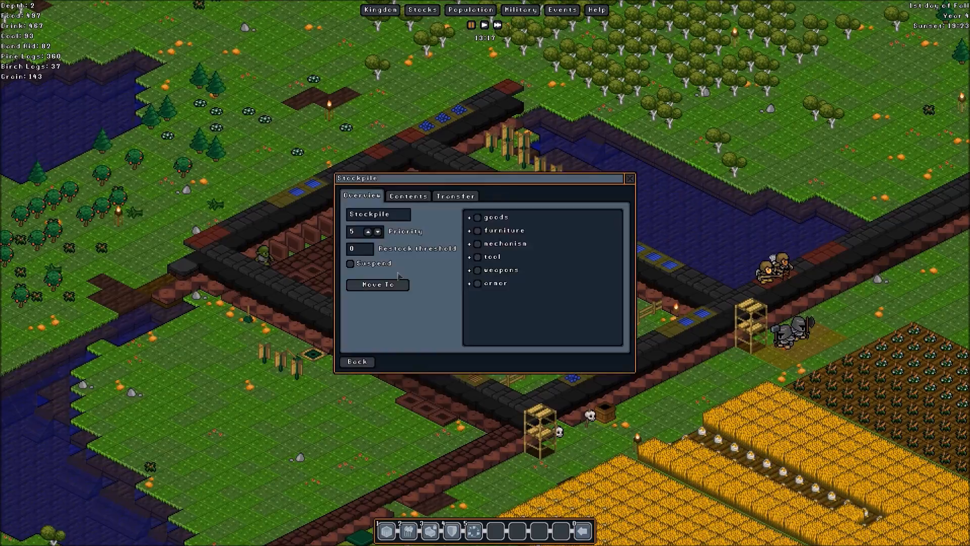
- Lower the stockpile priority to 1 and expand its weapons and ranged categories
left_click(377, 235)
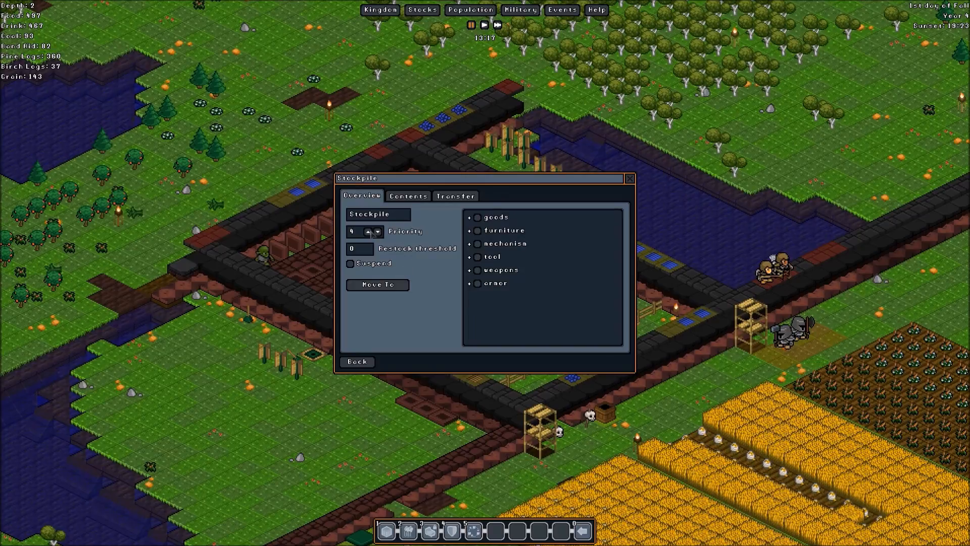
left_click(378, 235)
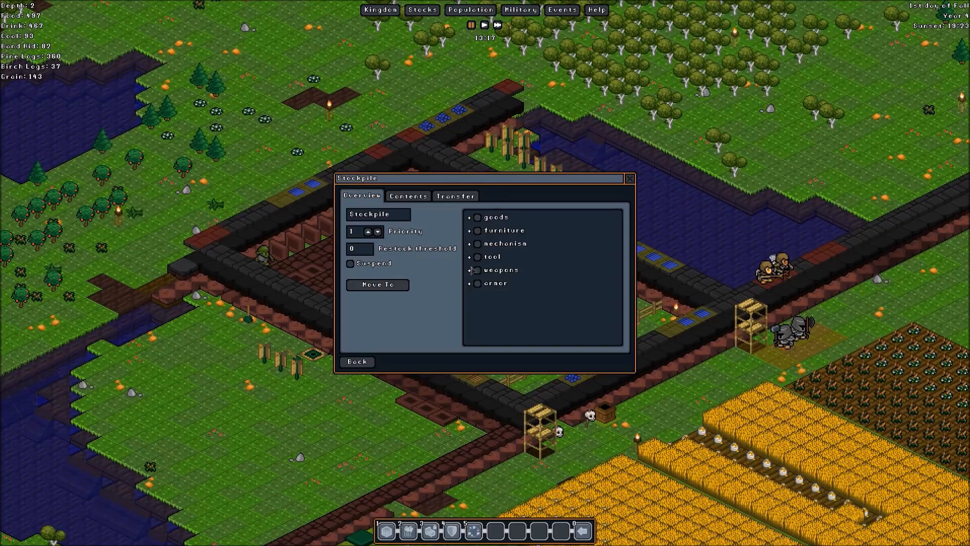
left_click(470, 269)
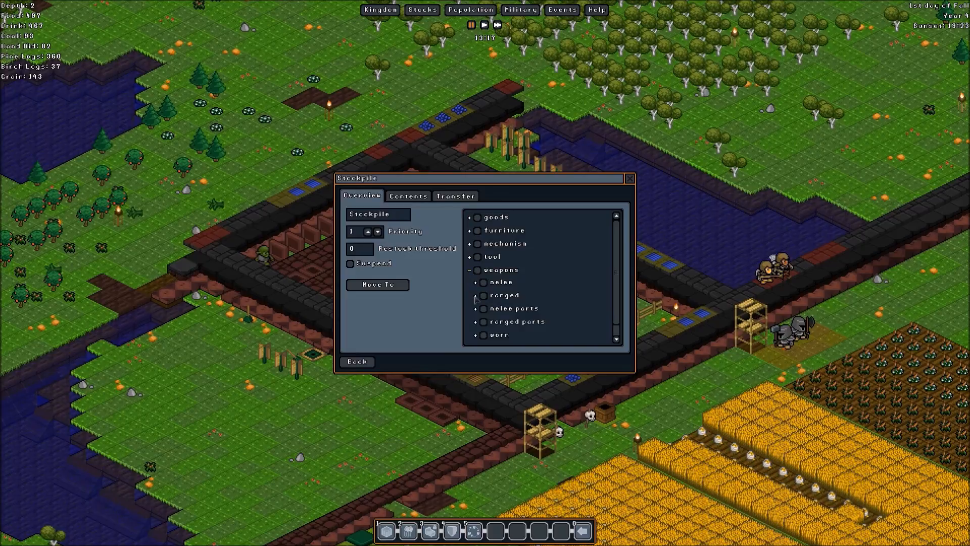
left_click(474, 295)
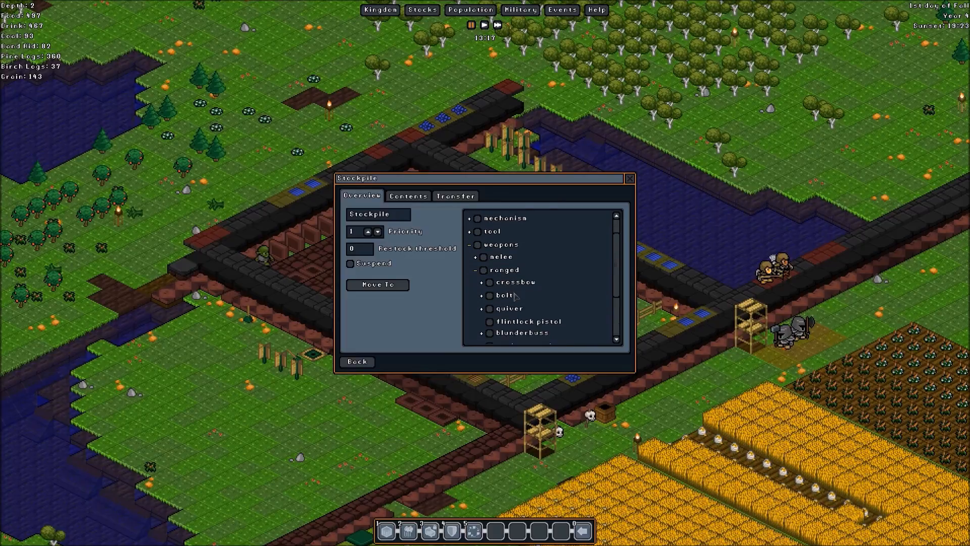
scroll("down", 3)
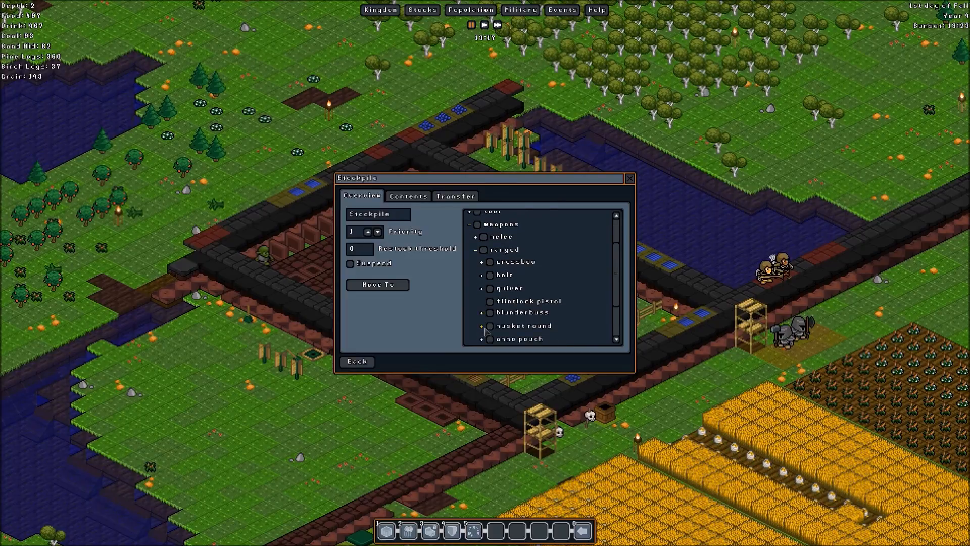
left_click(489, 325)
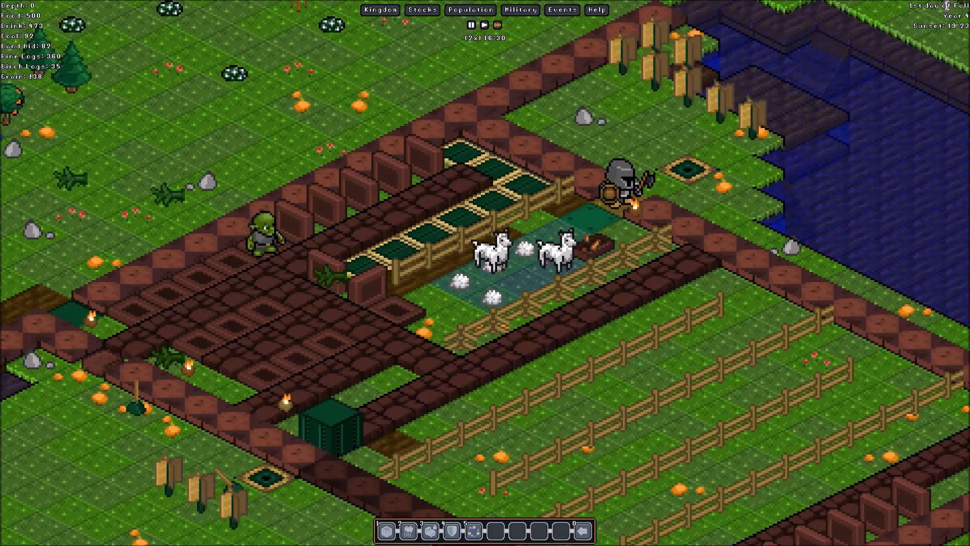
left_click(532, 251)
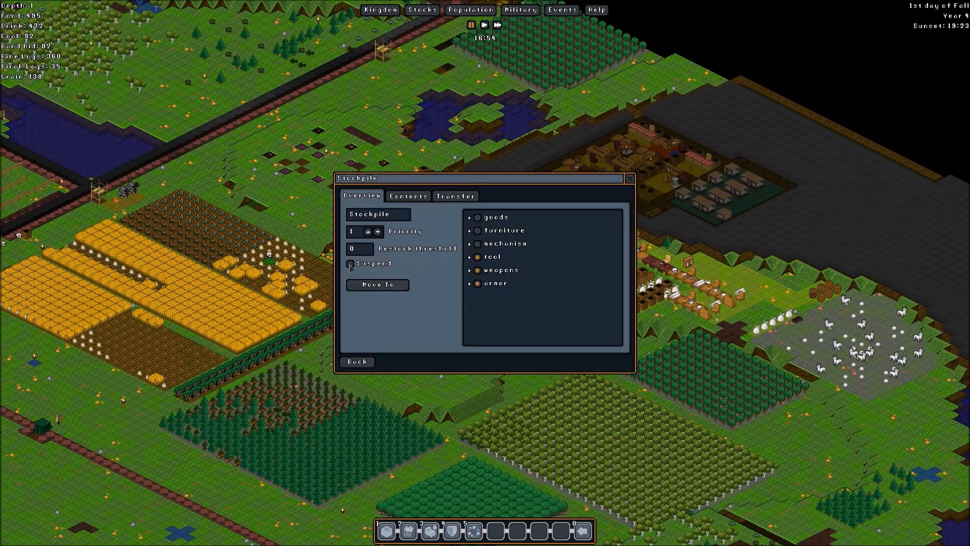
- Tick Suspend on the goods, tools, weapons and armor stockpile and close it
left_click(350, 263)
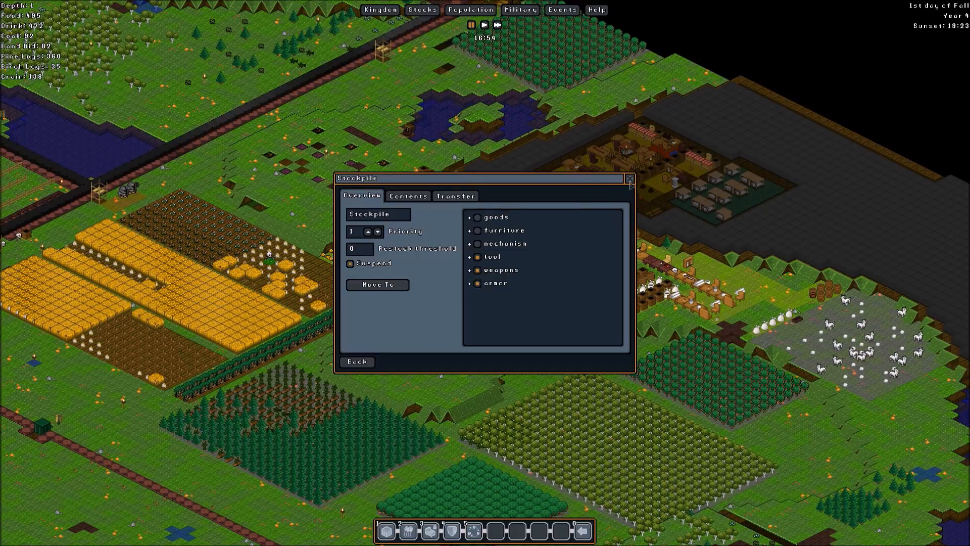
left_click(628, 178)
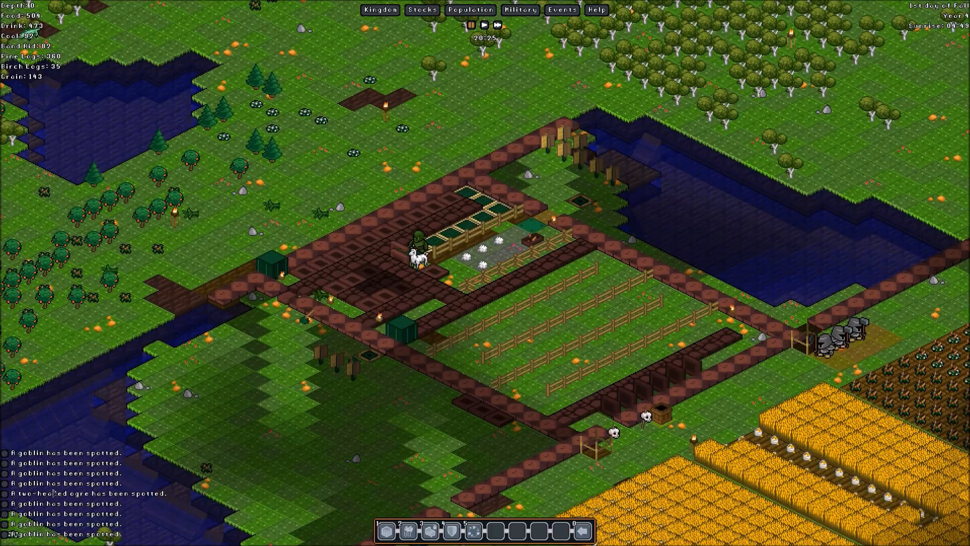
mouse_move(201, 530)
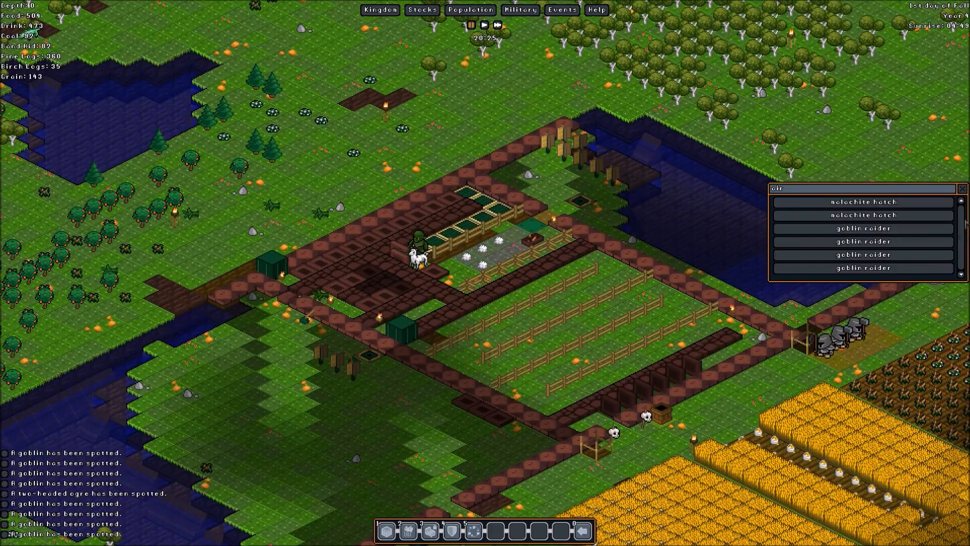
mouse_move(862, 240)
type("t floor")
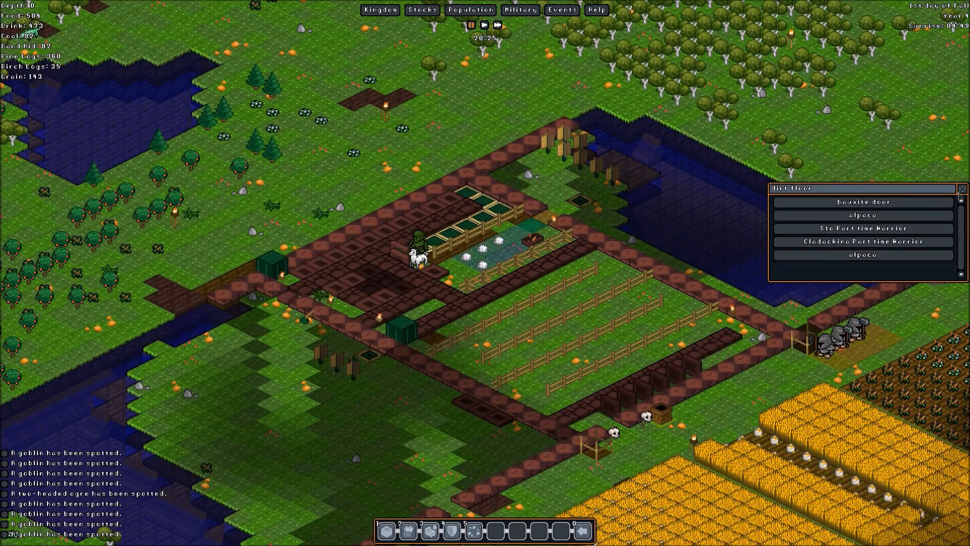
- Dismiss the tile contents popup while gnomes build the perimeter walls
left_click(961, 188)
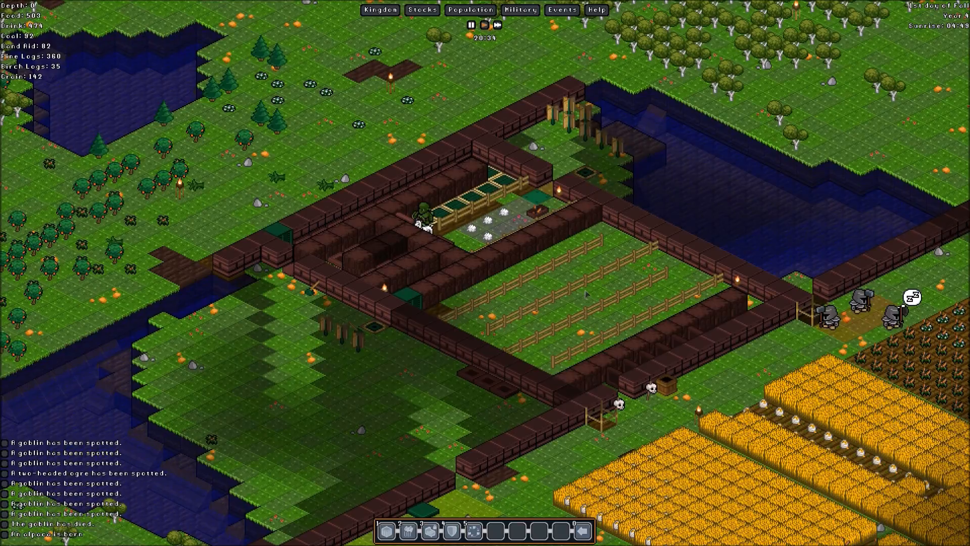
left_click(483, 25)
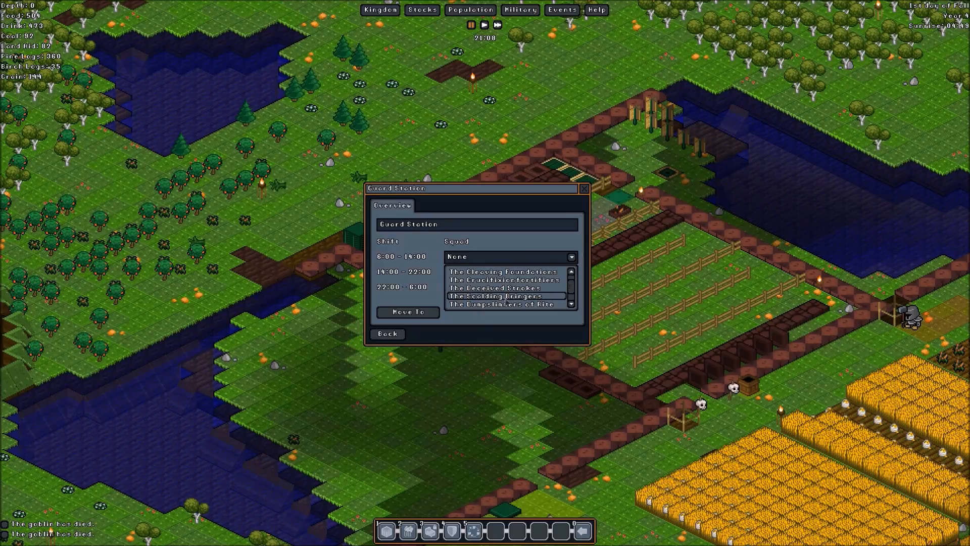
- Put The Cleaving Foundations on the 6:00–14:00 and 14:00–22:00 guard shifts
left_click(503, 272)
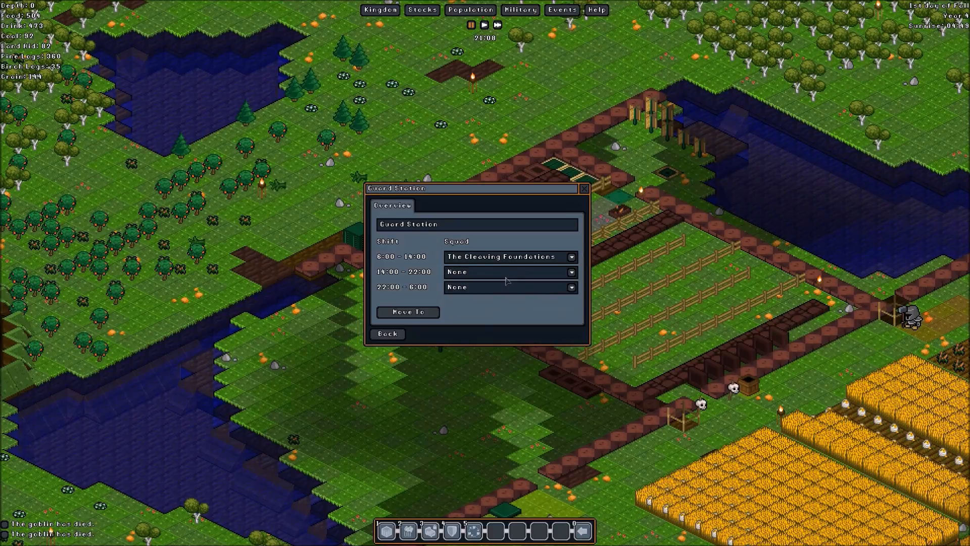
left_click(507, 271)
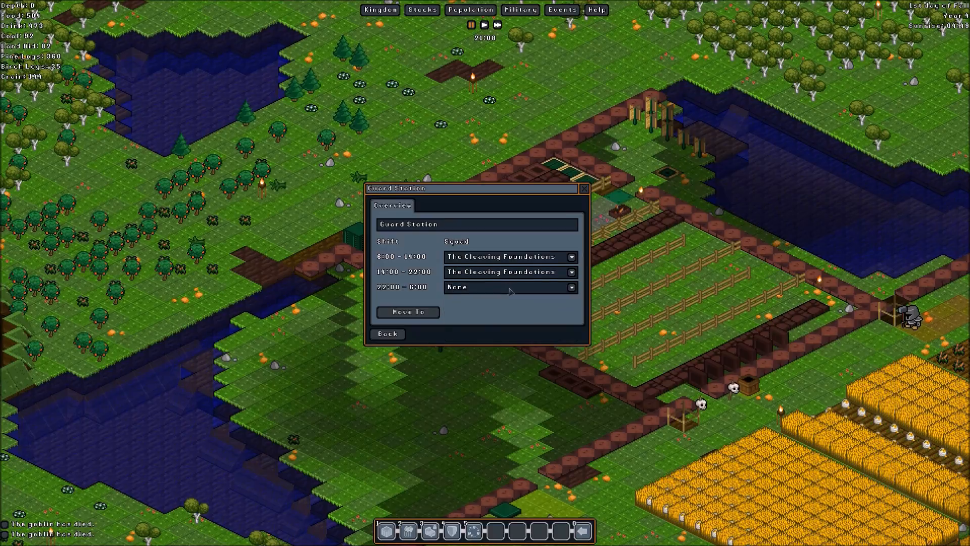
left_click(582, 188)
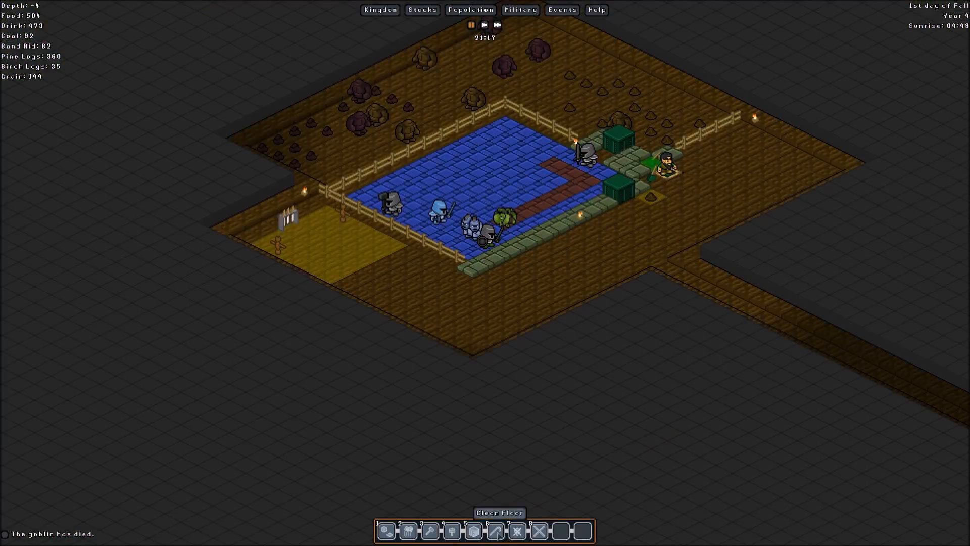
mouse_move(451, 531)
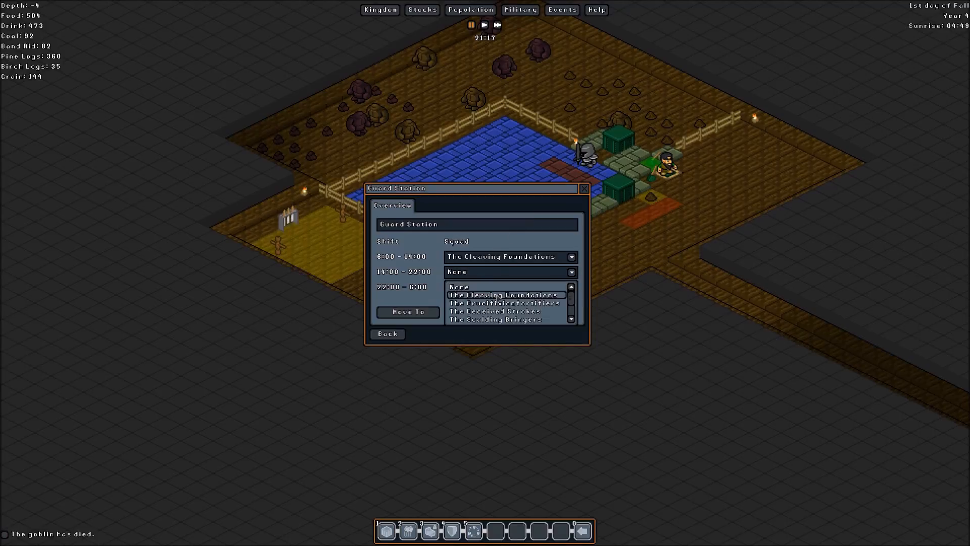
- Replace the previous squad with The Scalding Bringers on the 6:00–14:00 and 14:00–22:00 shifts
left_click(502, 295)
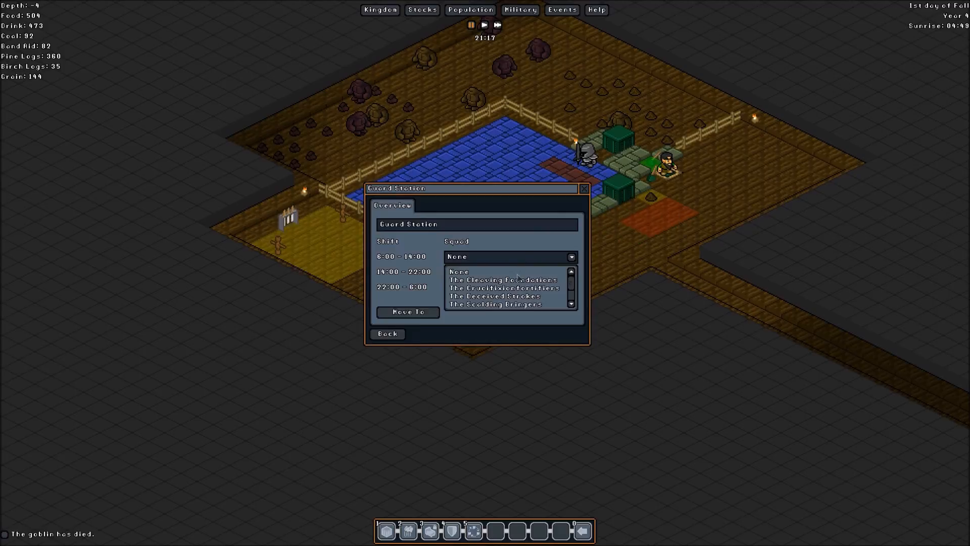
left_click(495, 304)
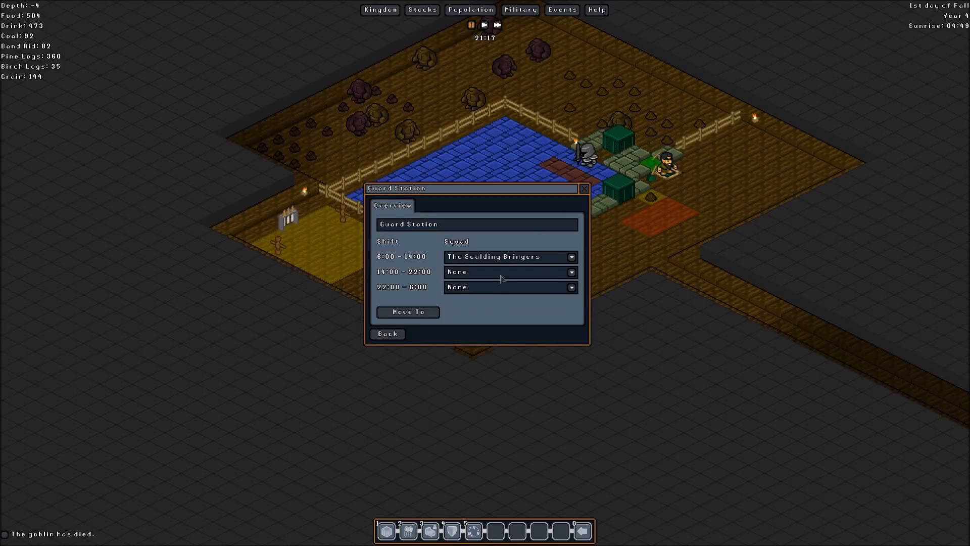
left_click(503, 272)
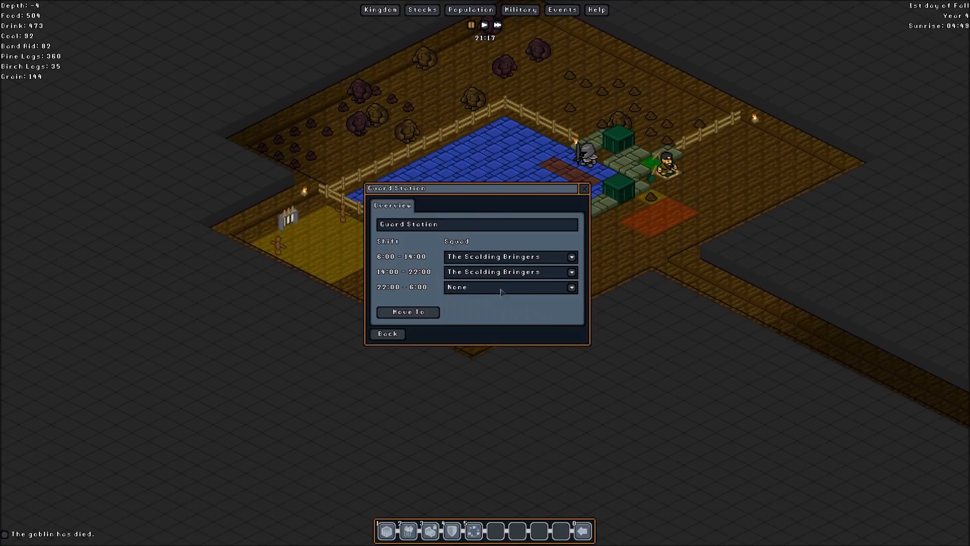
left_click(507, 286)
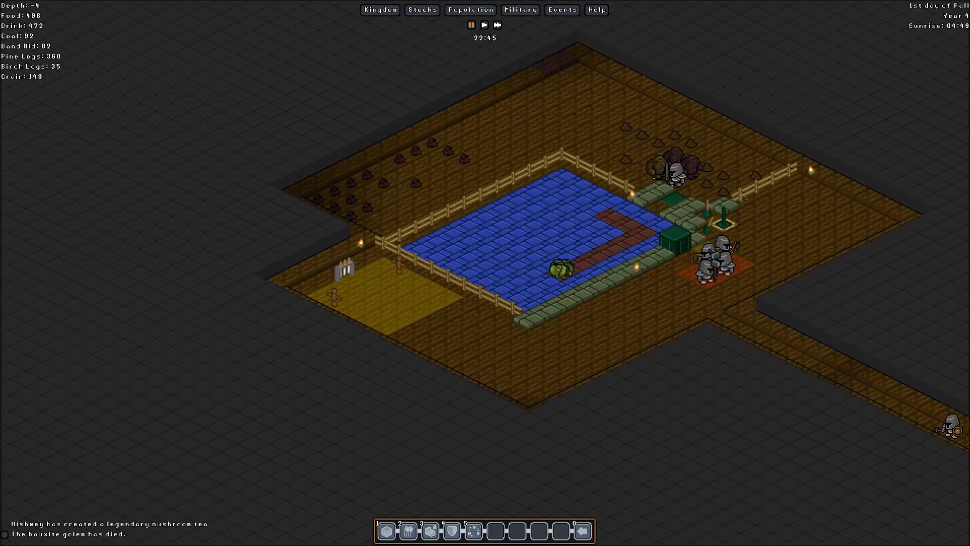
mouse_move(295, 405)
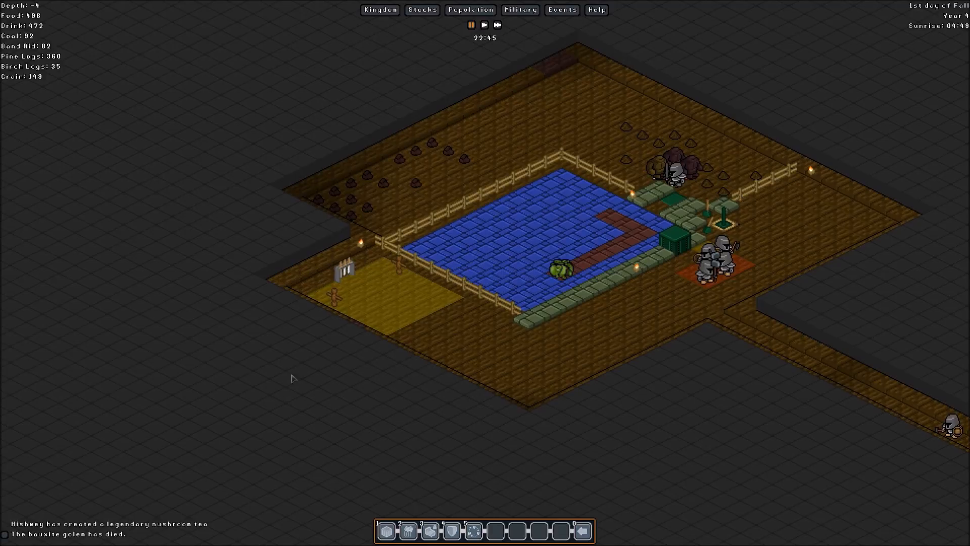
left_click(484, 24)
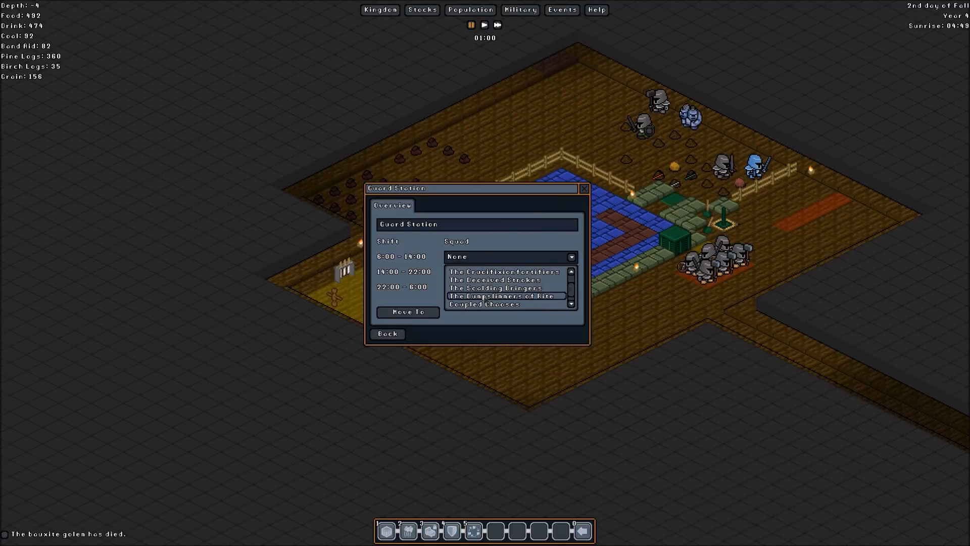
- Assign Lordly Dirtiers to all three guard shifts and close the station window
left_click(501, 296)
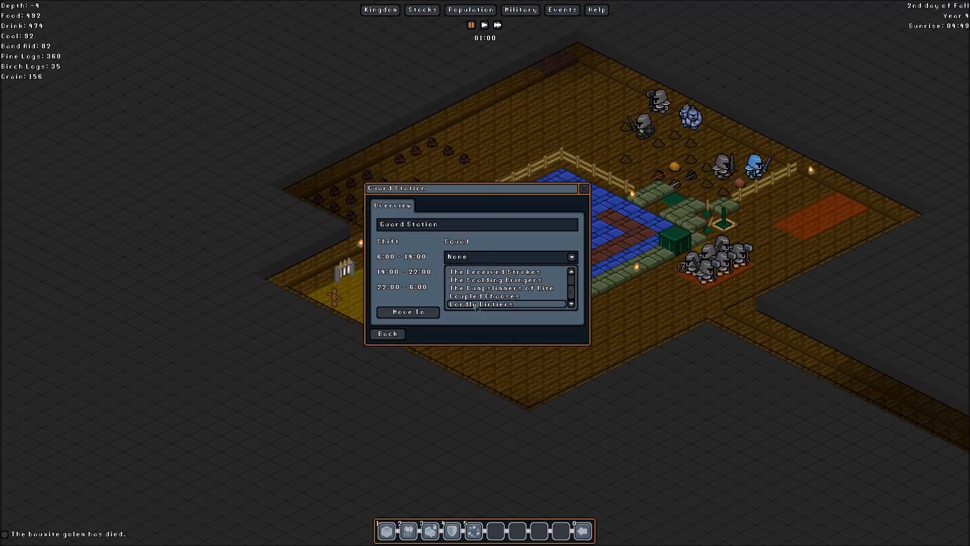
left_click(480, 303)
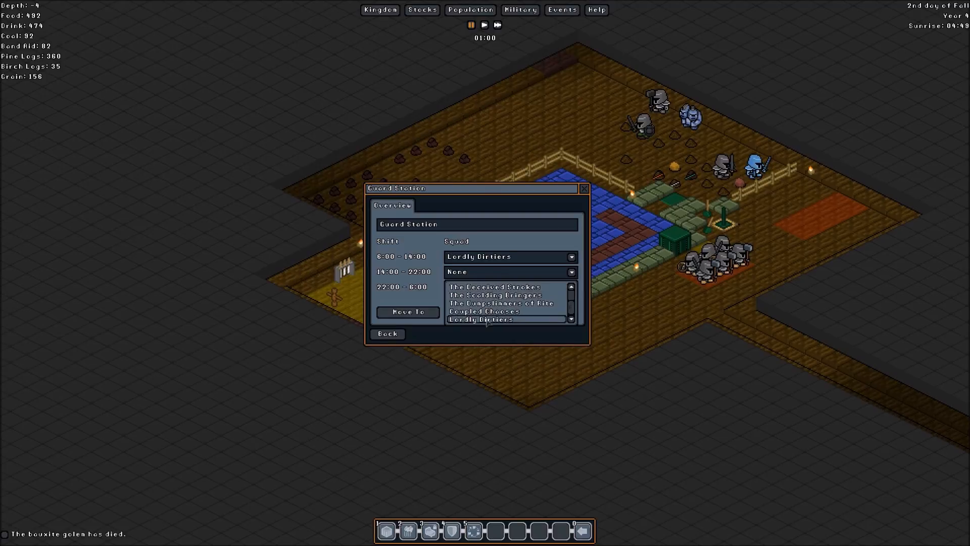
left_click(479, 319)
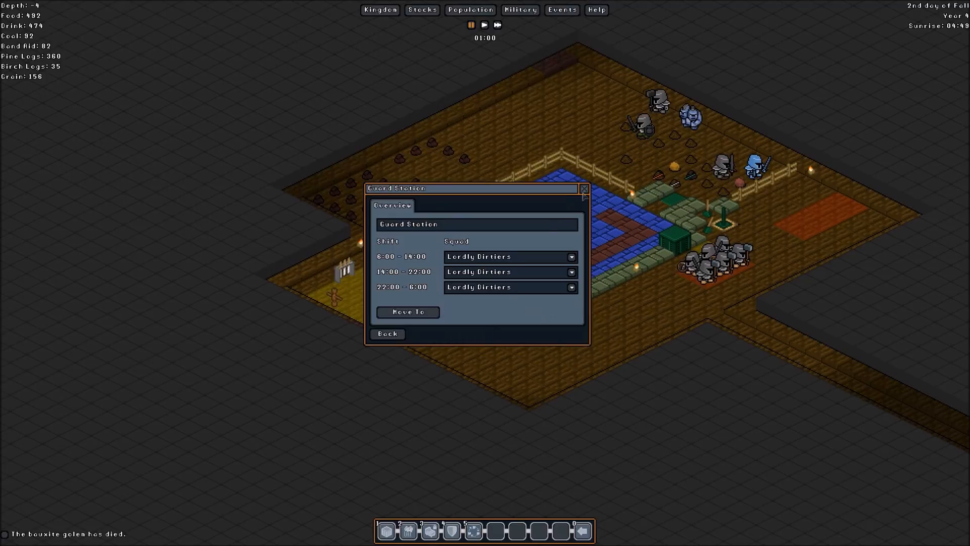
left_click(582, 188)
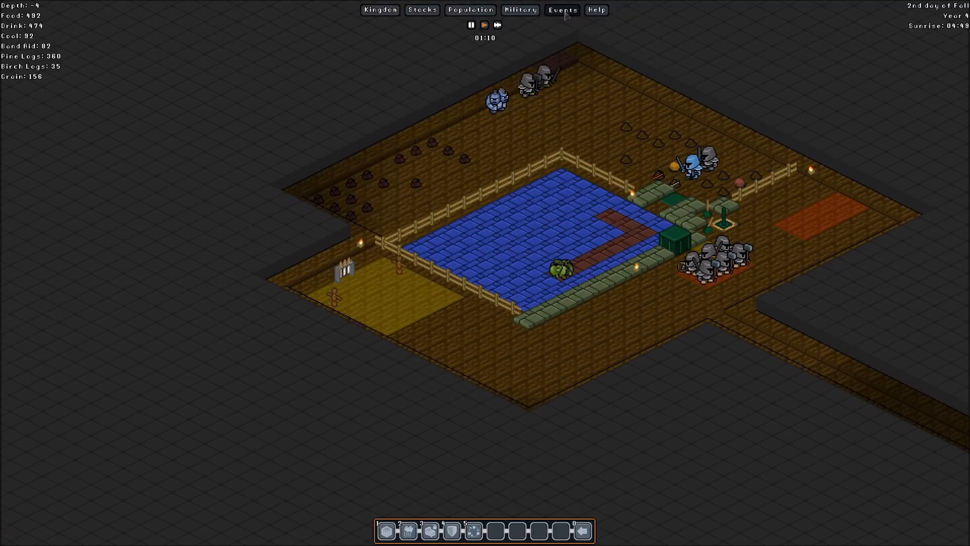
- Read the current day's combat log down to the bauxite golem's death, then close it
left_click(562, 10)
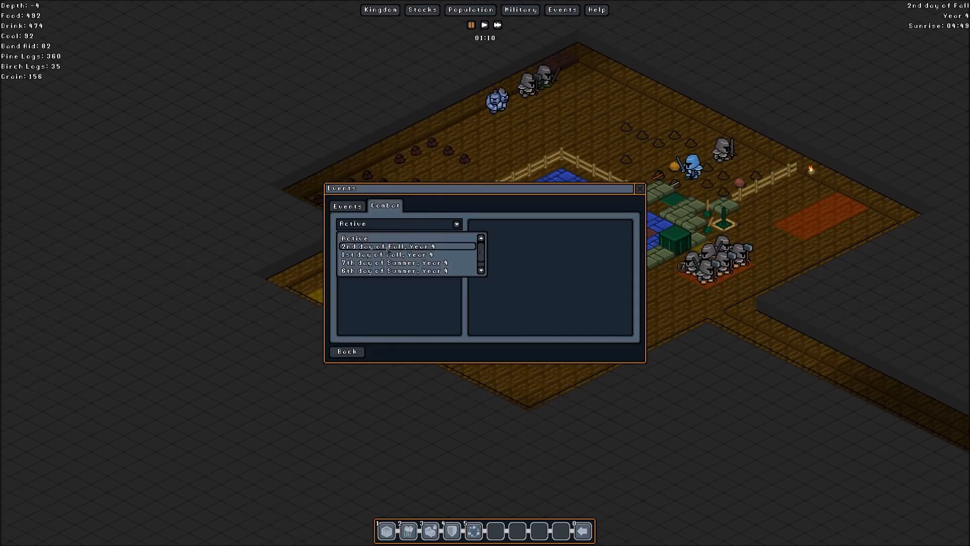
left_click(406, 246)
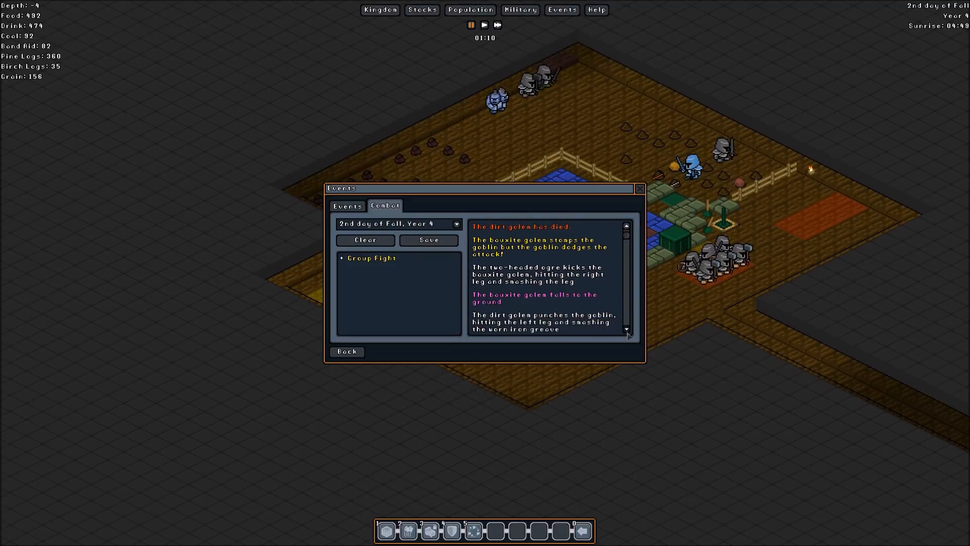
scroll("down", 3)
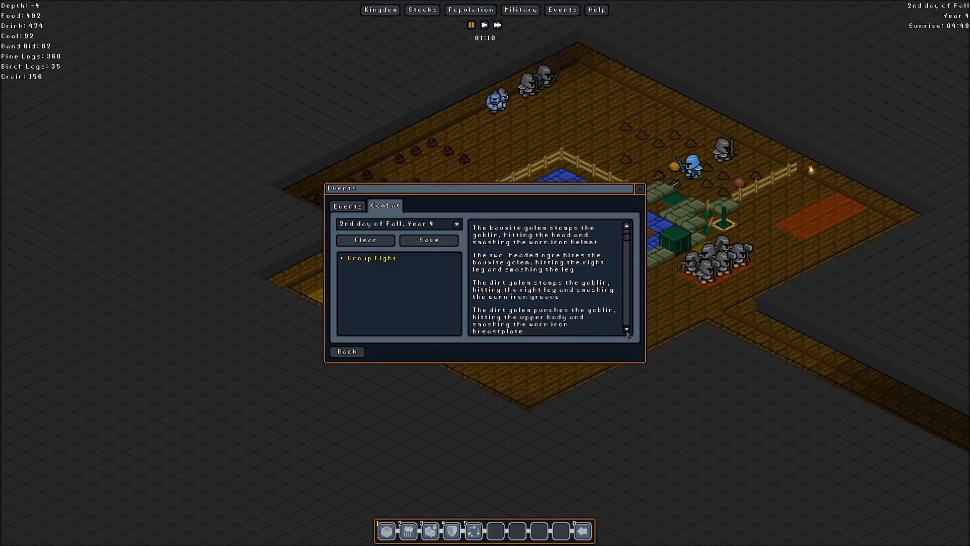
scroll("down", 3)
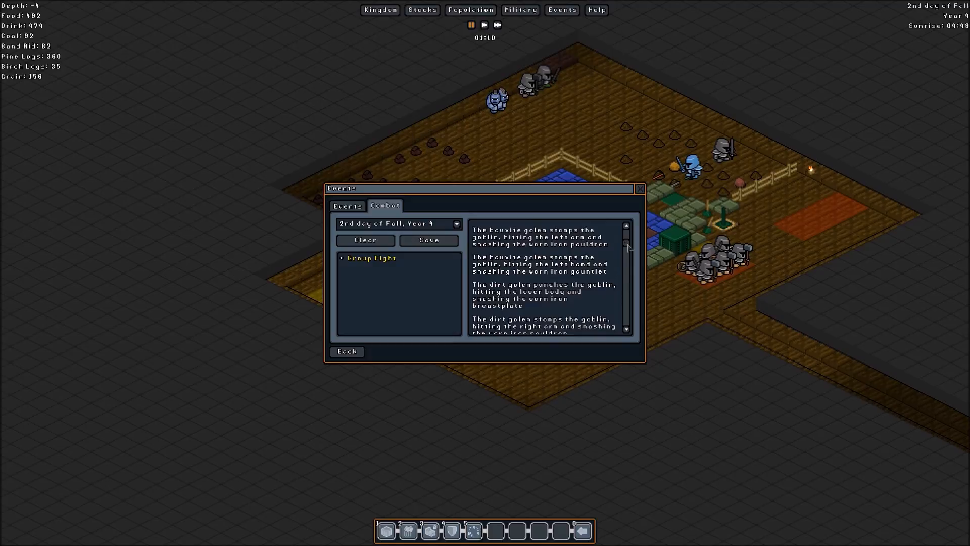
scroll("down", 3)
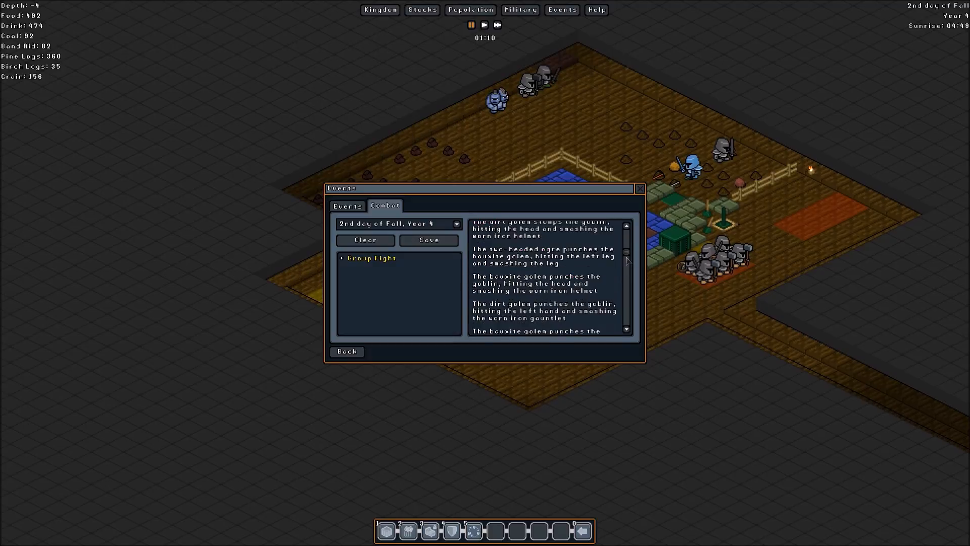
scroll("down", 3)
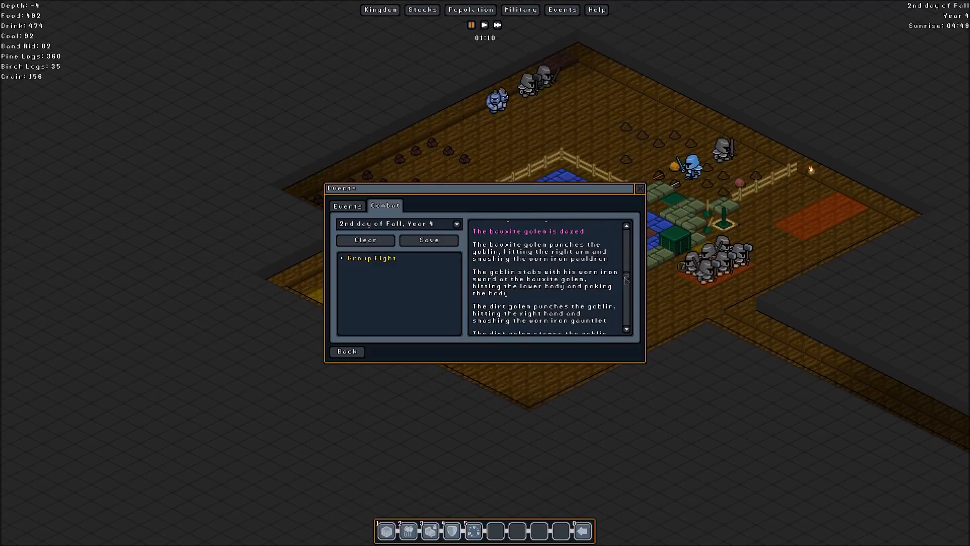
scroll("down", 3)
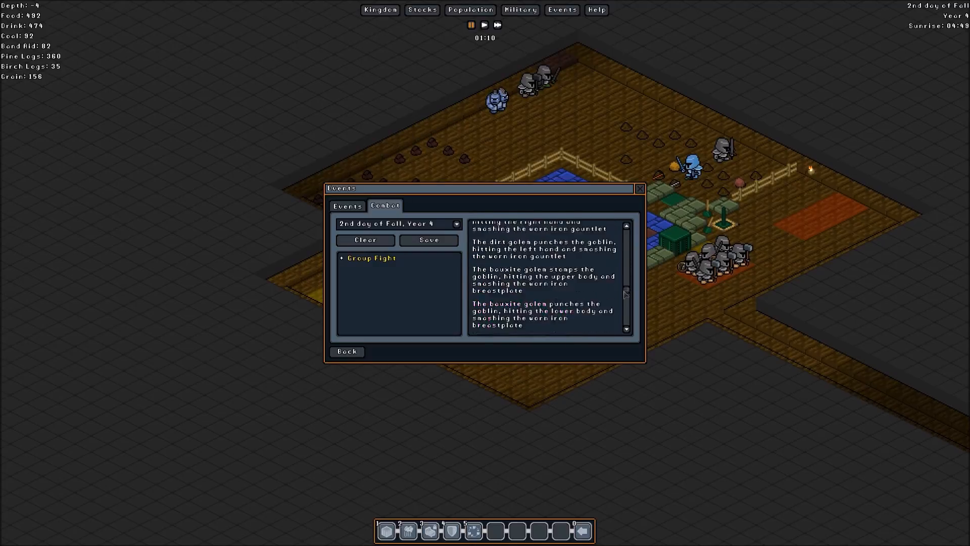
scroll("down", 3)
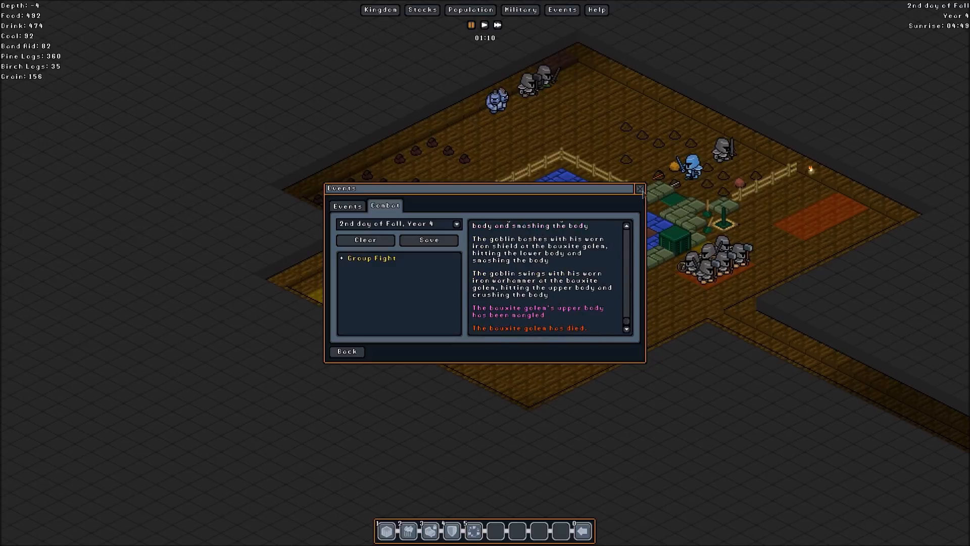
left_click(640, 188)
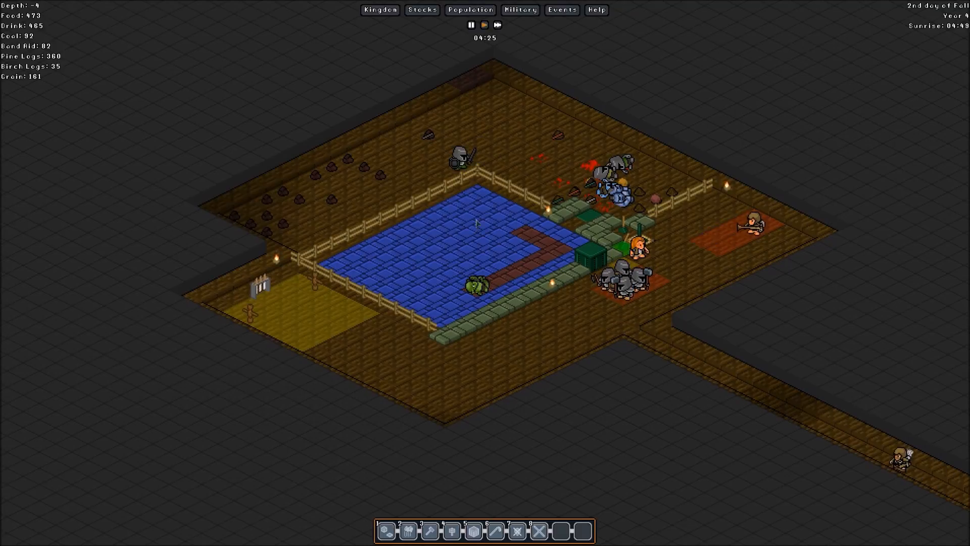
- Send The Cleaving Foundations and The Scalding Bringers to attack the goblin fighter
left_click(753, 223)
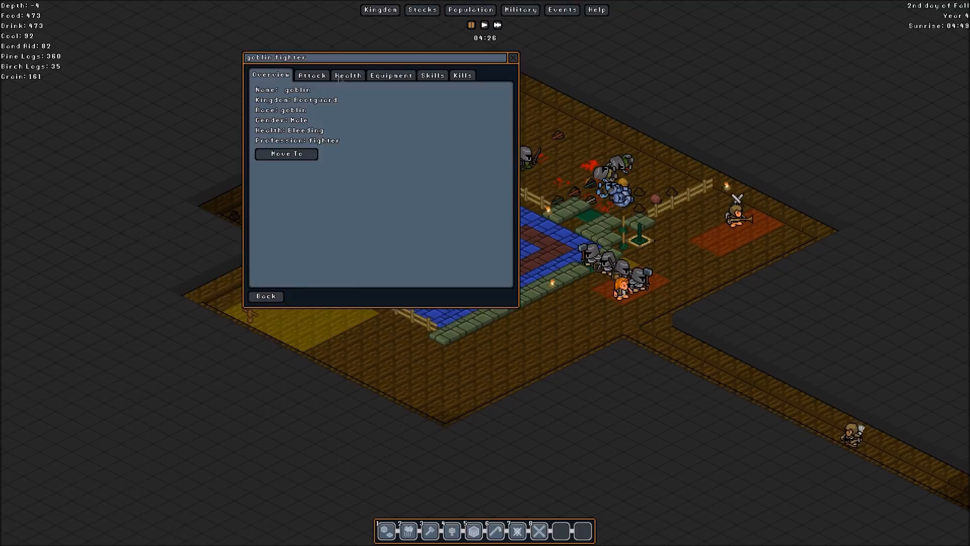
left_click(311, 75)
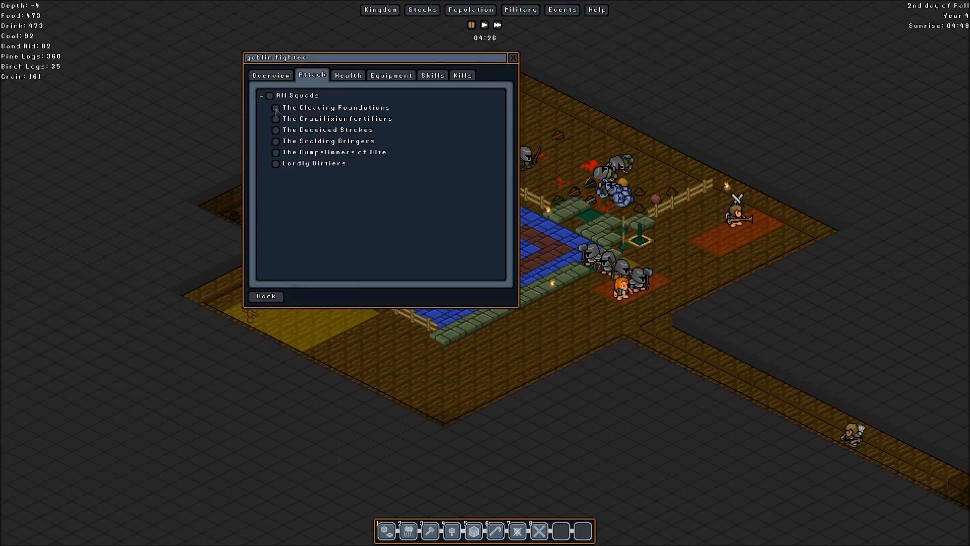
left_click(276, 107)
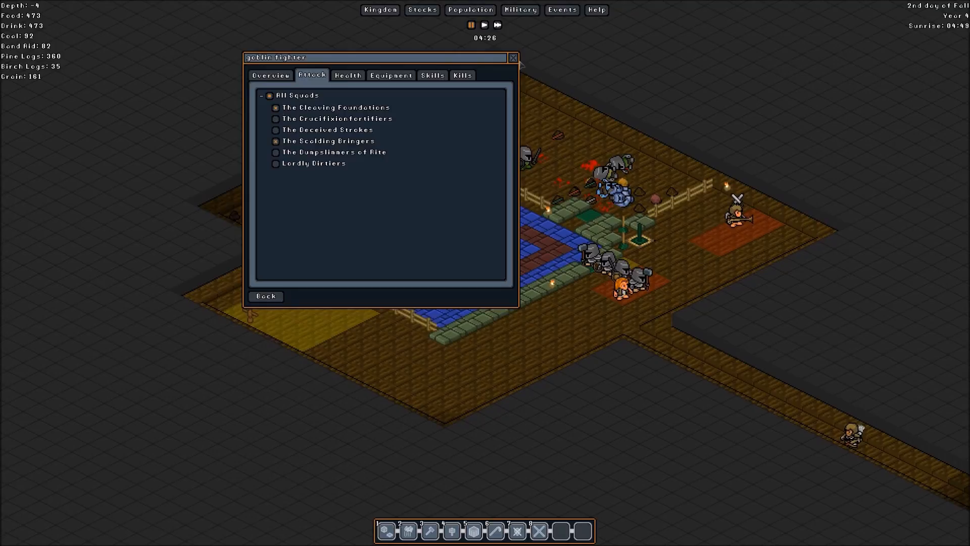
left_click(513, 58)
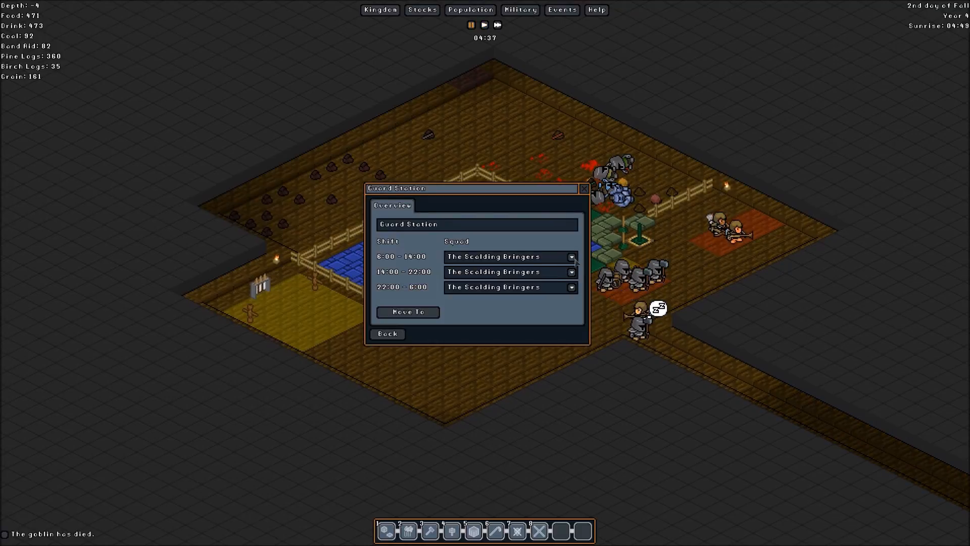
- Clear all three guard station shifts back to no squad and close the window
left_click(507, 256)
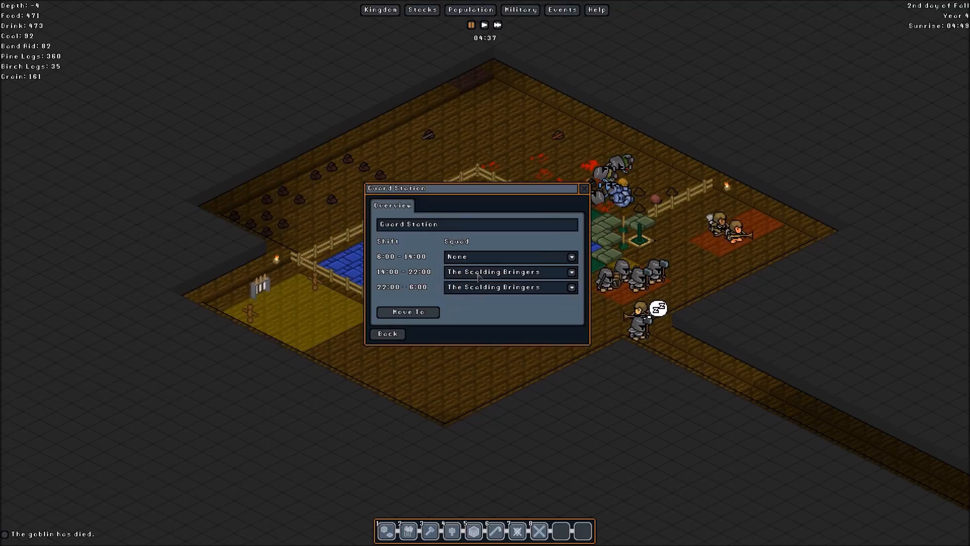
left_click(509, 272)
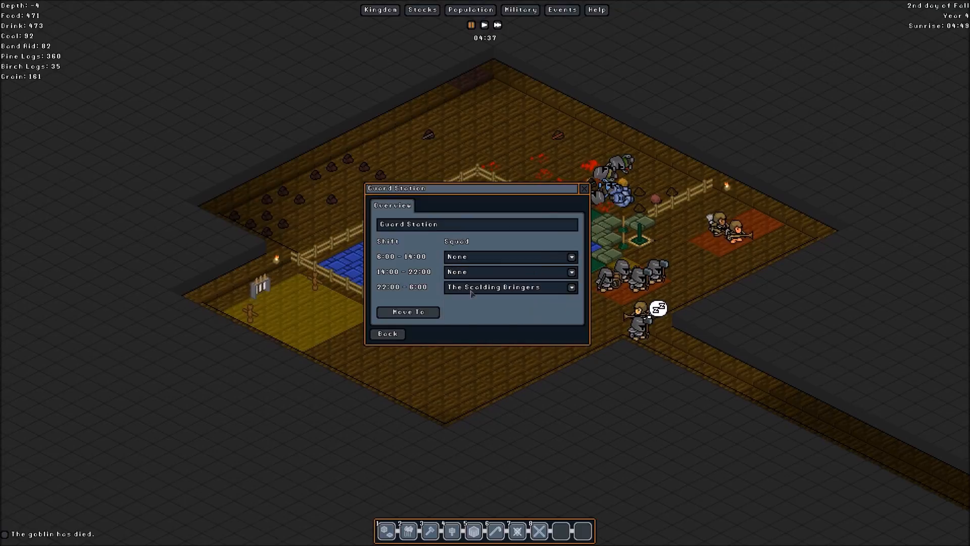
left_click(507, 287)
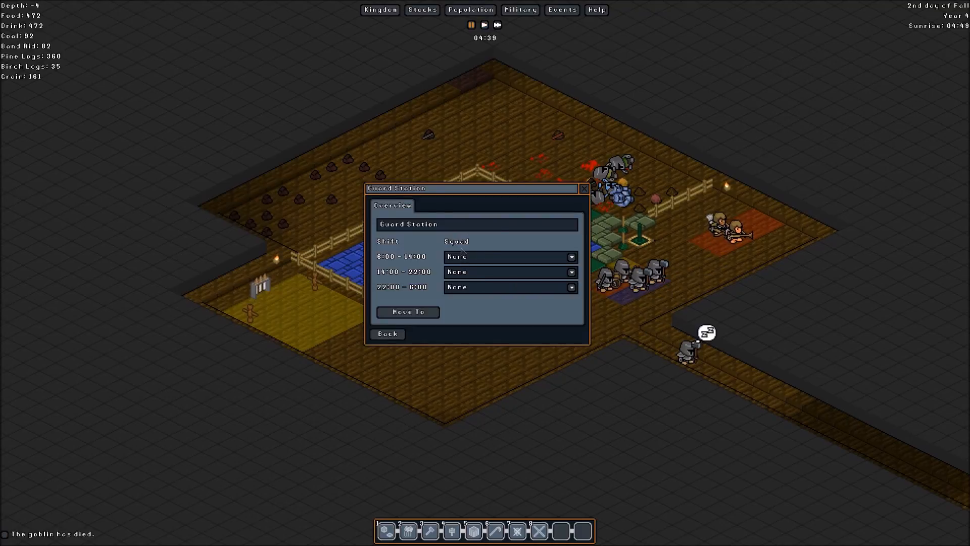
left_click(507, 256)
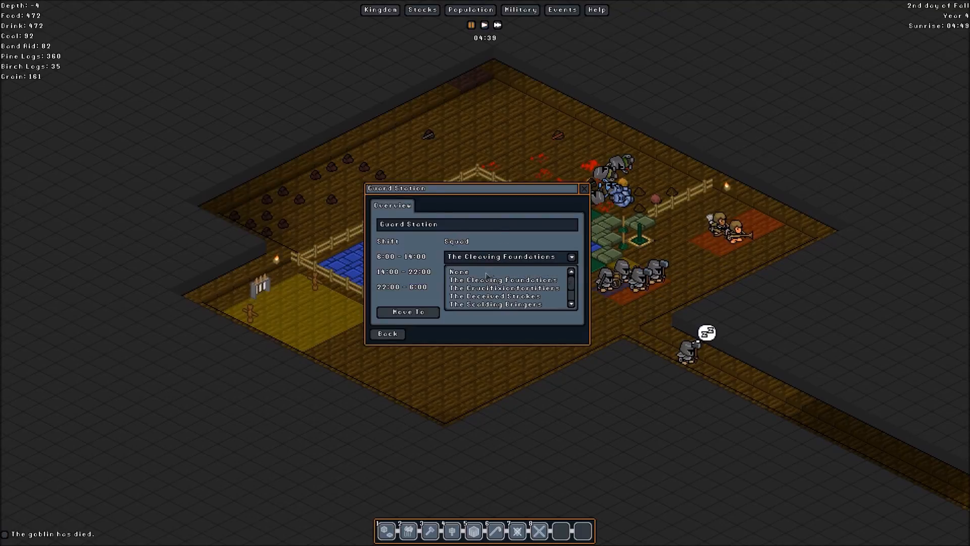
left_click(459, 270)
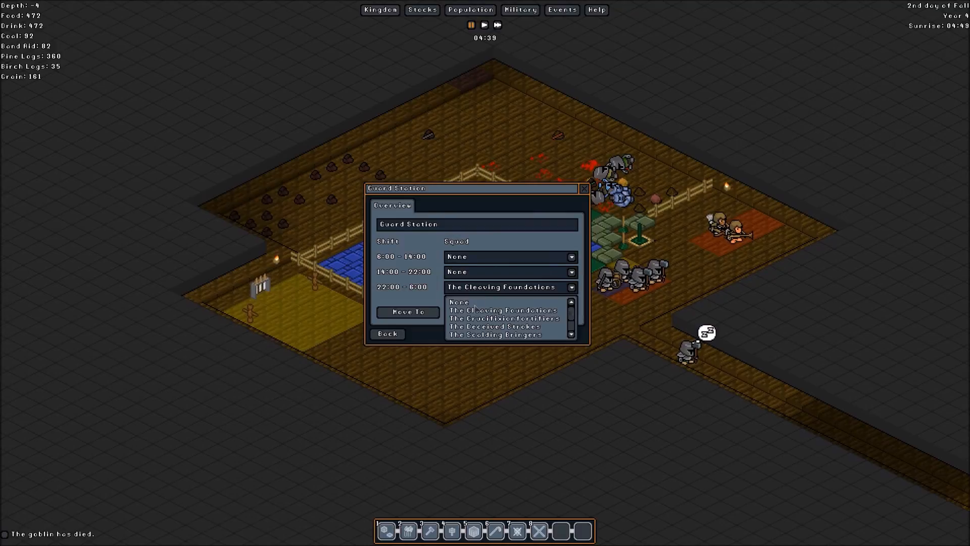
left_click(459, 302)
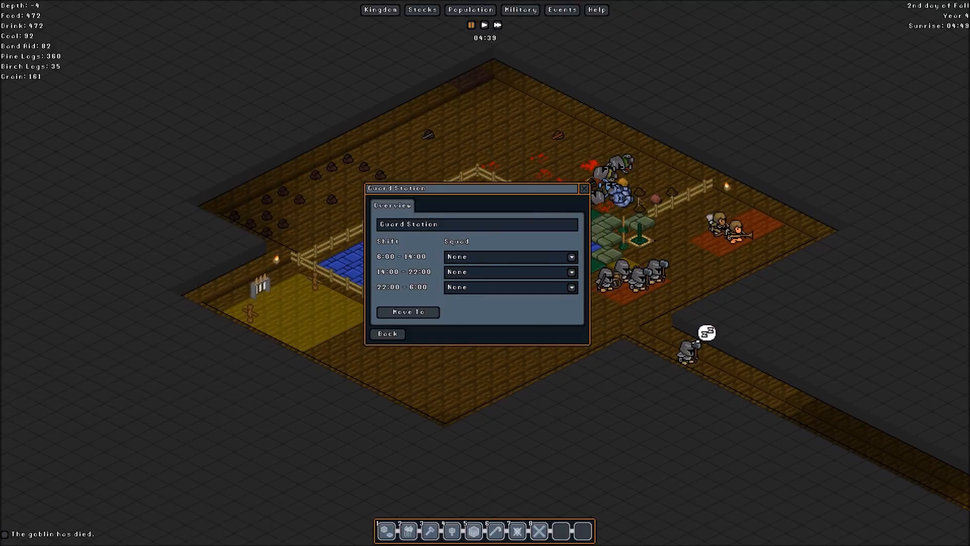
left_click(507, 256)
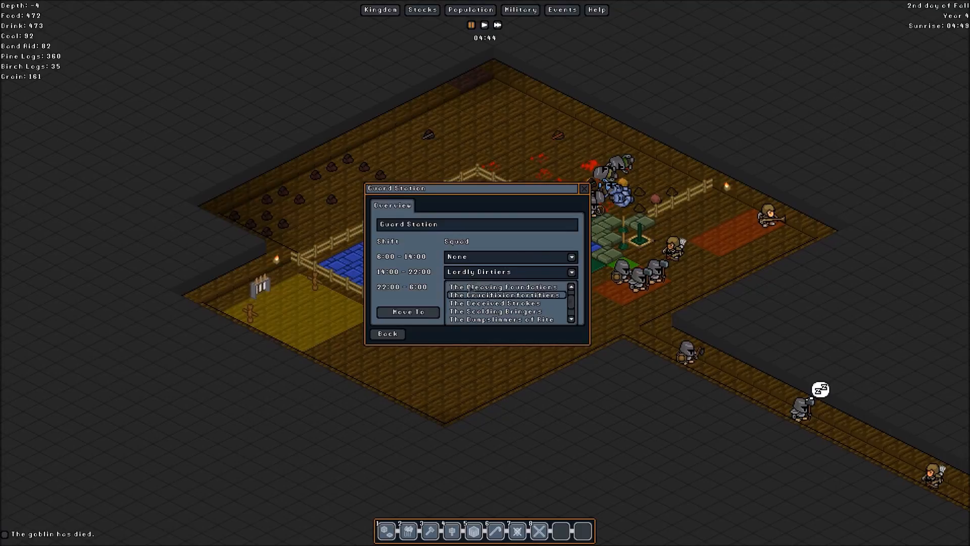
left_click(501, 286)
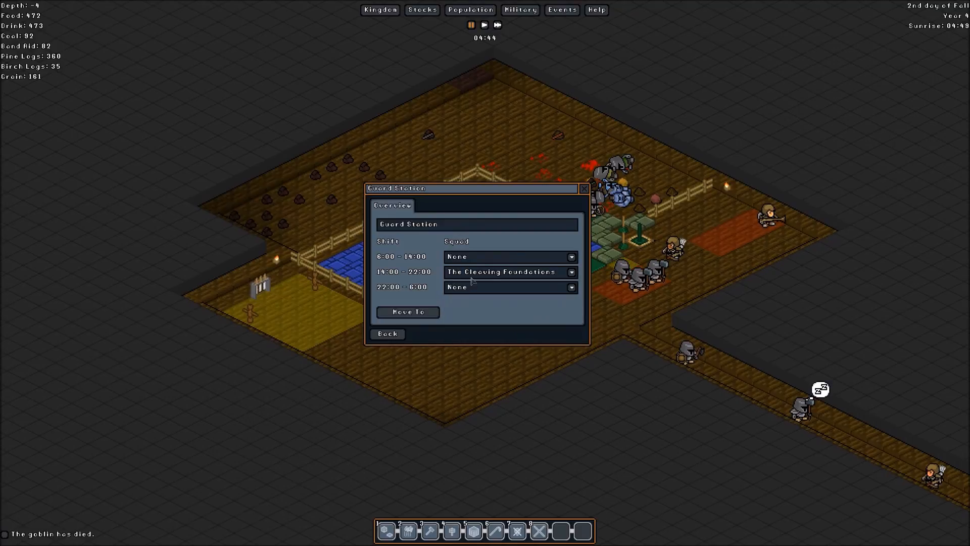
left_click(510, 272)
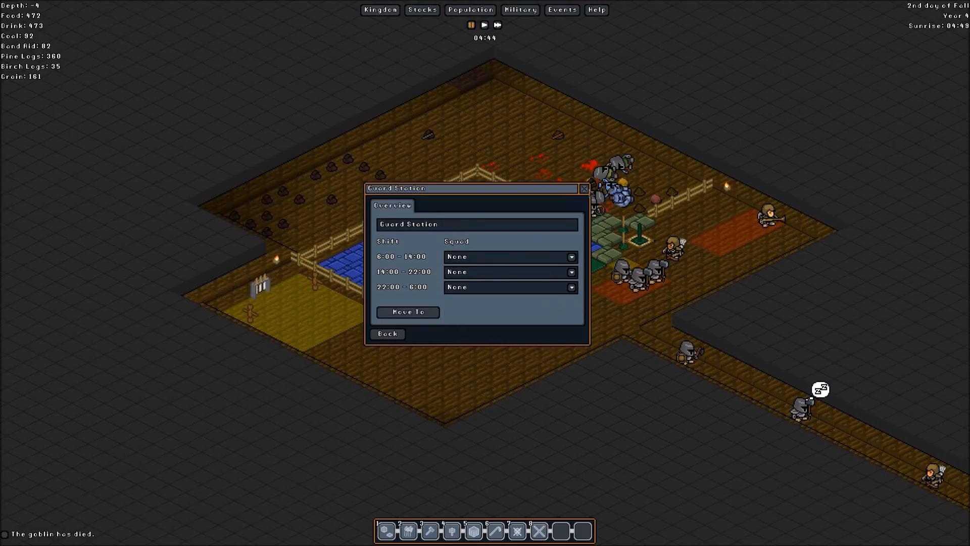
left_click(584, 188)
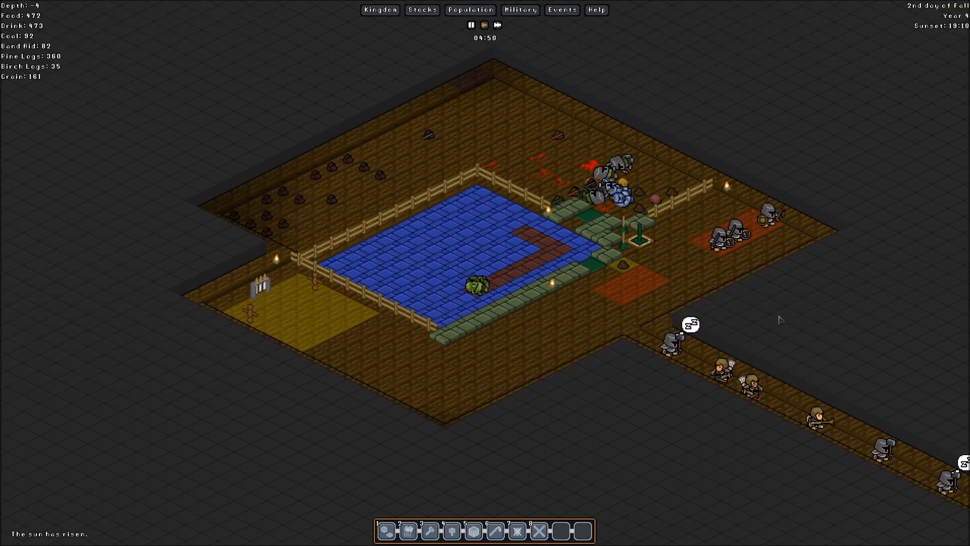
- Show combat records for 1st day of Fall, Year 4 and view the goblin-vs-goblin fight
left_click(560, 11)
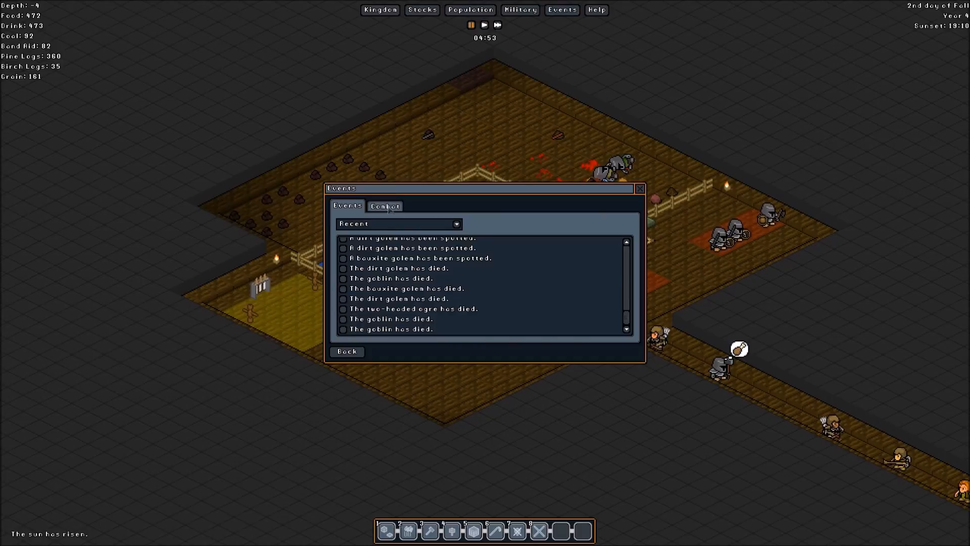
left_click(384, 206)
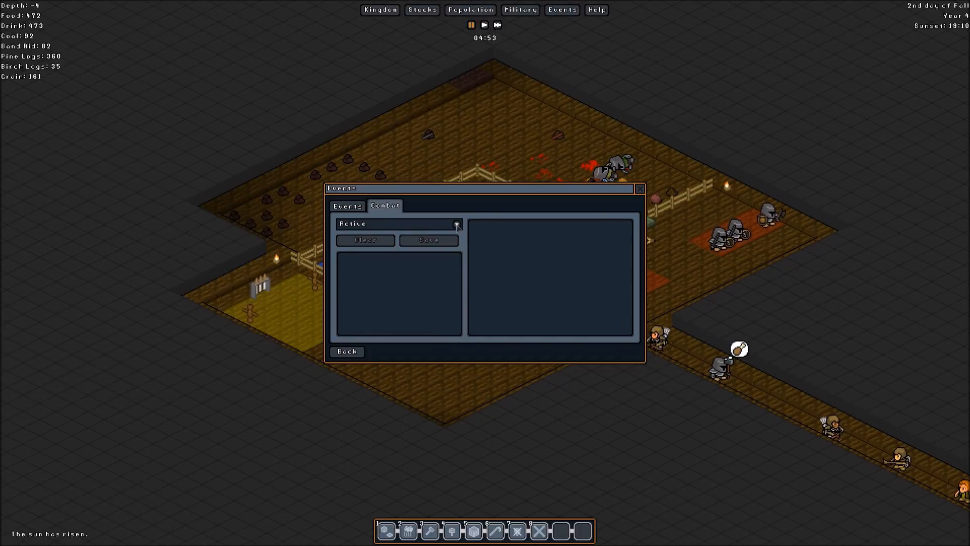
left_click(457, 223)
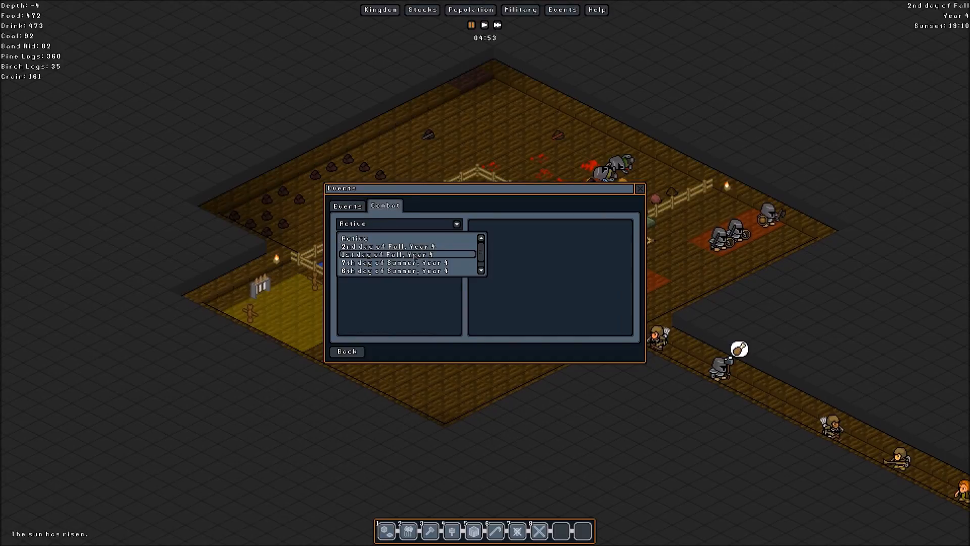
left_click(407, 254)
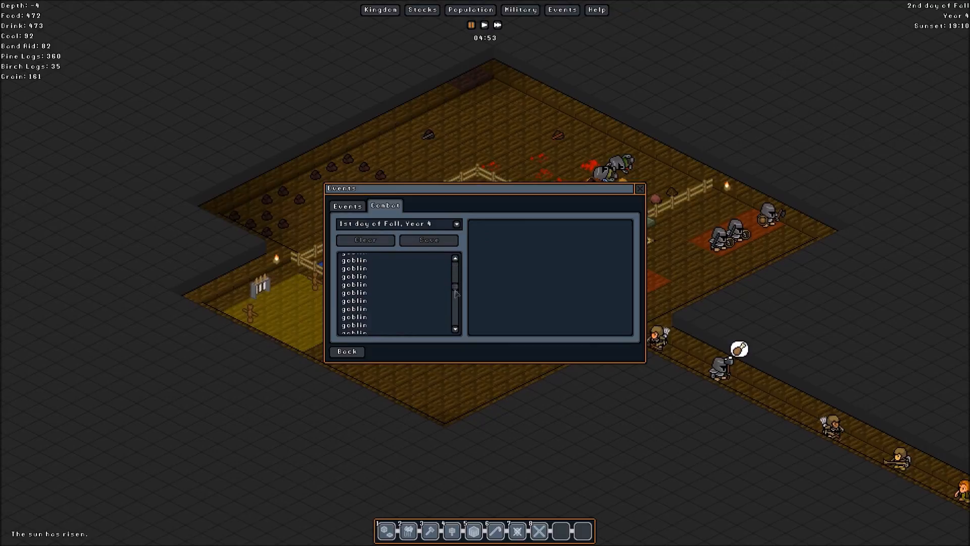
scroll("down", 3)
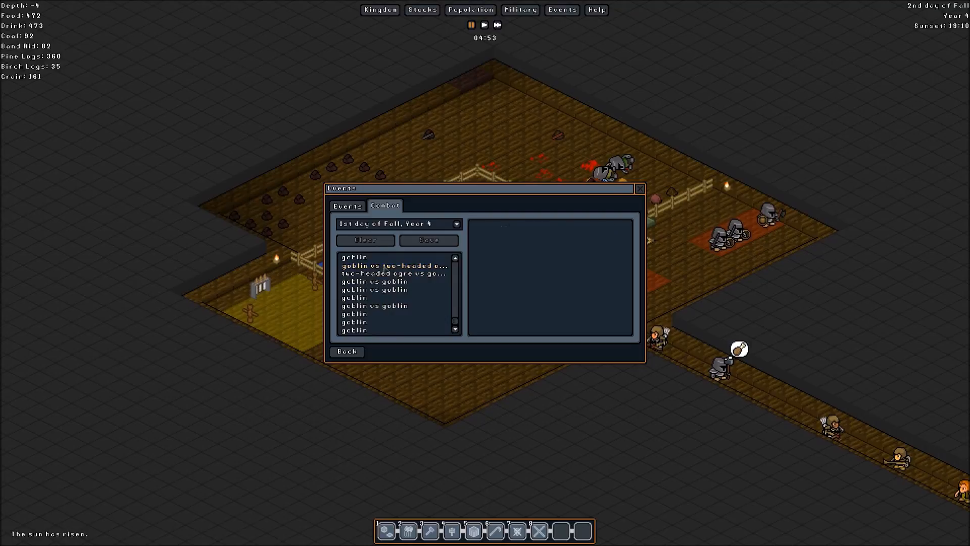
left_click(393, 273)
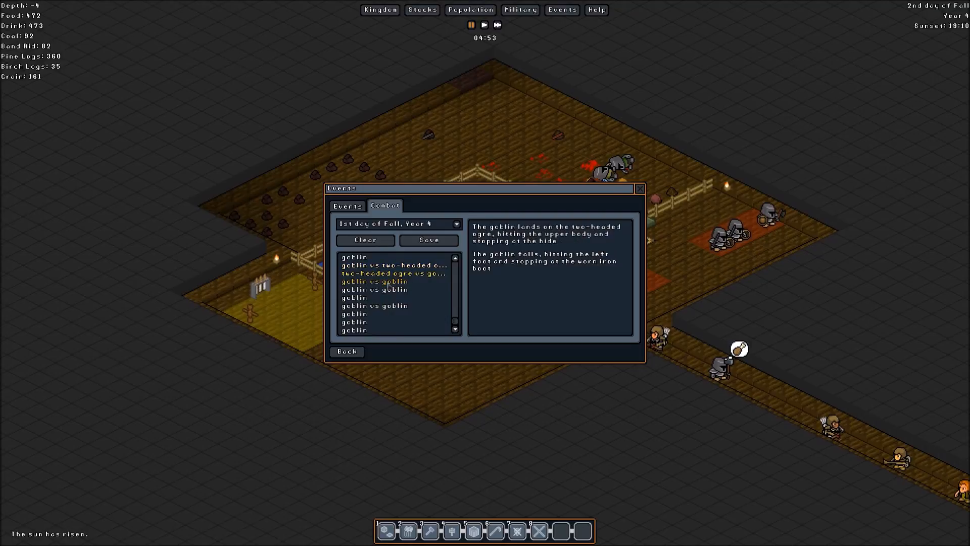
left_click(374, 288)
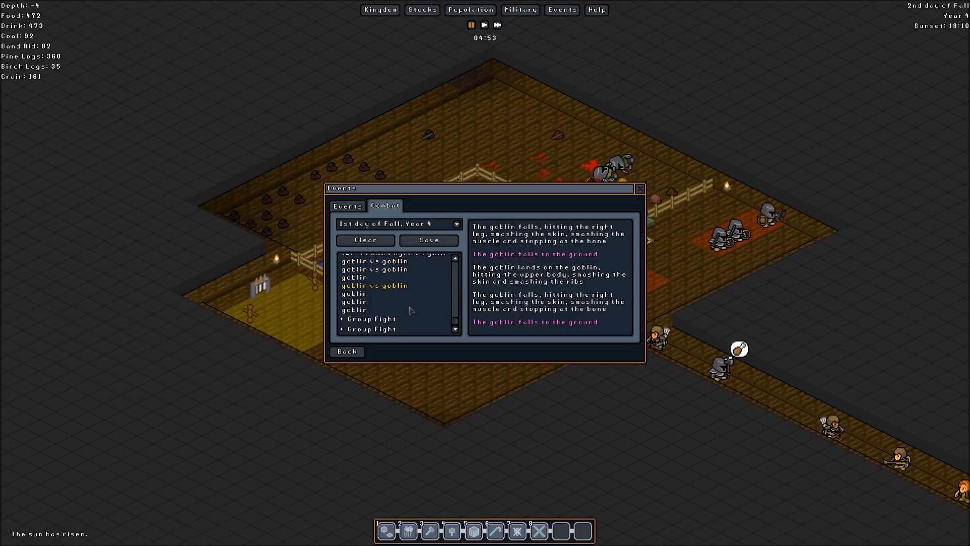
- Open the Group Fight record and scroll through goblins dying to the defenders
left_click(372, 318)
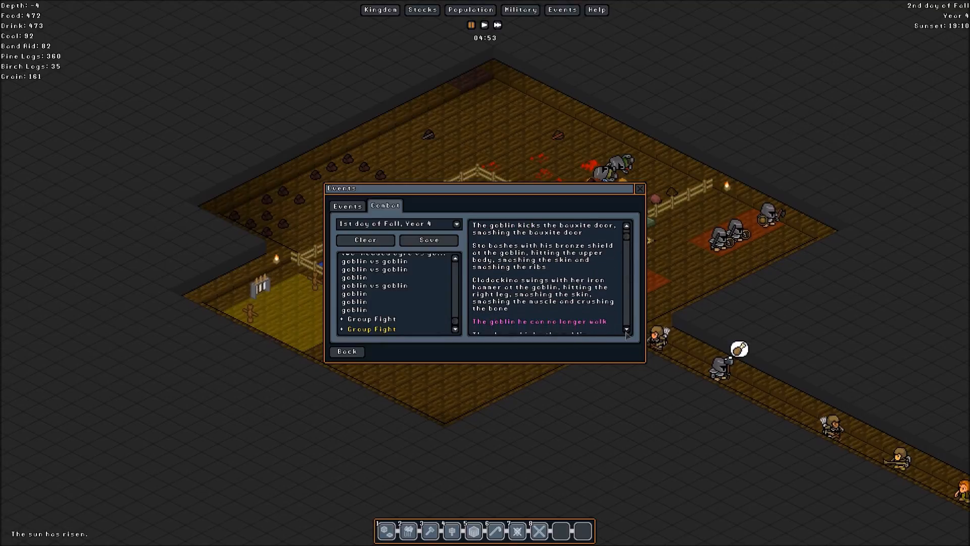
scroll("down", 3)
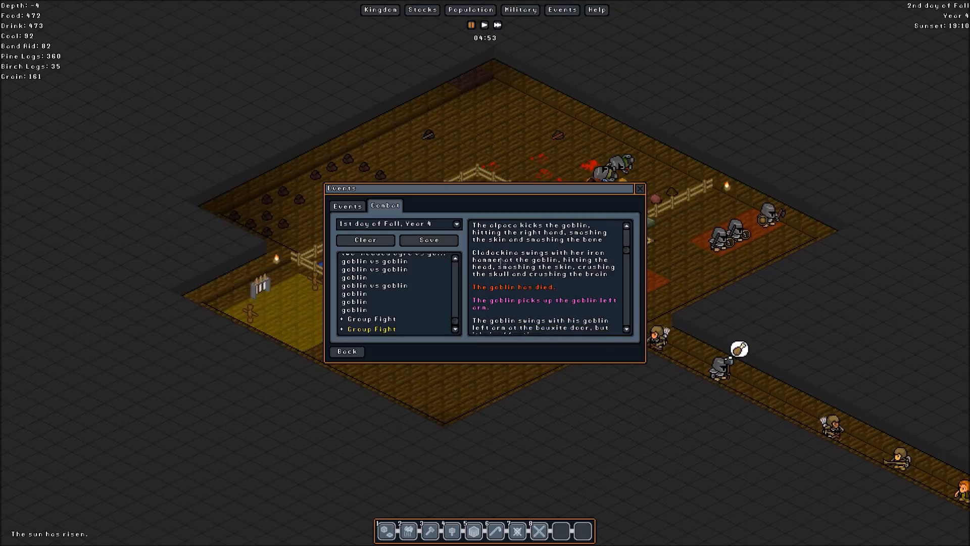
mouse_move(537, 284)
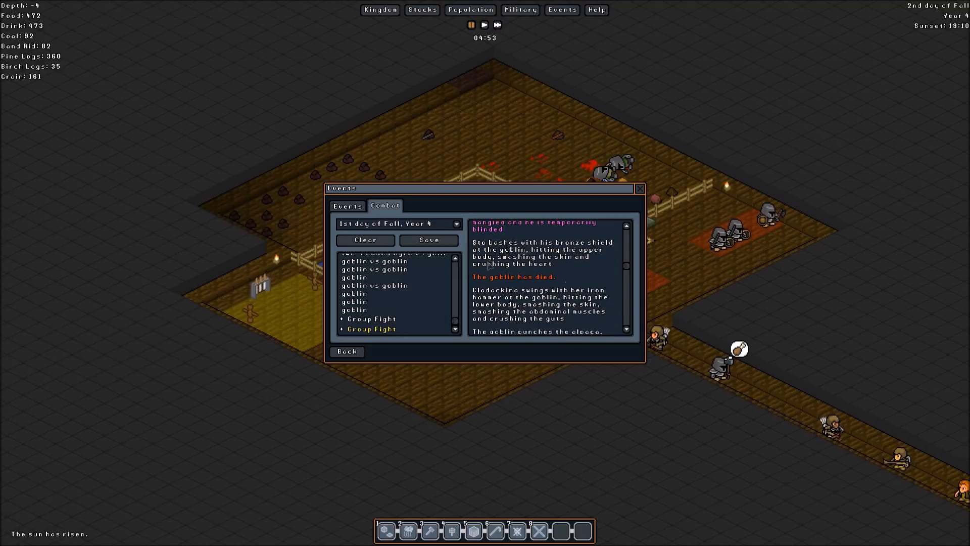
mouse_move(639, 348)
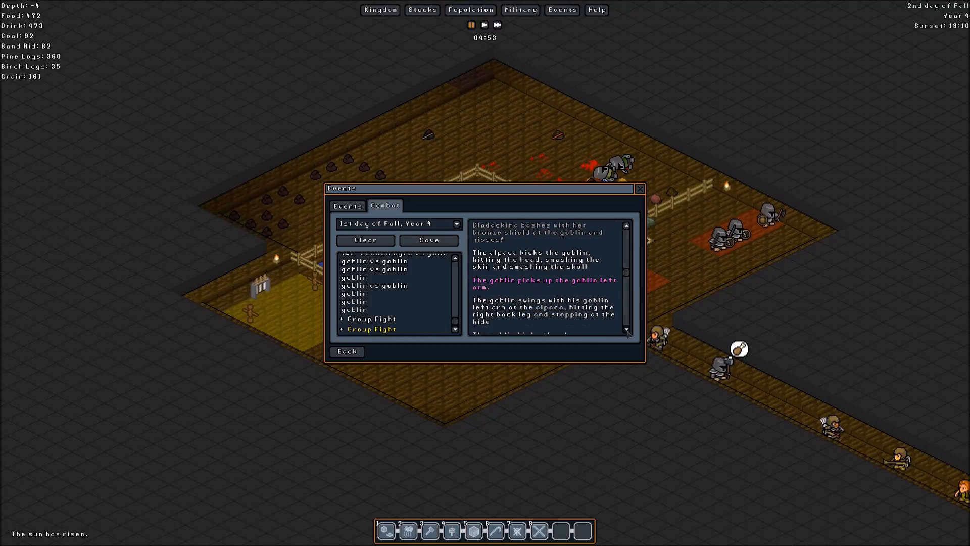
scroll("down", 3)
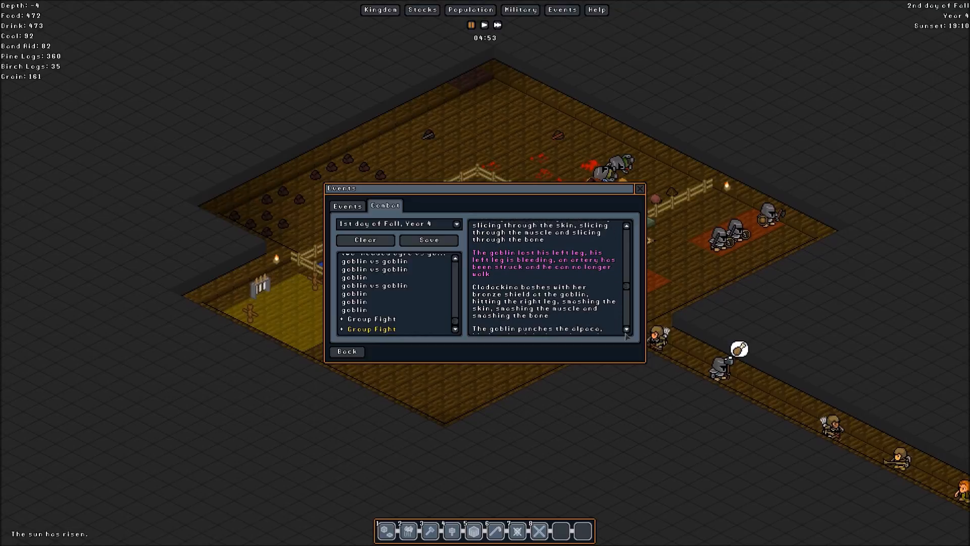
scroll("down", 3)
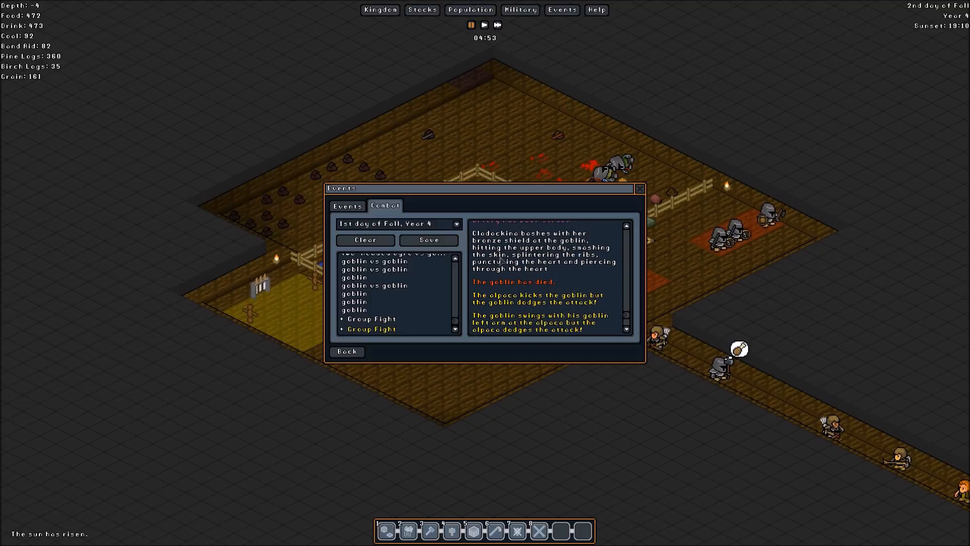
mouse_move(561, 273)
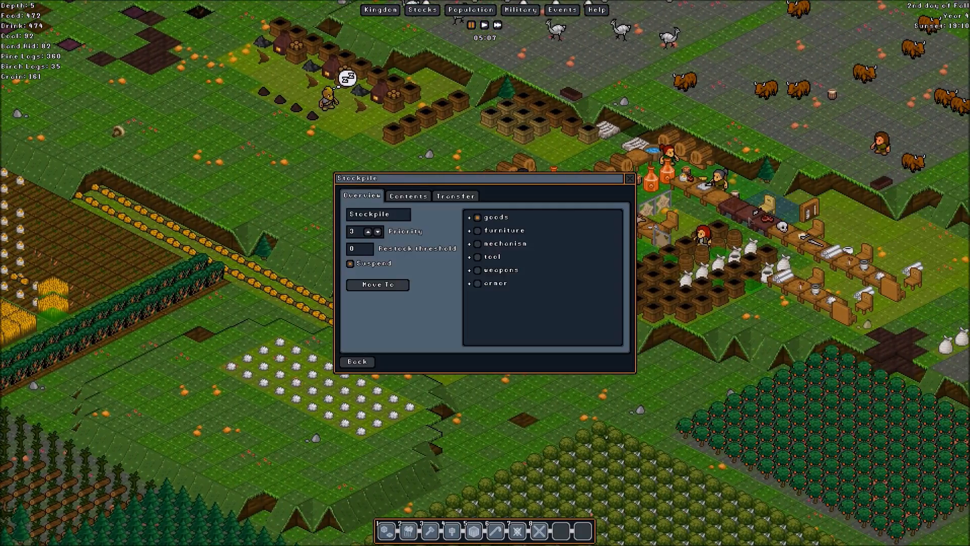
- Unsuspend the stockpile and lower its priority from 3 to 1
left_click(349, 263)
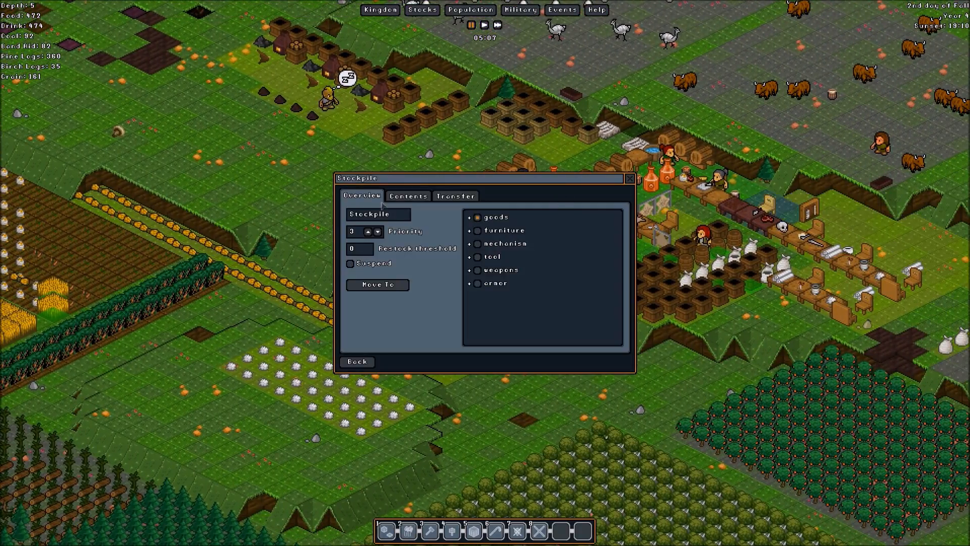
left_click(376, 234)
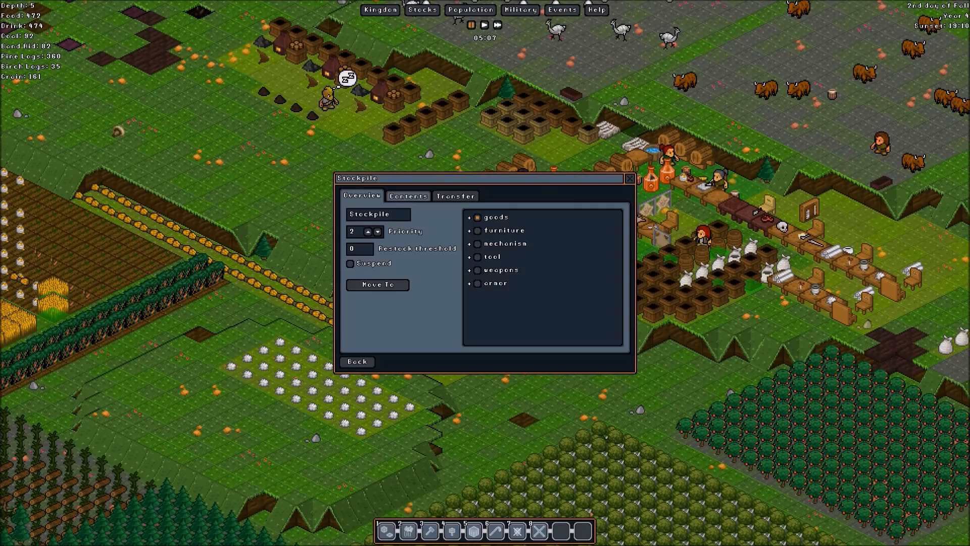
left_click(629, 179)
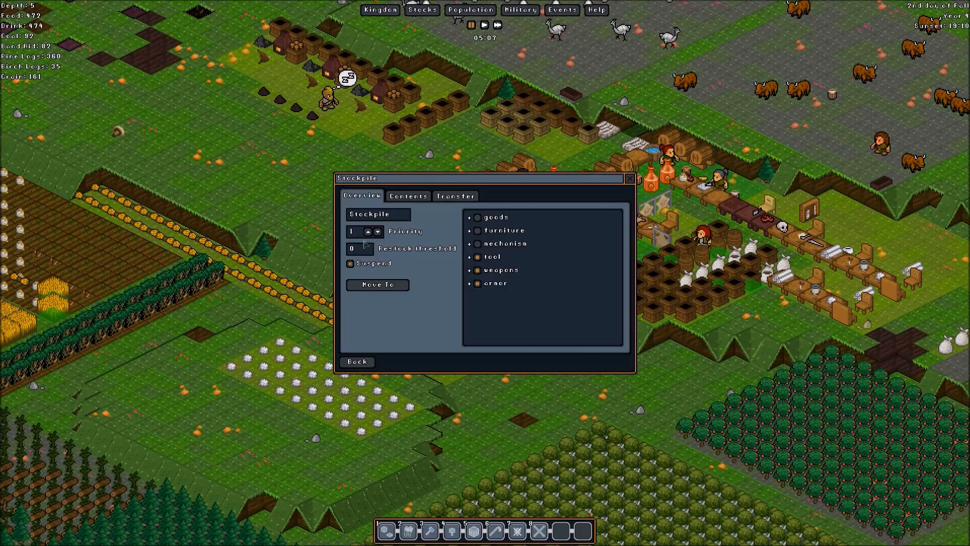
left_click(349, 262)
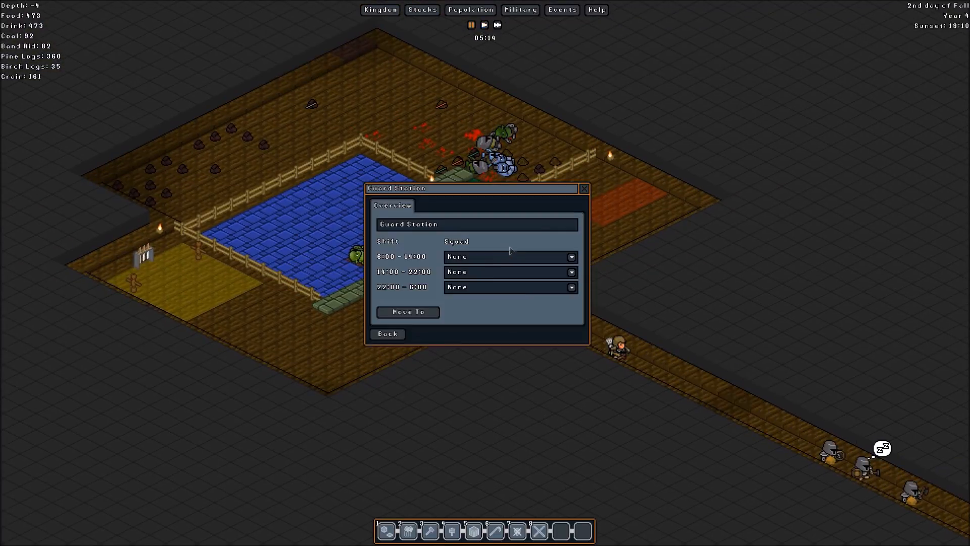
- Assign The Scalding Bringers to the 6:00–14:00 and 22:00–6:00 shifts and close the window
left_click(509, 256)
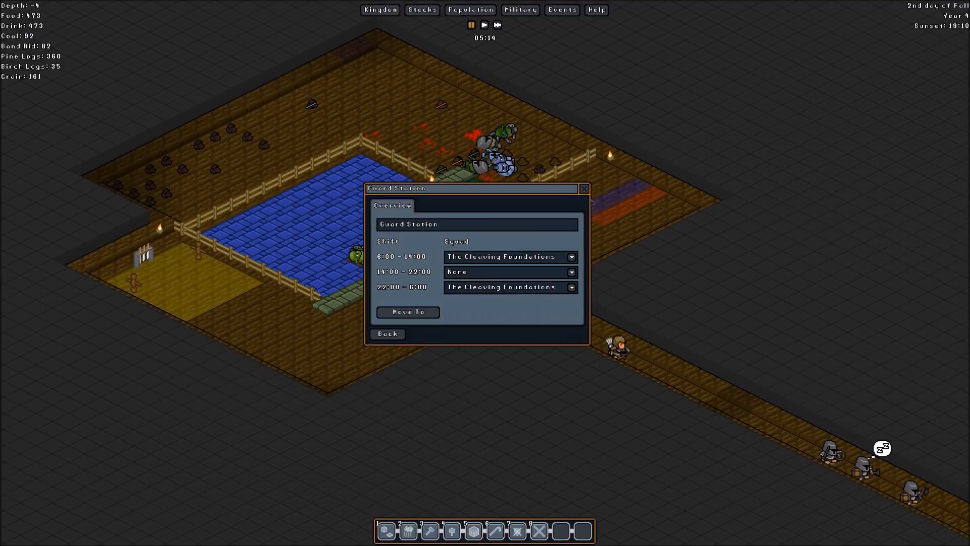
left_click(509, 256)
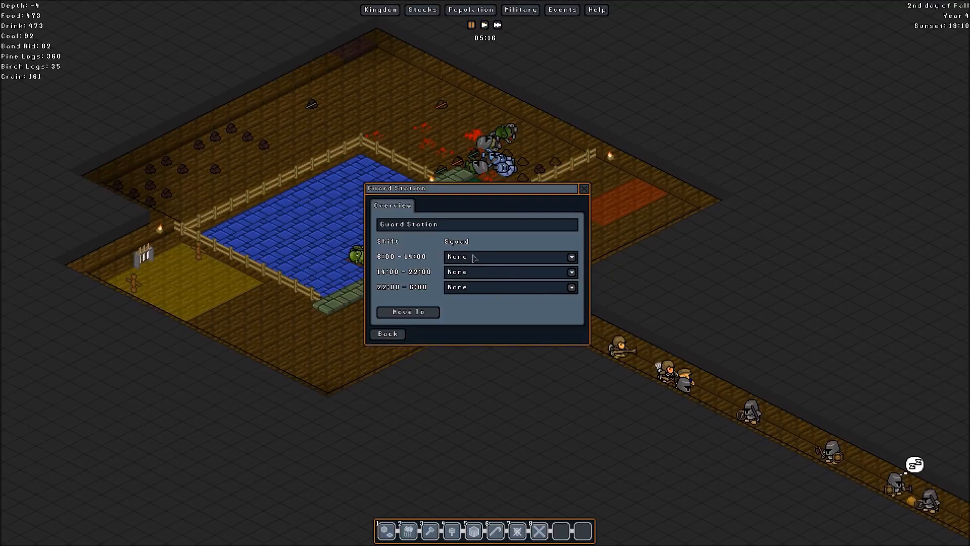
left_click(507, 256)
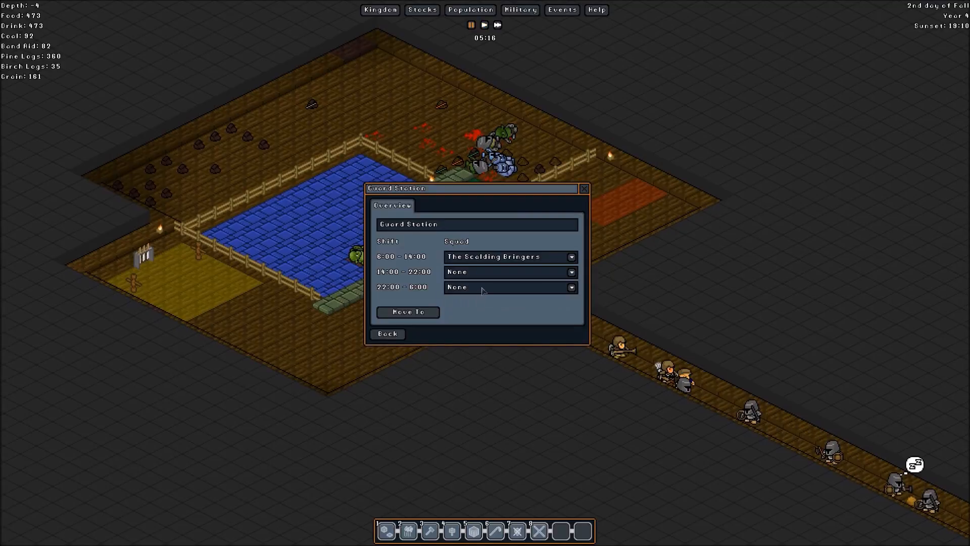
left_click(504, 286)
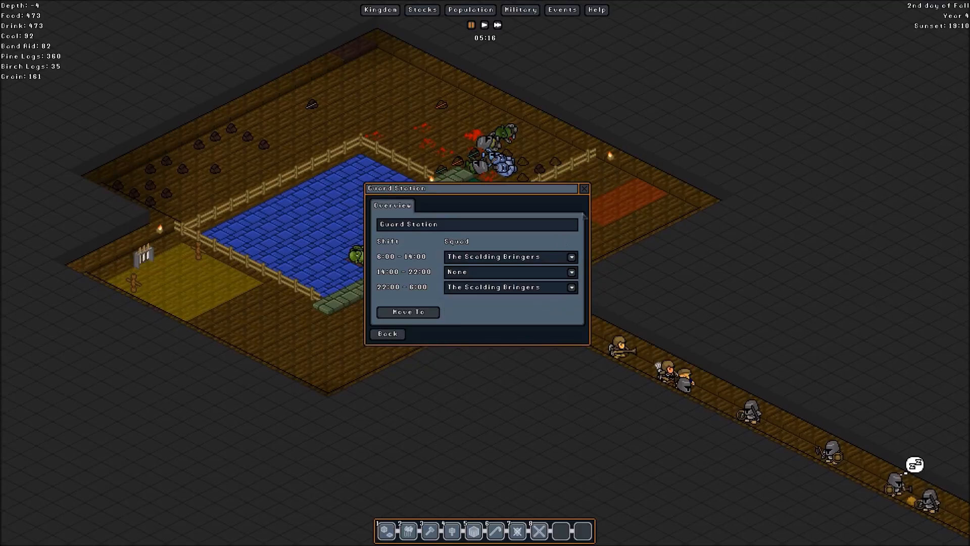
left_click(582, 188)
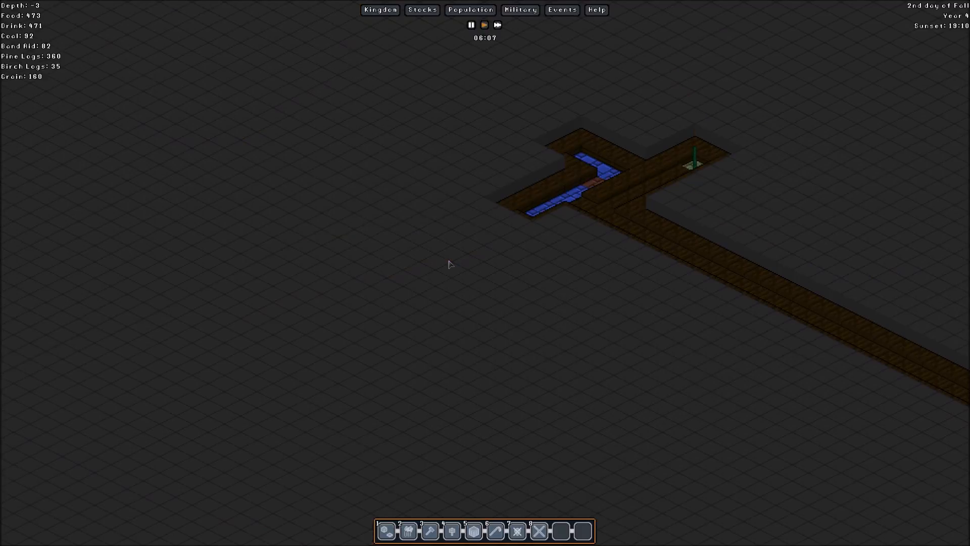
mouse_move(501, 229)
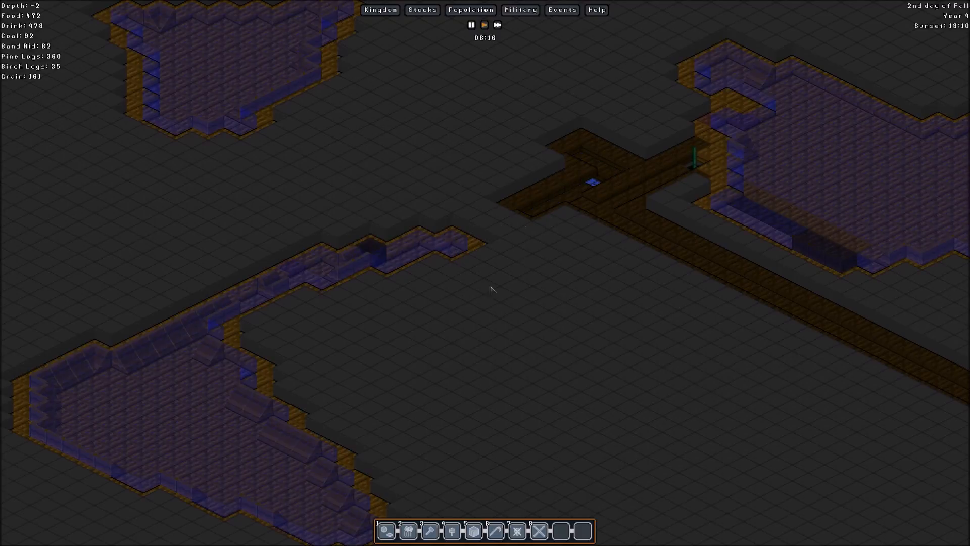
mouse_move(193, 394)
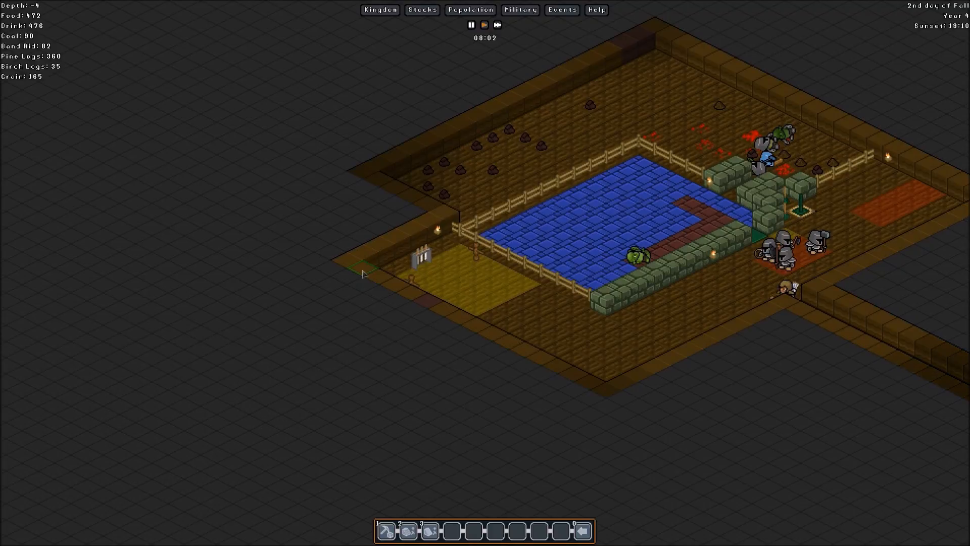
- Mark an L-shaped dig area along the room's southwest and southeast edges
left_click_drag(362, 273, 523, 421)
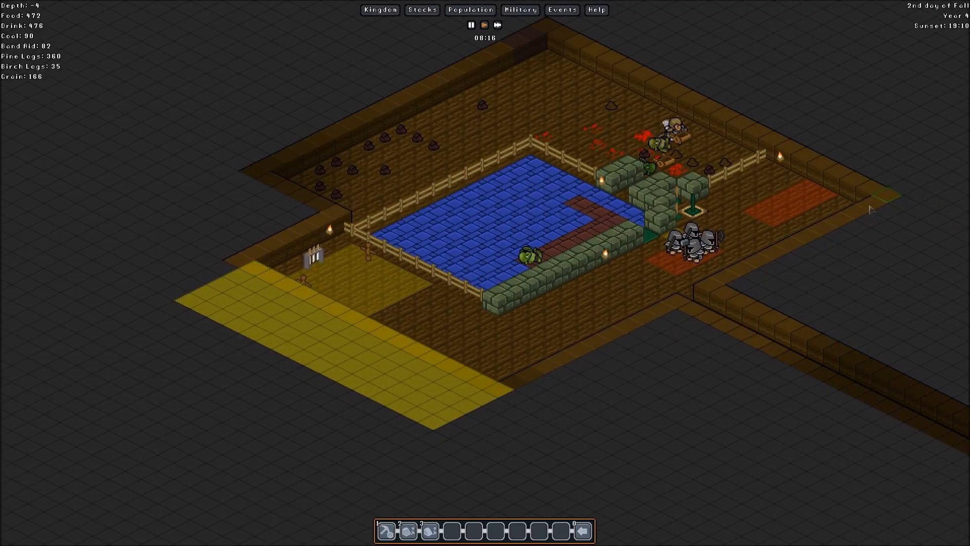
left_click_drag(871, 205, 462, 432)
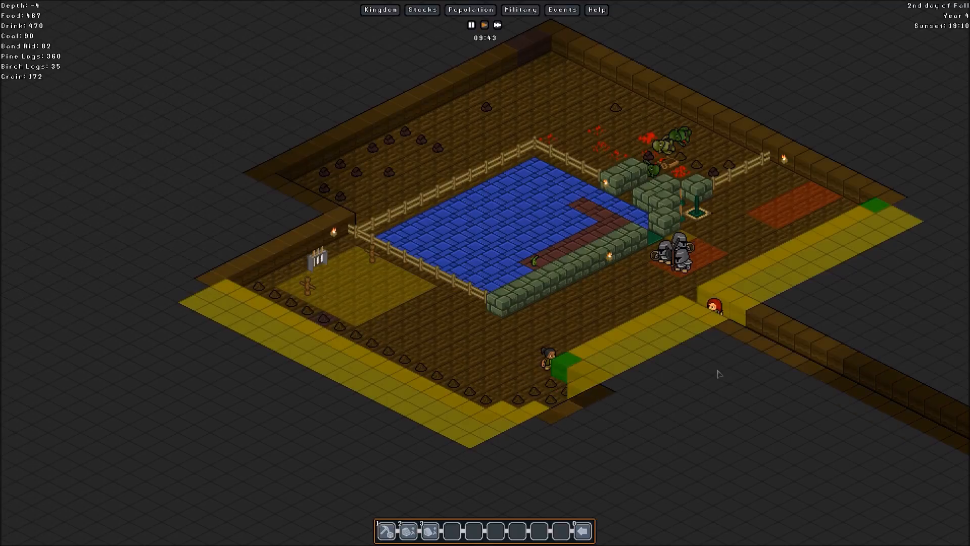
left_click(496, 24)
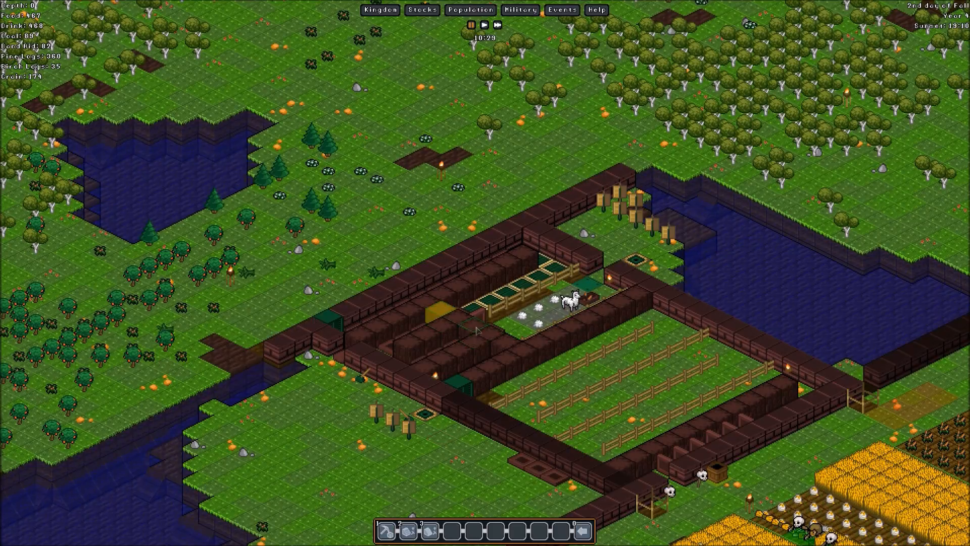
- Go to the surface and start placing a raw bauxite stone wall
left_click(484, 24)
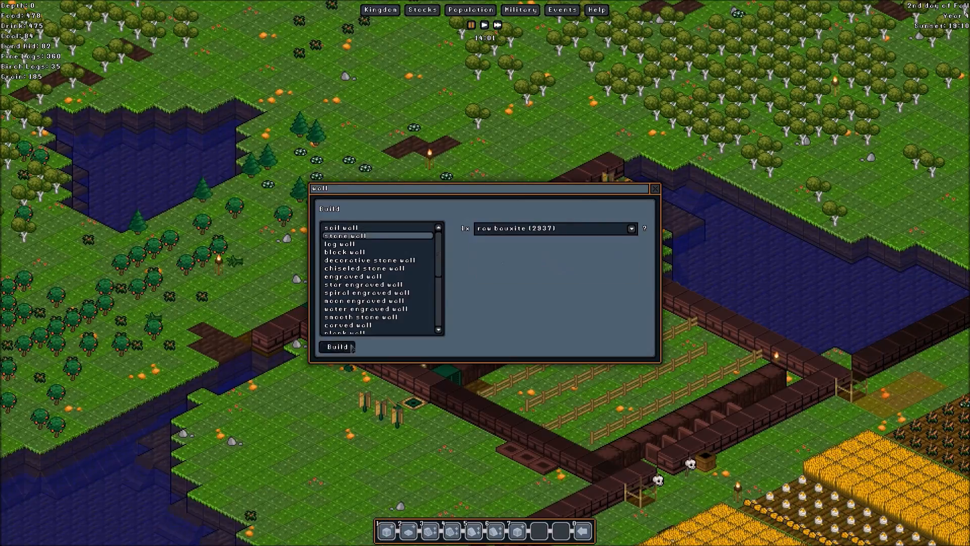
left_click(654, 188)
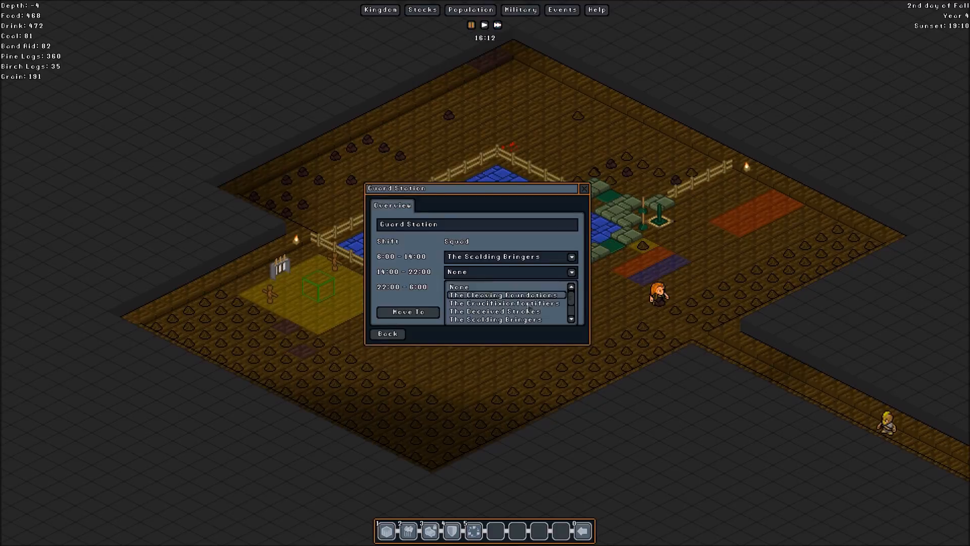
- Assign The Scalding Bringers to the remaining guard shift and close the Guard Station window
left_click(495, 320)
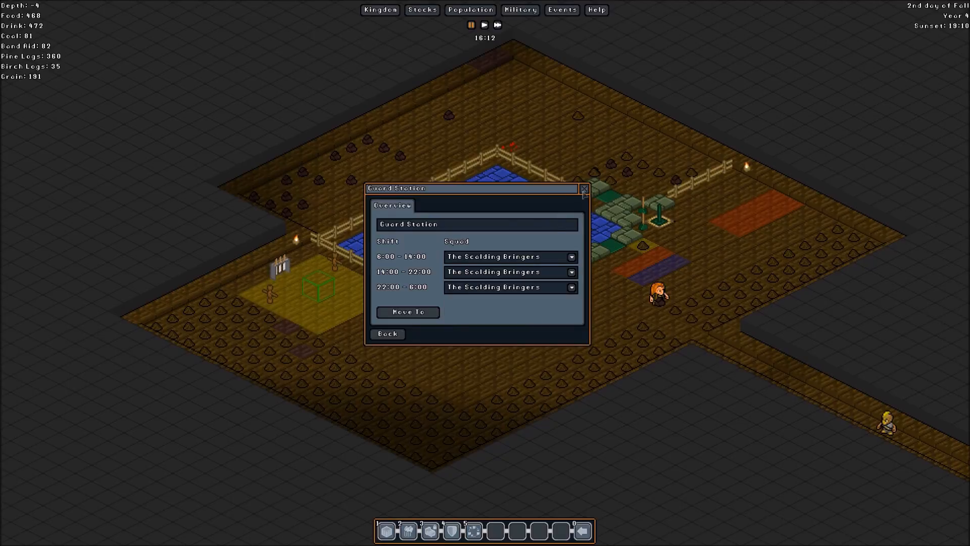
left_click(582, 188)
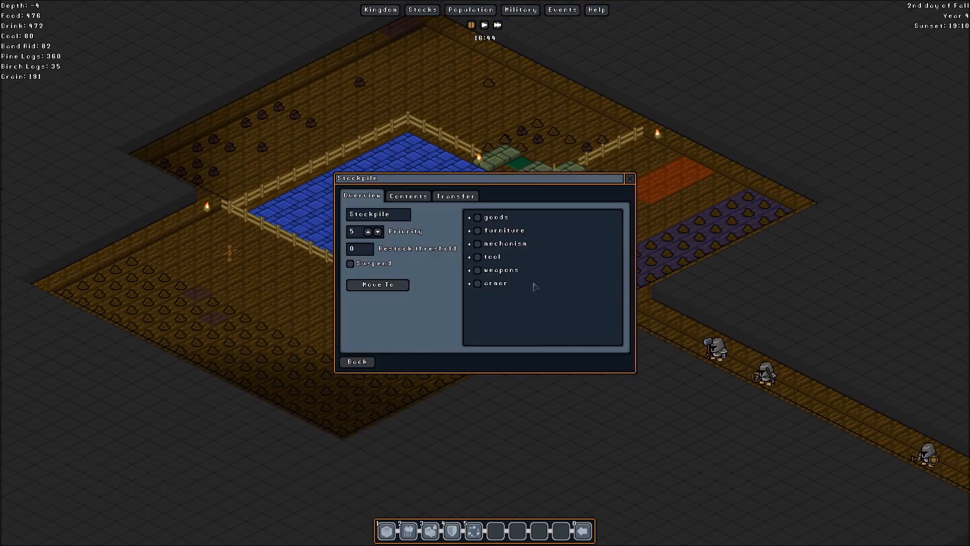
- Set the first stockpile to priority 1 and allow soil clumps in it
left_click(377, 235)
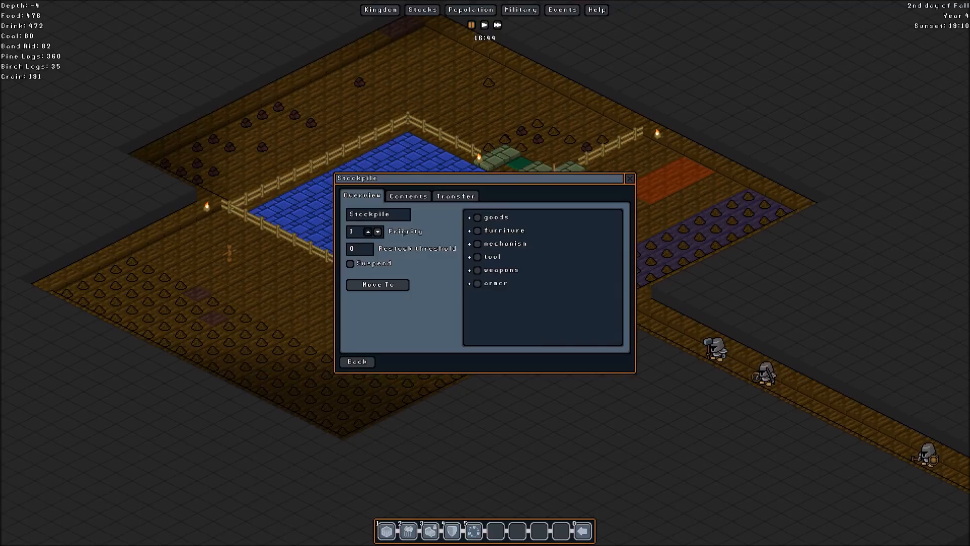
left_click(470, 217)
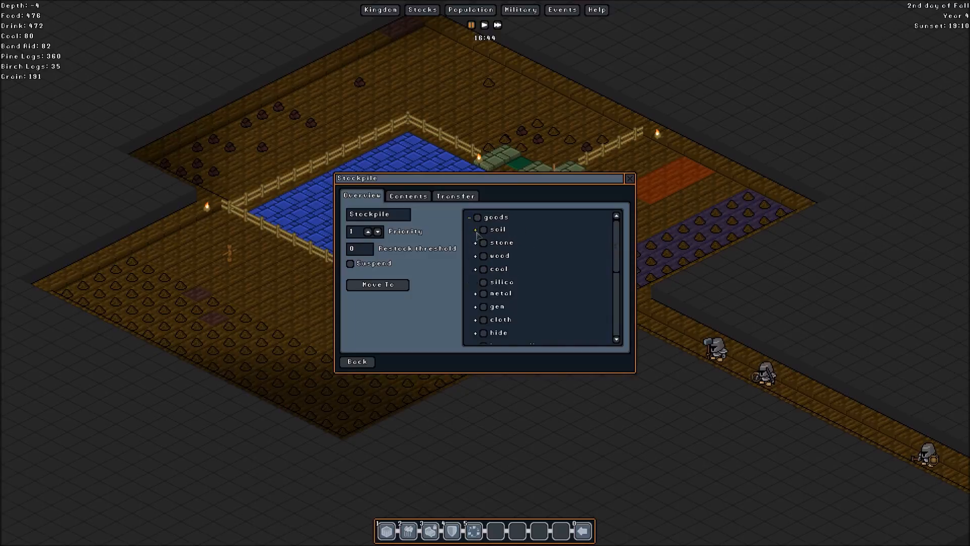
left_click(475, 230)
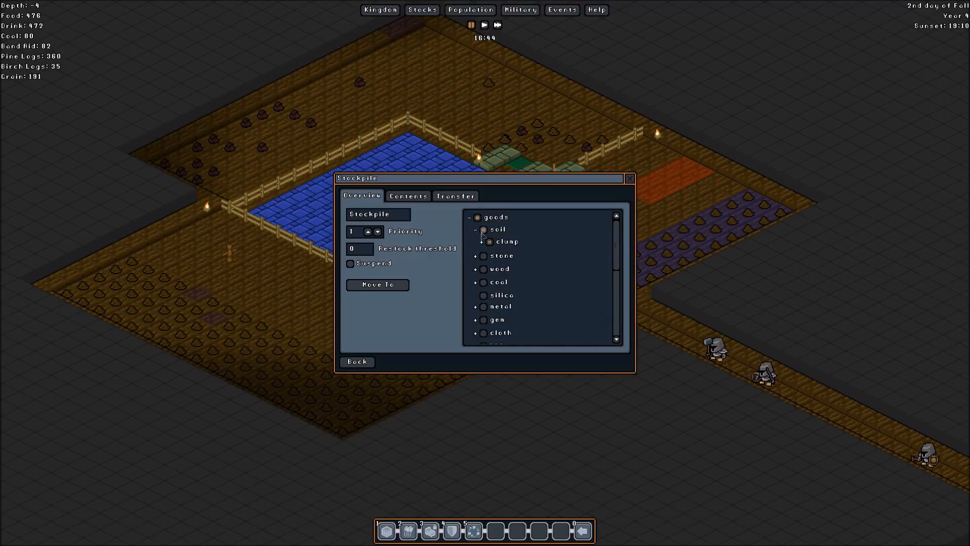
left_click(488, 241)
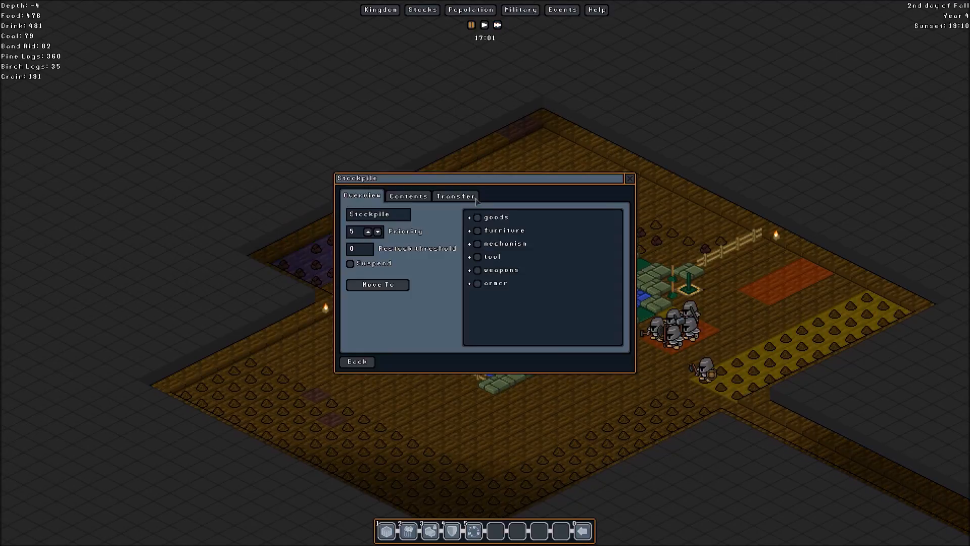
- Set the second stockpile to priority 1 and allow soil in it
left_click(377, 236)
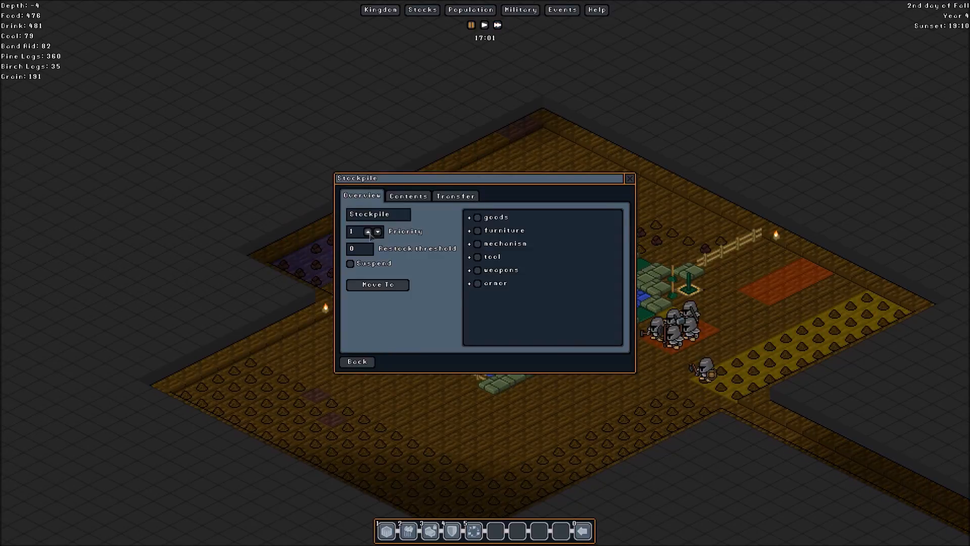
left_click(469, 217)
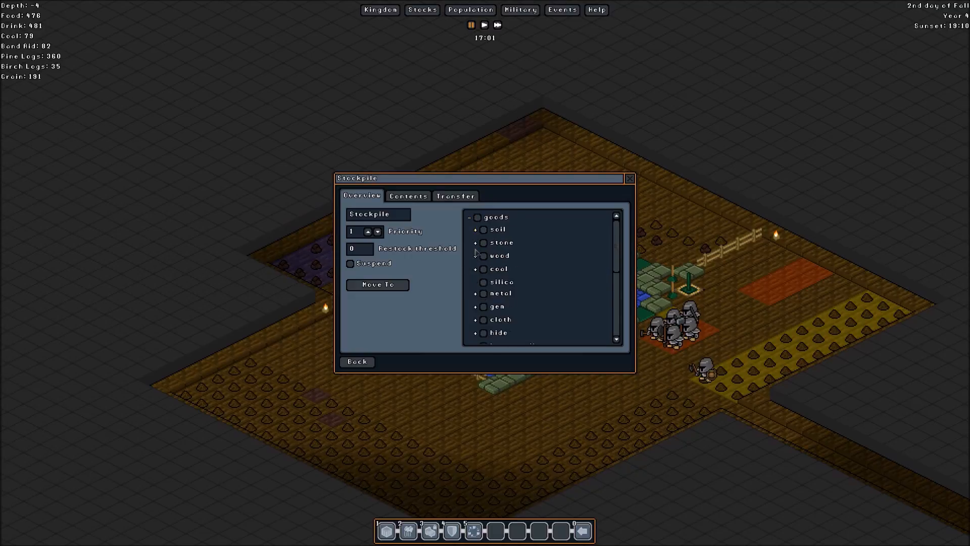
left_click(475, 242)
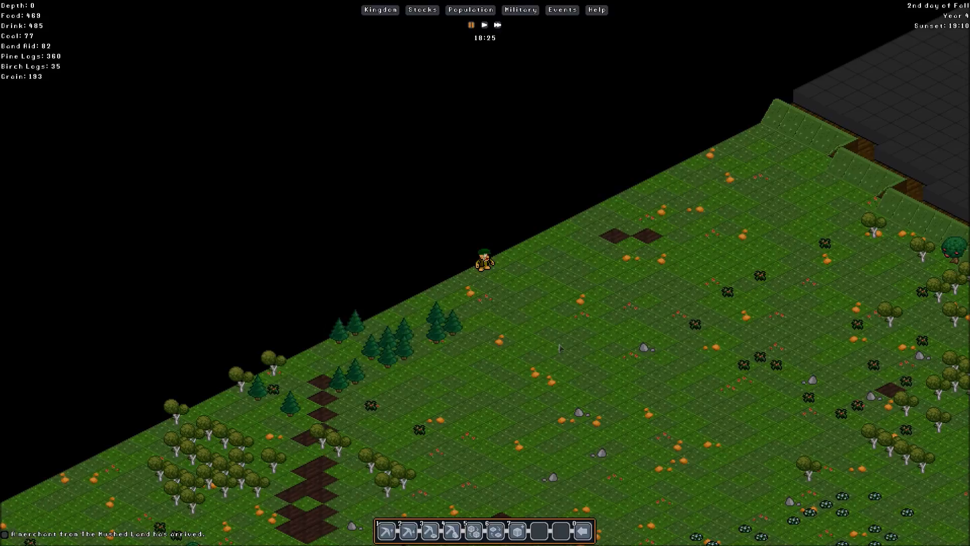
mouse_move(495, 530)
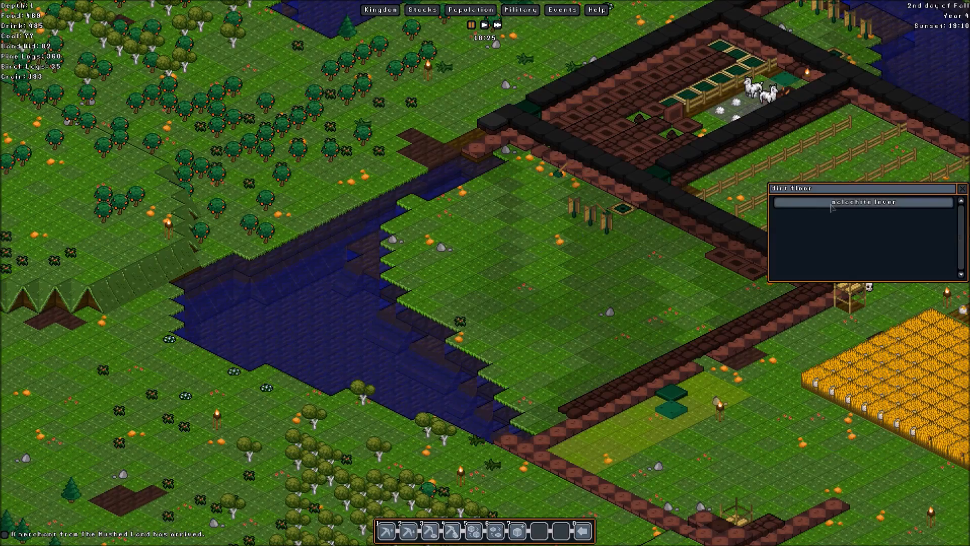
- Close the stockpile settings and bring the walled alpaca pen into view
left_click(860, 201)
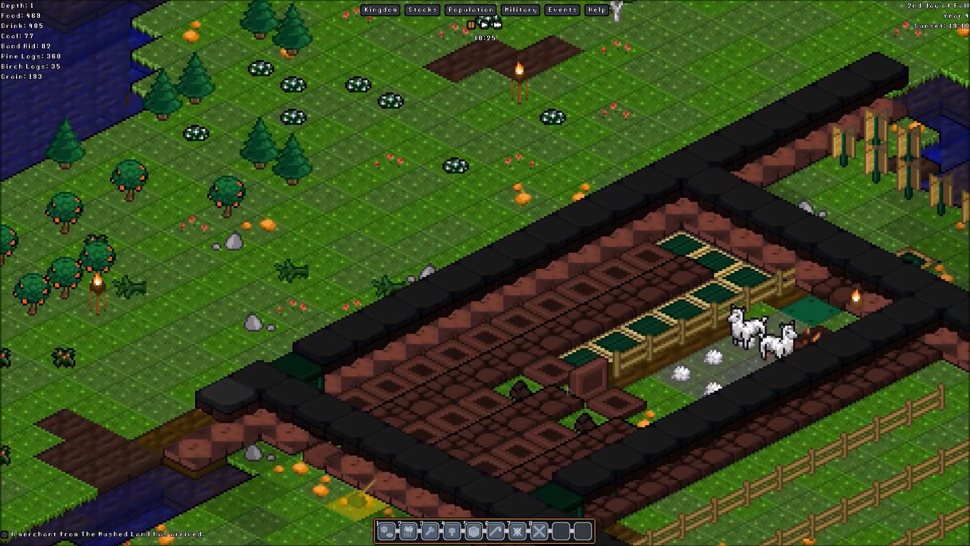
mouse_move(789, 257)
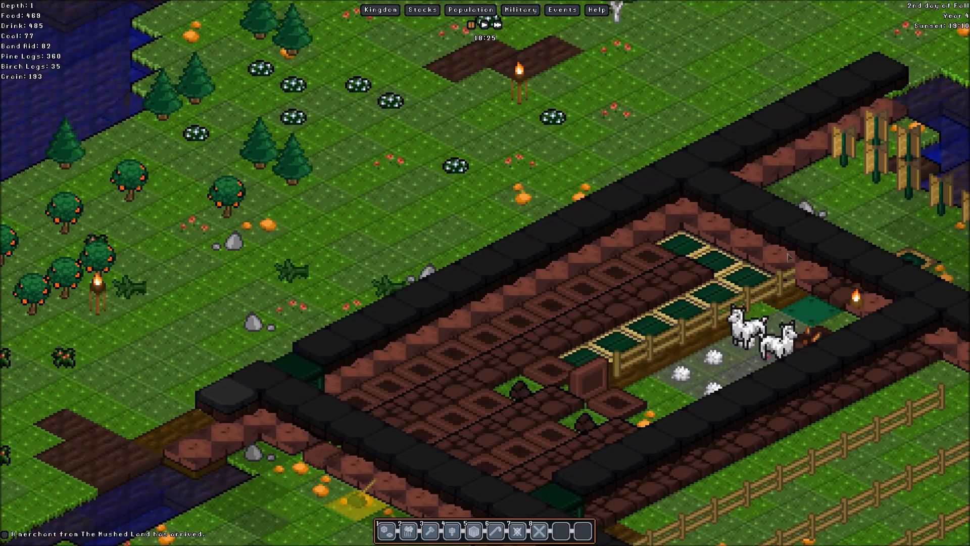
mouse_move(772, 278)
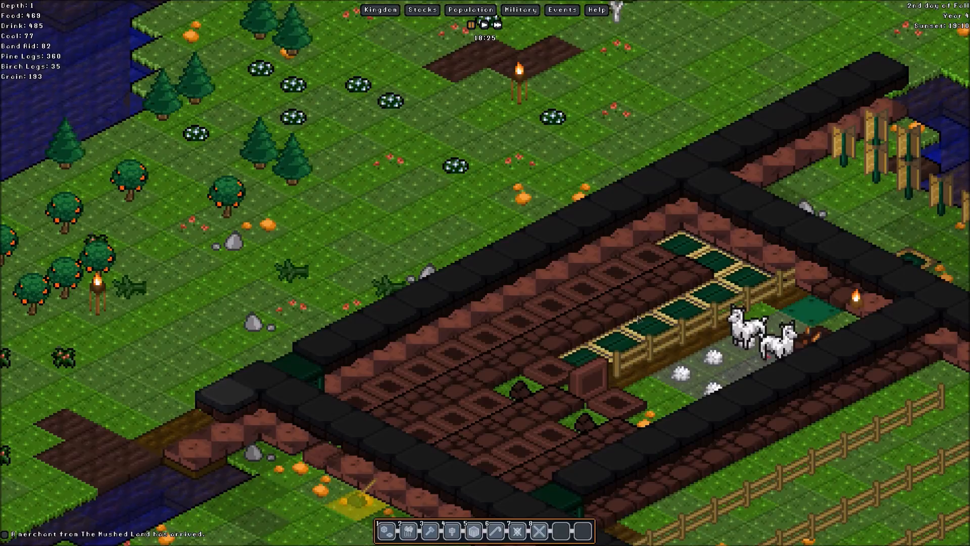
mouse_move(625, 414)
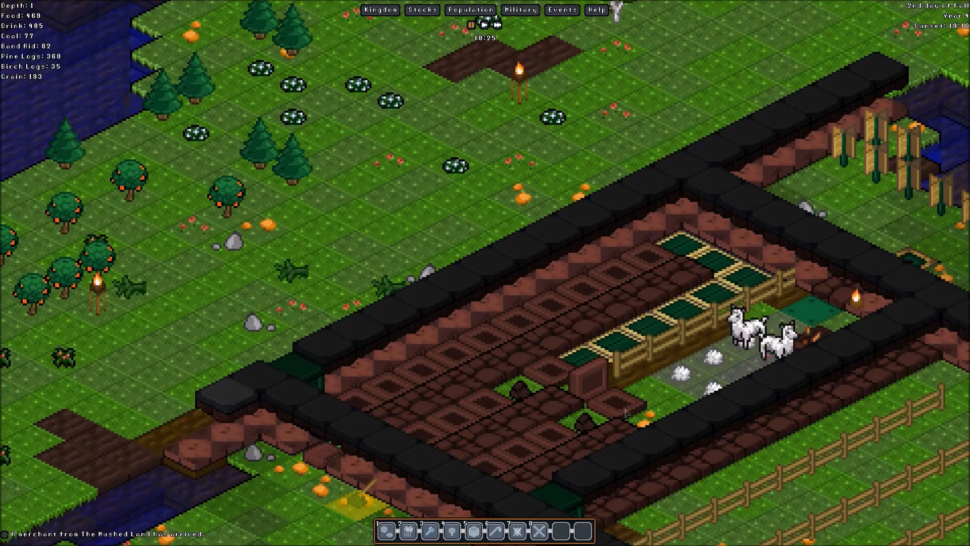